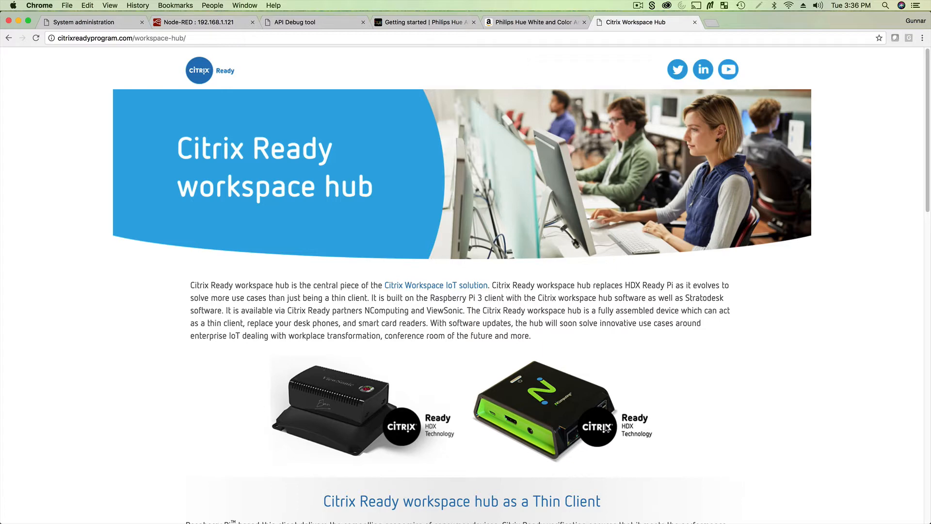
- View the Amazon Philips Hue starter kit page, then the Hue developer Getting Started guide
click(532, 22)
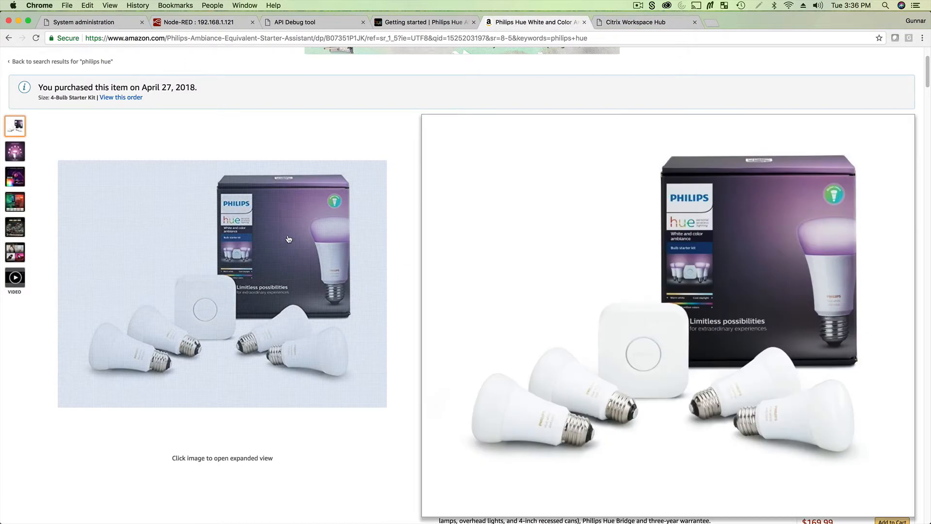
mouse_move(207, 304)
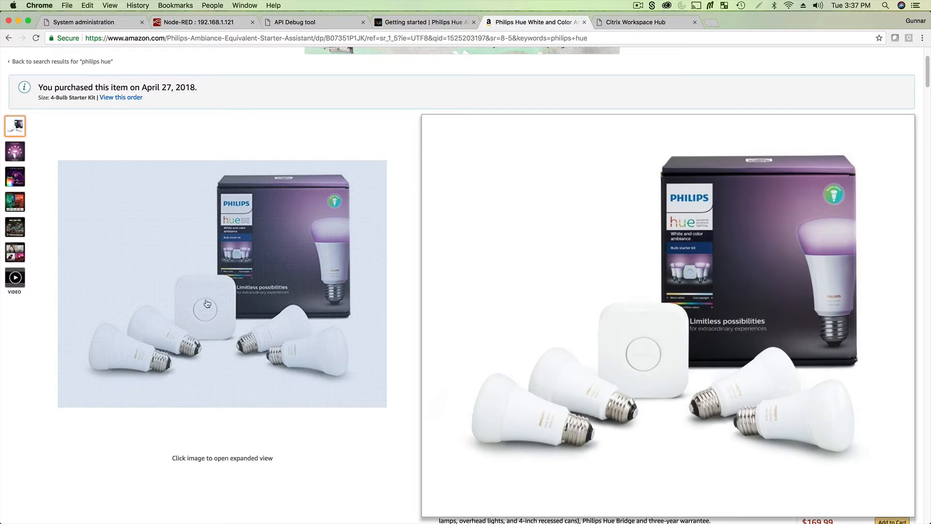
mouse_move(196, 291)
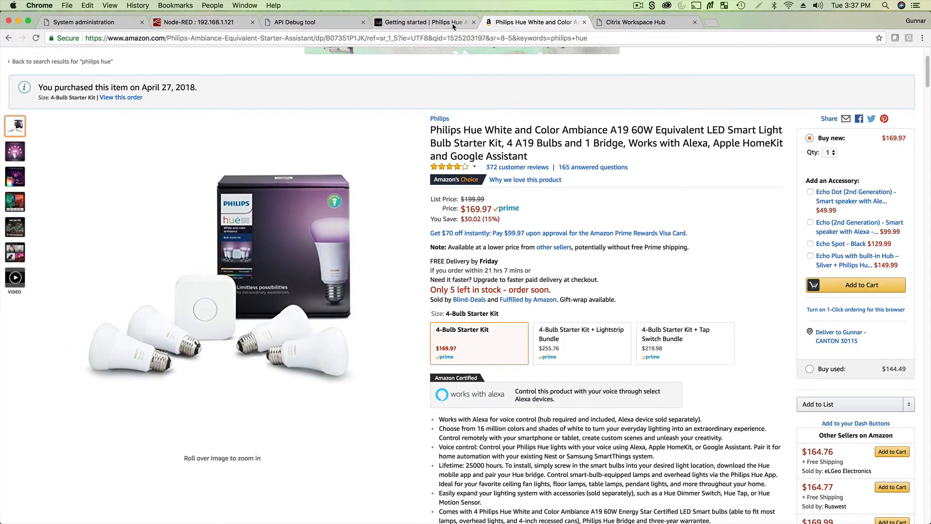
click(424, 22)
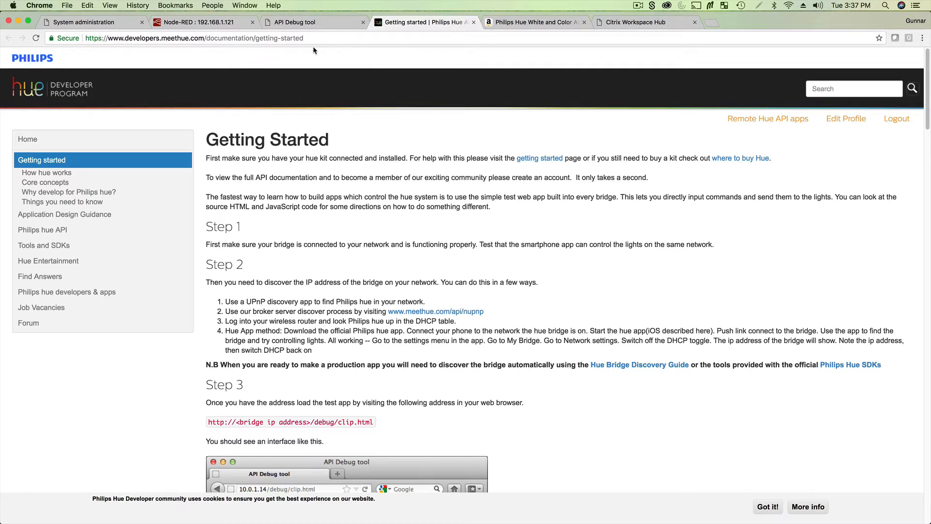
- Go to the Stratodesk admin's Management > Services > Node-RED settings page
click(90, 22)
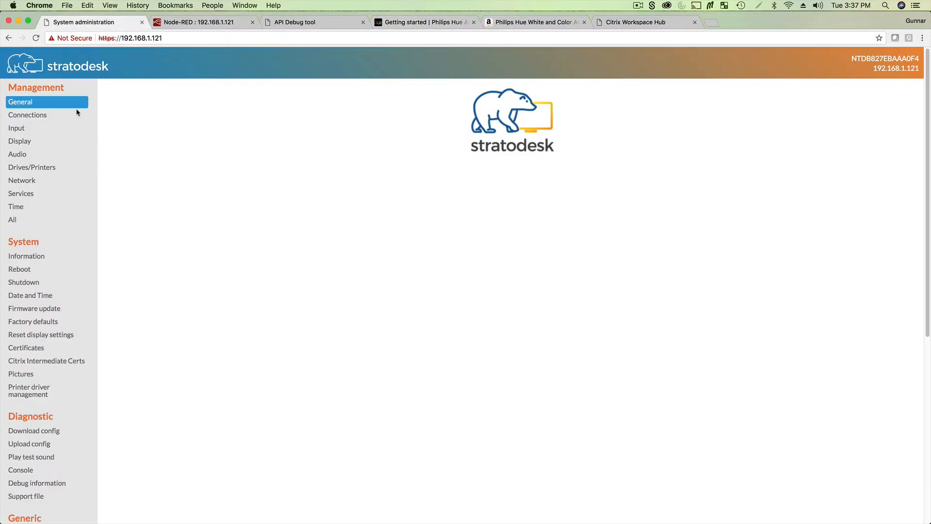
click(20, 101)
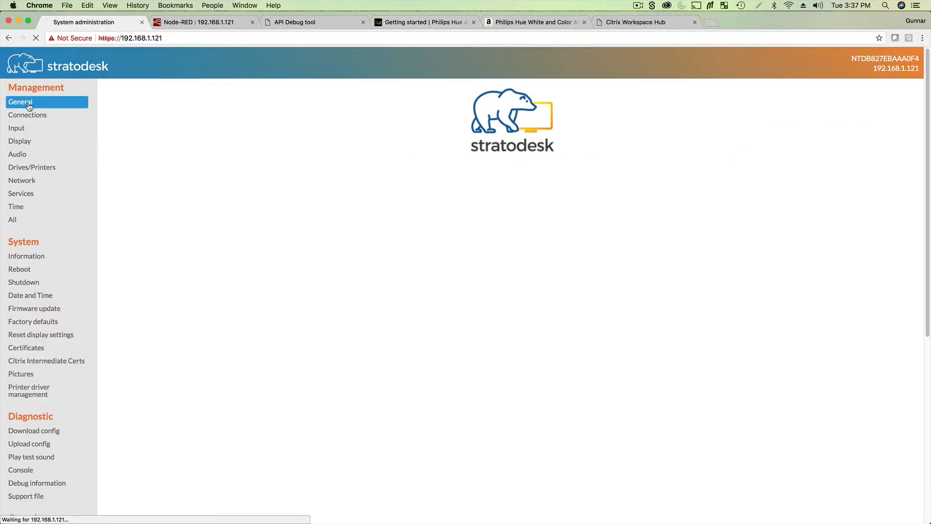
click(20, 102)
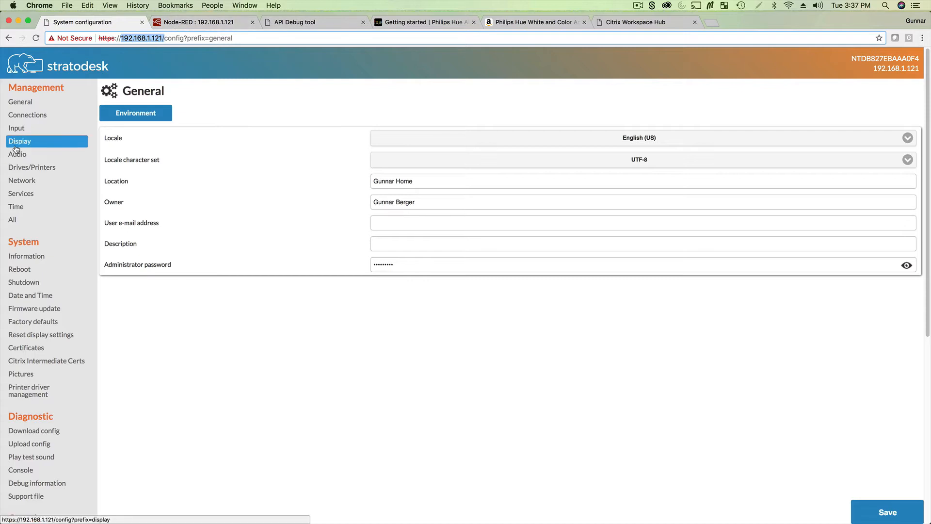
click(21, 193)
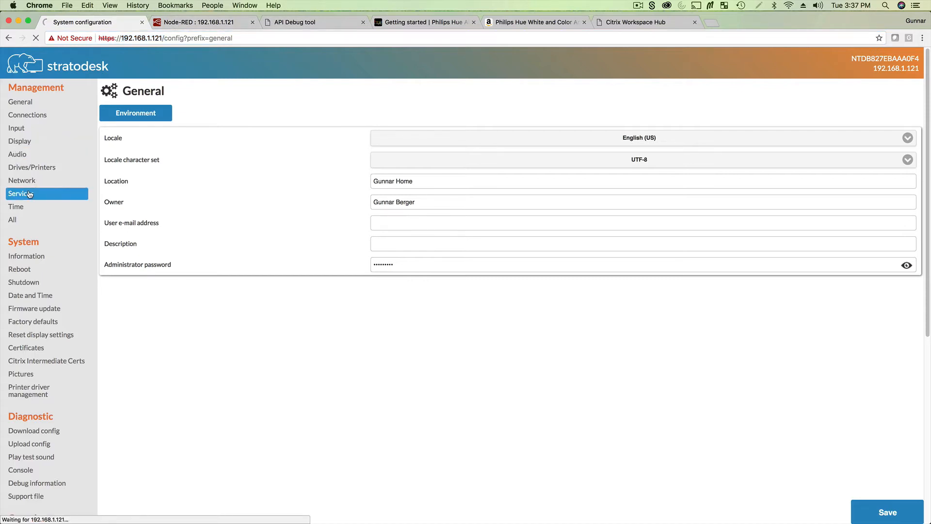
click(21, 193)
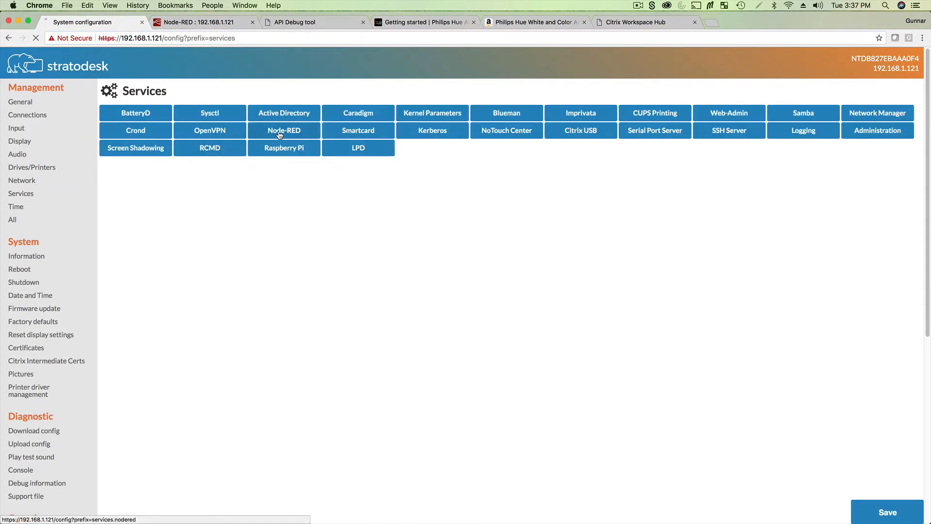
- Switch the Node-RED service On, save it, and confirm the system reboot
click(283, 130)
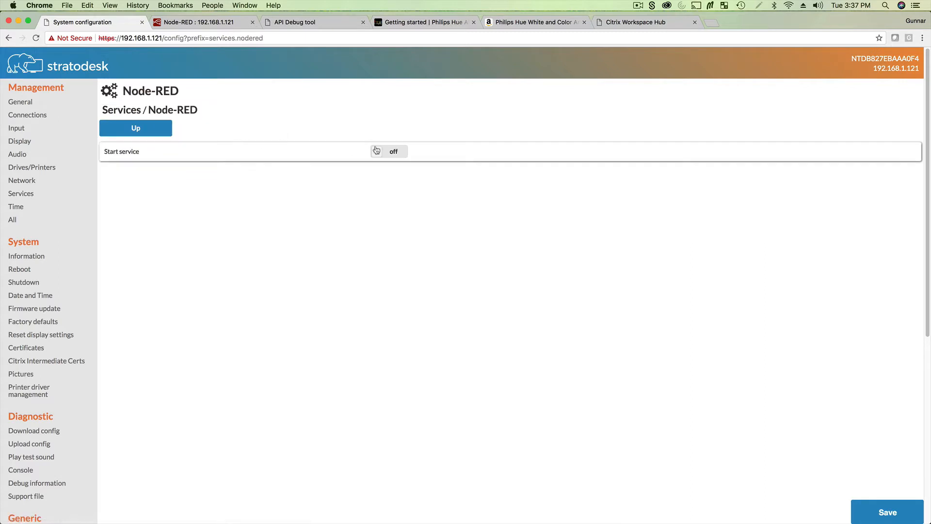
click(388, 151)
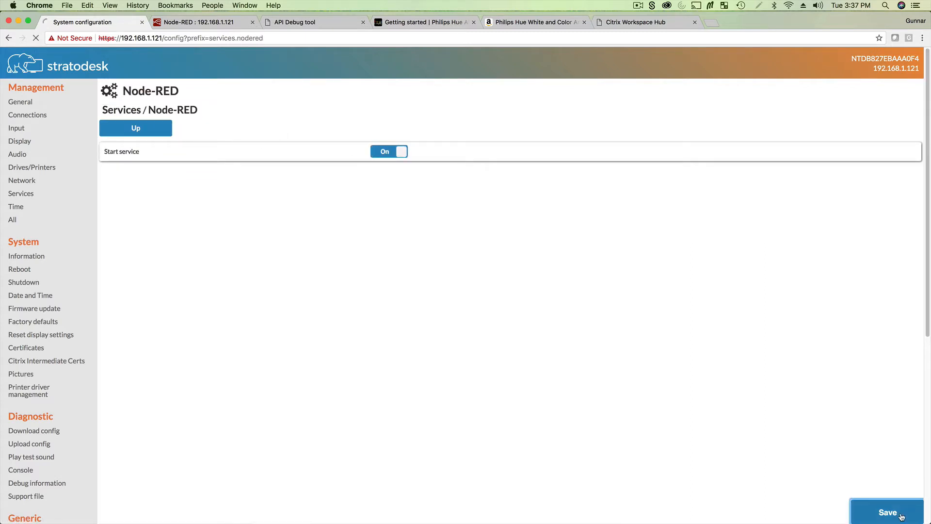
click(887, 512)
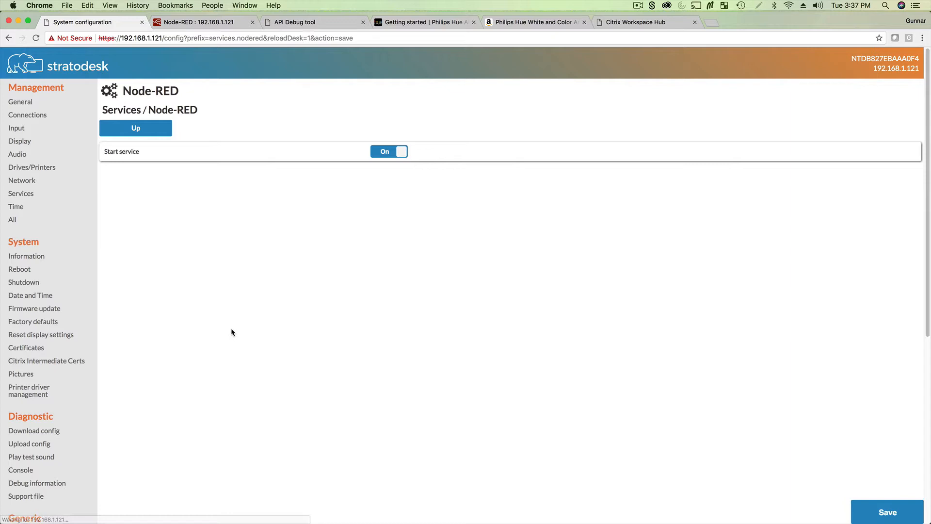
mouse_move(86, 279)
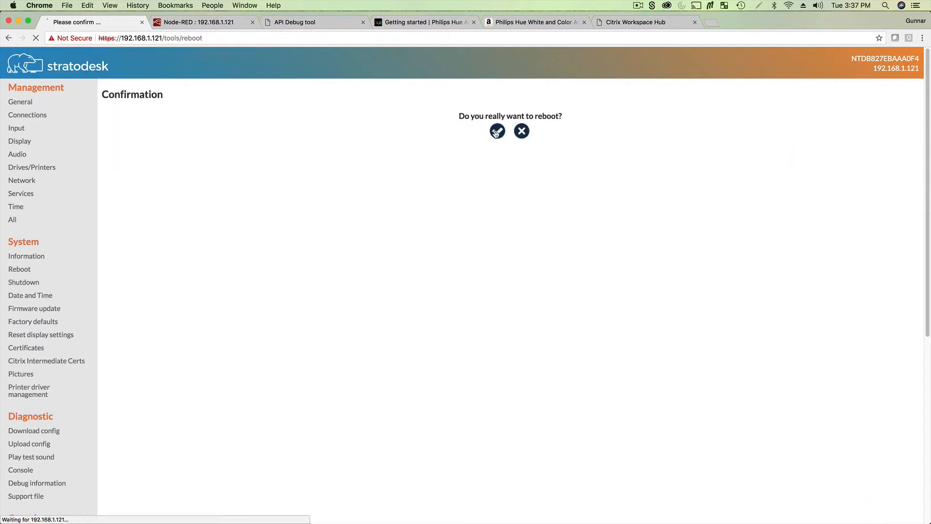
click(496, 131)
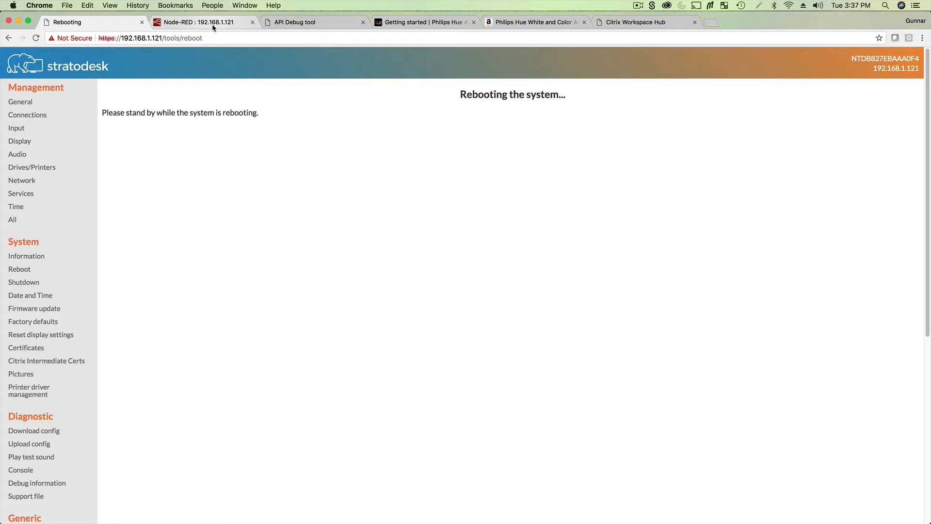
- In the API Debug tool, set the URL to /api/newdeveloper and send a GET to the bridge
click(293, 22)
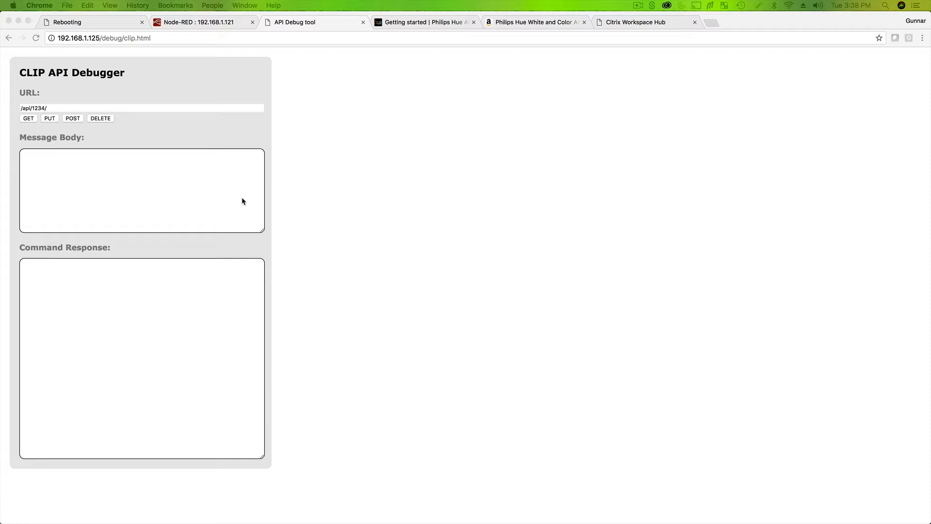
mouse_move(206, 148)
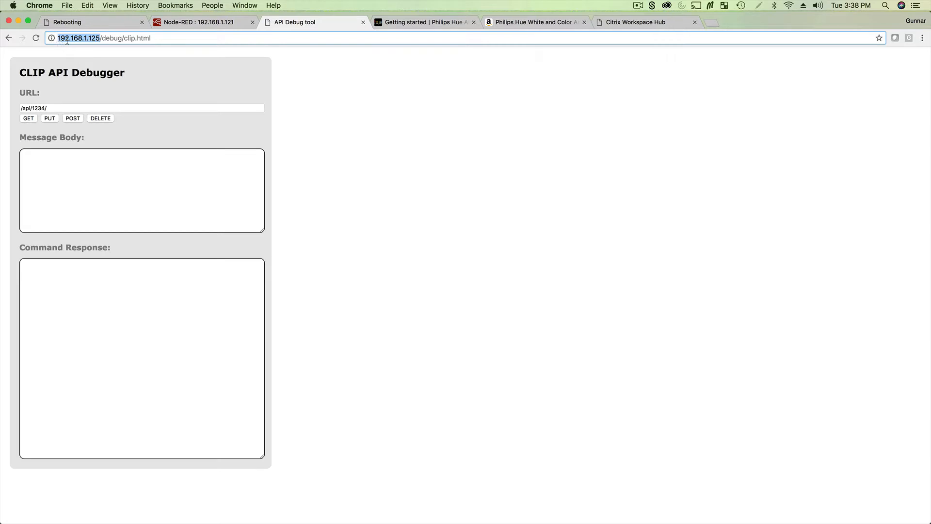
mouse_move(106, 37)
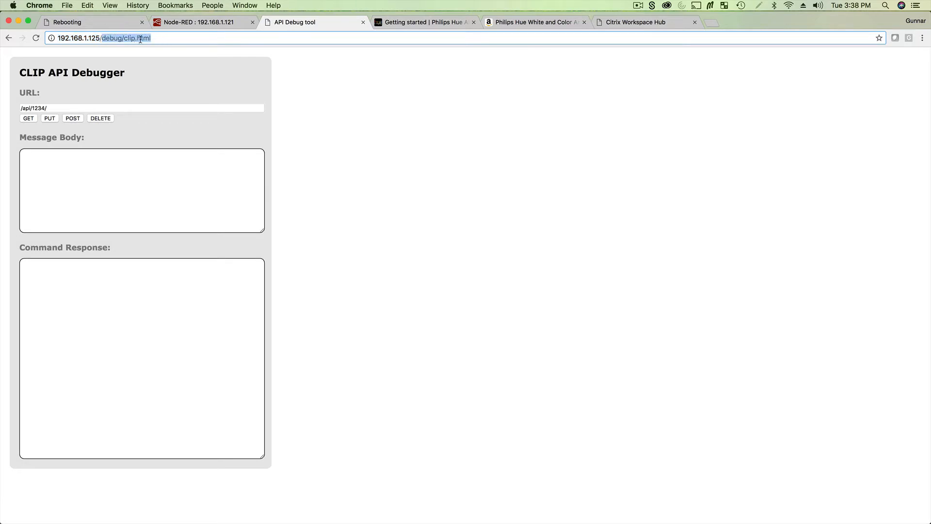
click(71, 107)
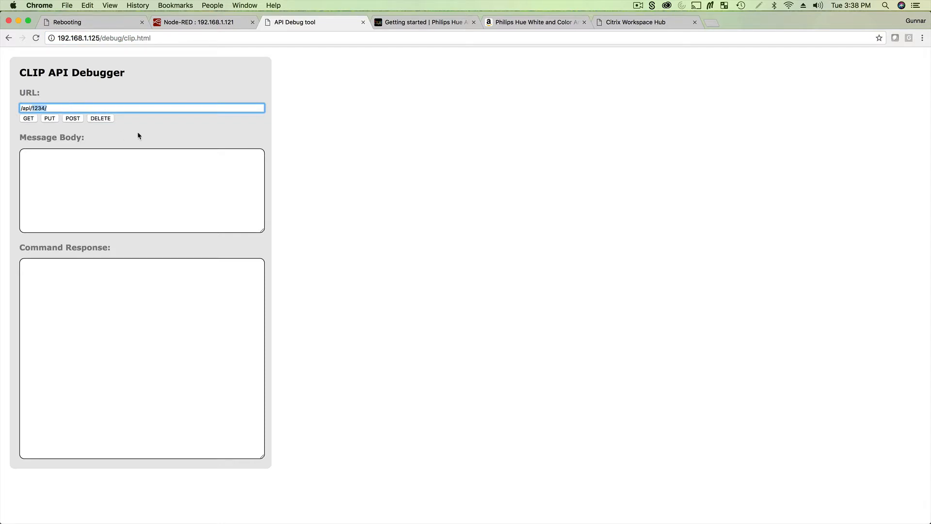
text(/api/newdeveloper)
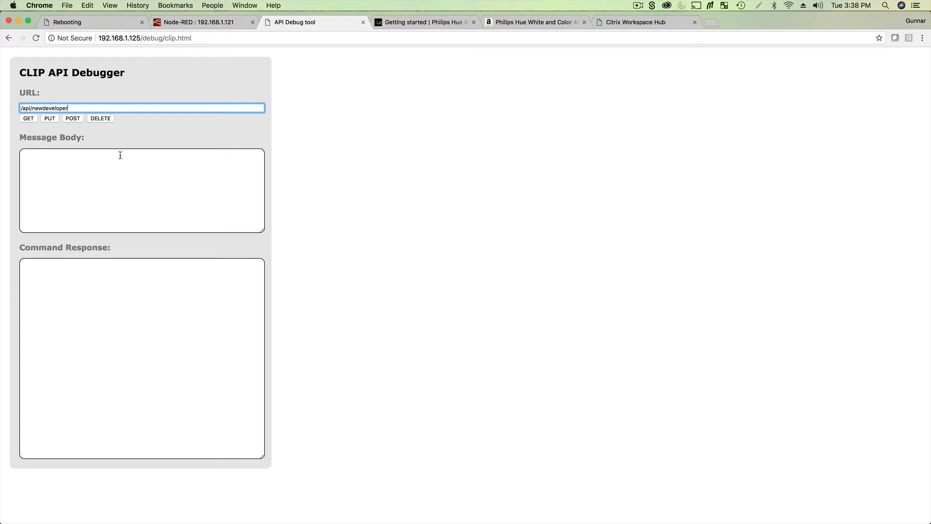
click(28, 119)
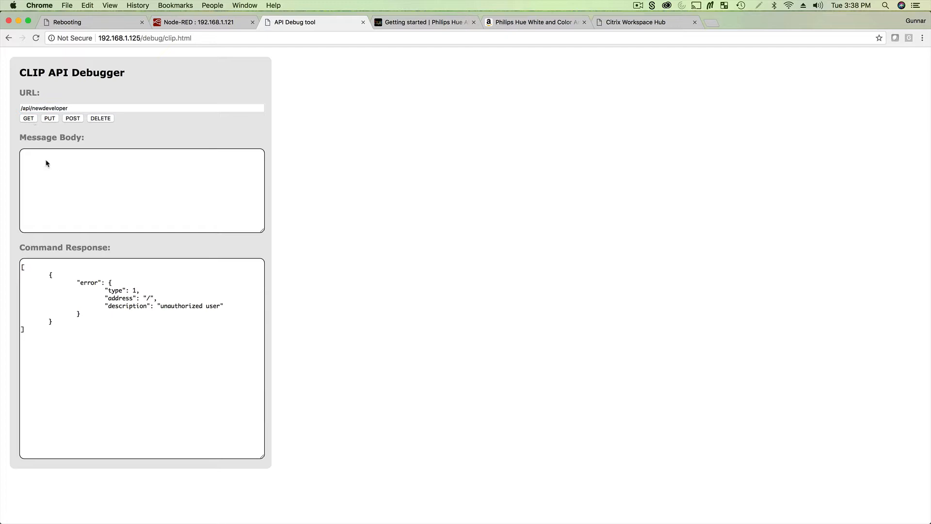
mouse_move(200, 309)
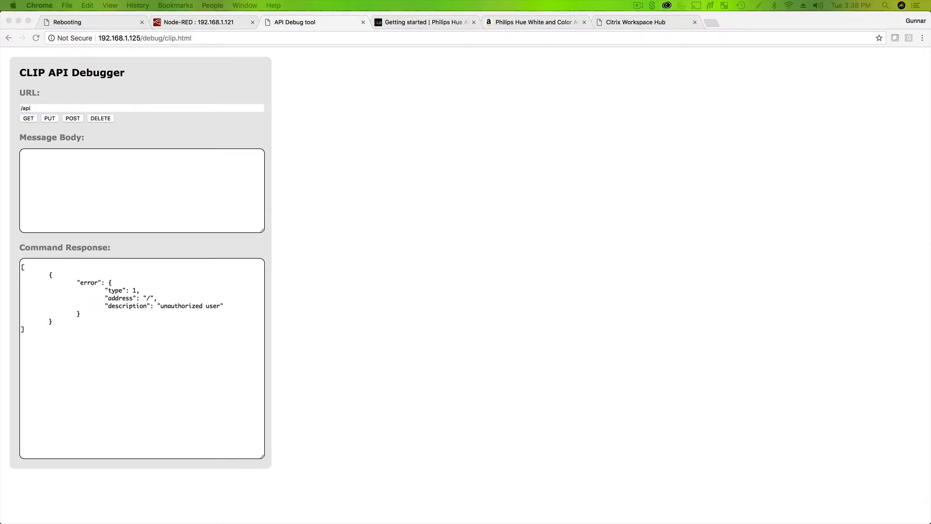
- Enter the message body {"devicetype":"my_hue_app#iphone peter"}
click(141, 107)
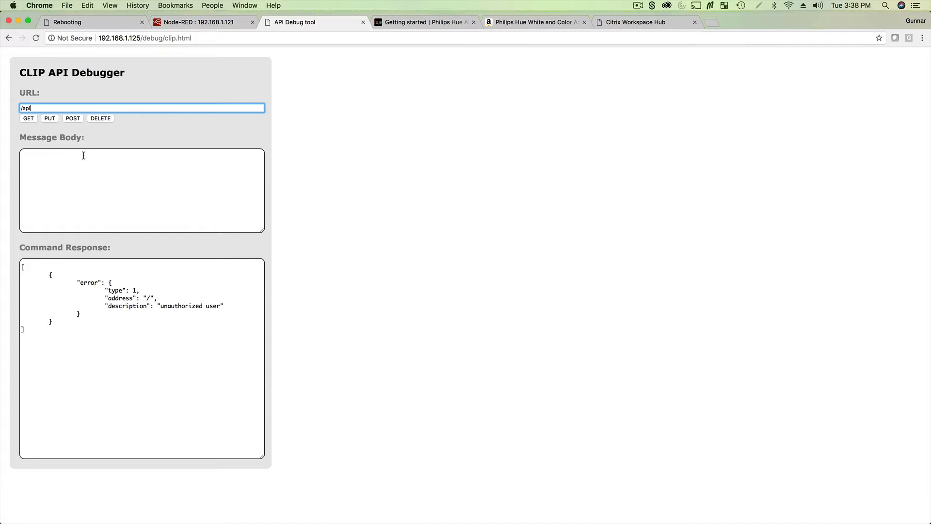
text({"devicetype":"my_hue_app#iphone peter"})
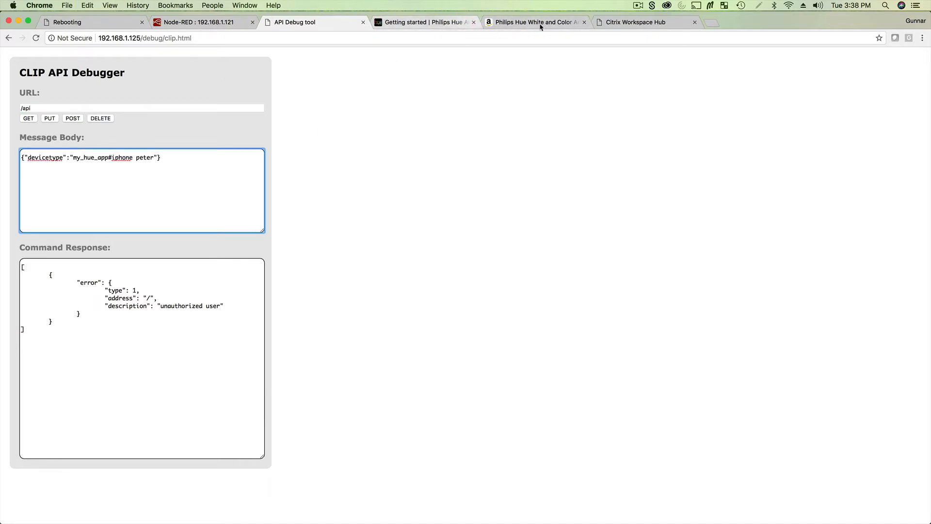
mouse_move(643, 22)
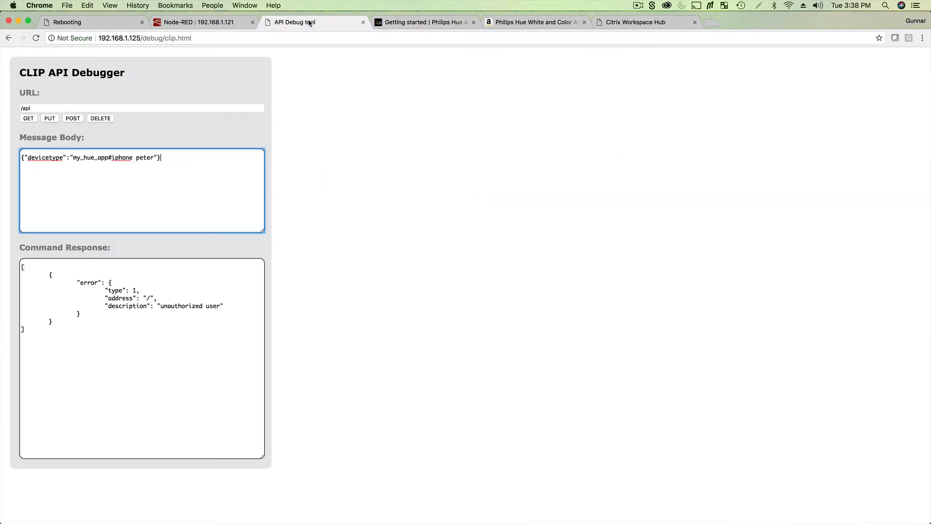
- Check the next request in the Getting Started guide and return to the API debug tool
click(424, 21)
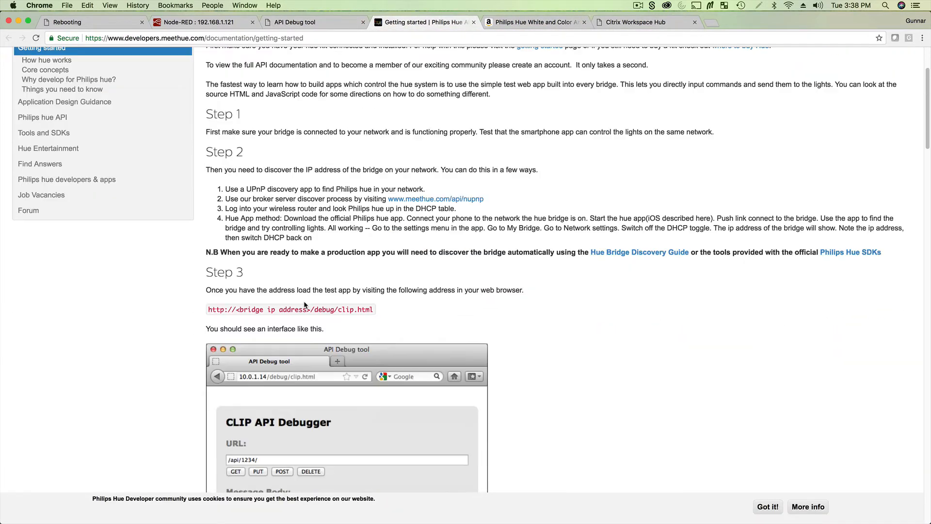
scroll(down, 3)
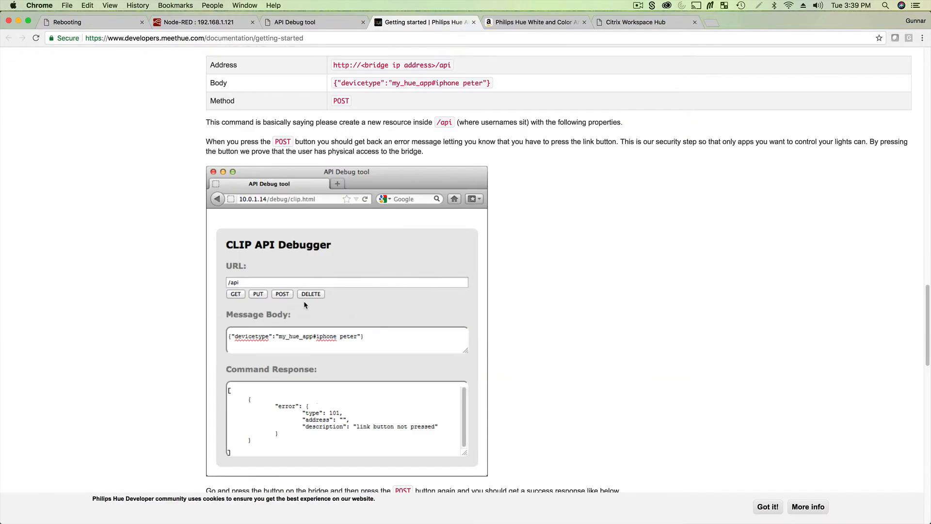
scroll(down, 3)
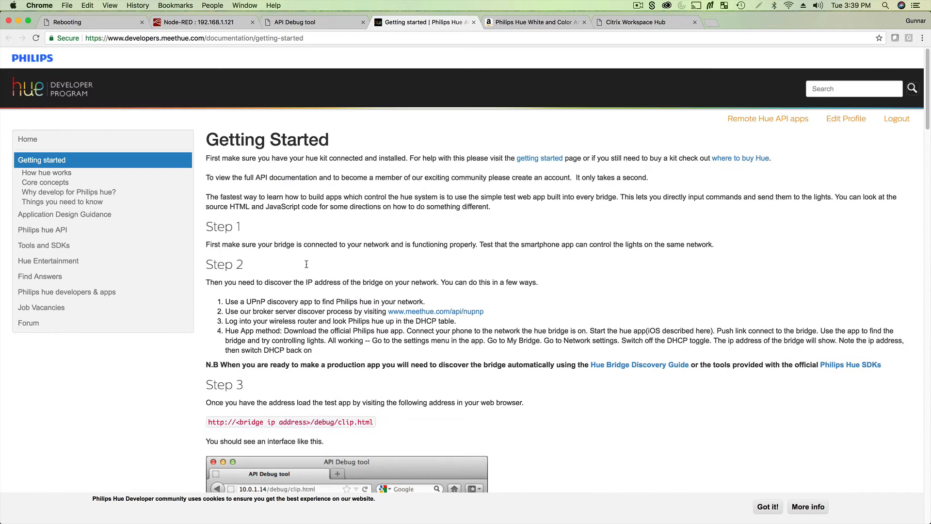
click(292, 22)
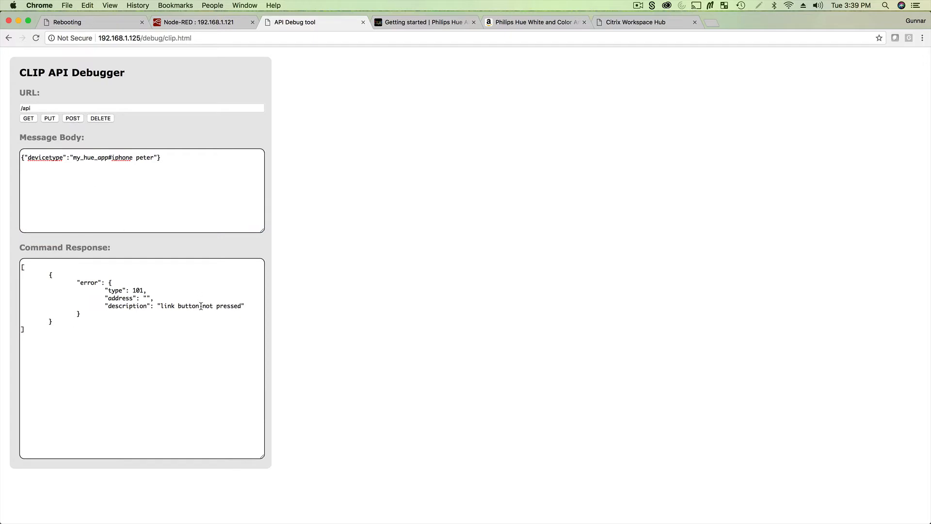
mouse_move(221, 238)
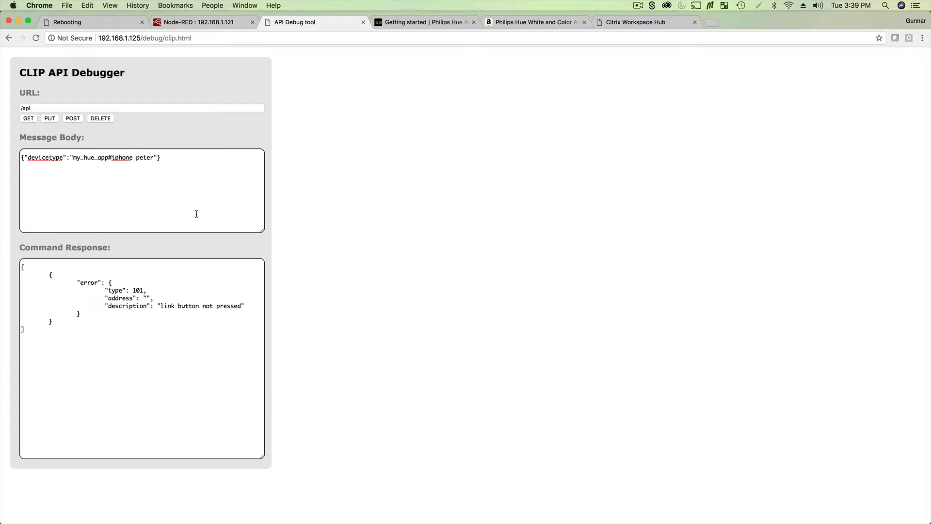
mouse_move(101, 141)
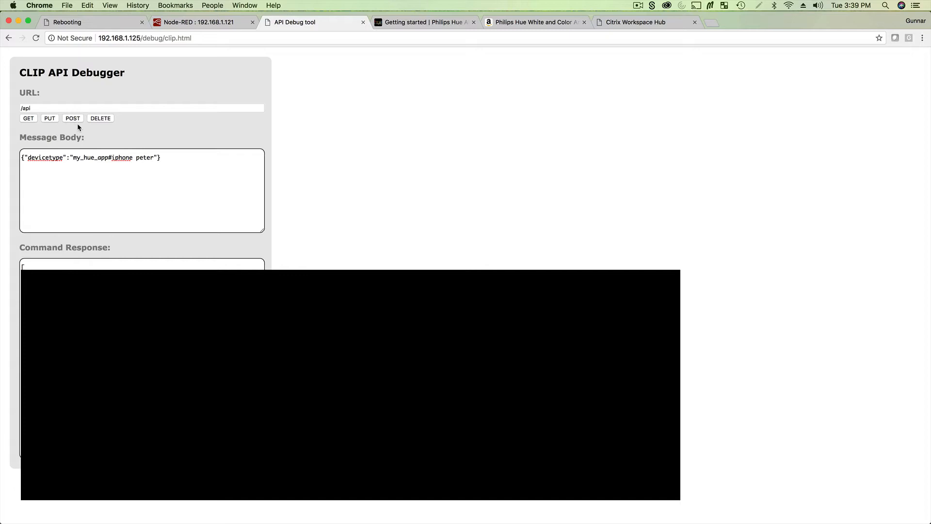
- Resend the new-user POST, then close the API Debug, Getting Started and Amazon tabs
click(141, 265)
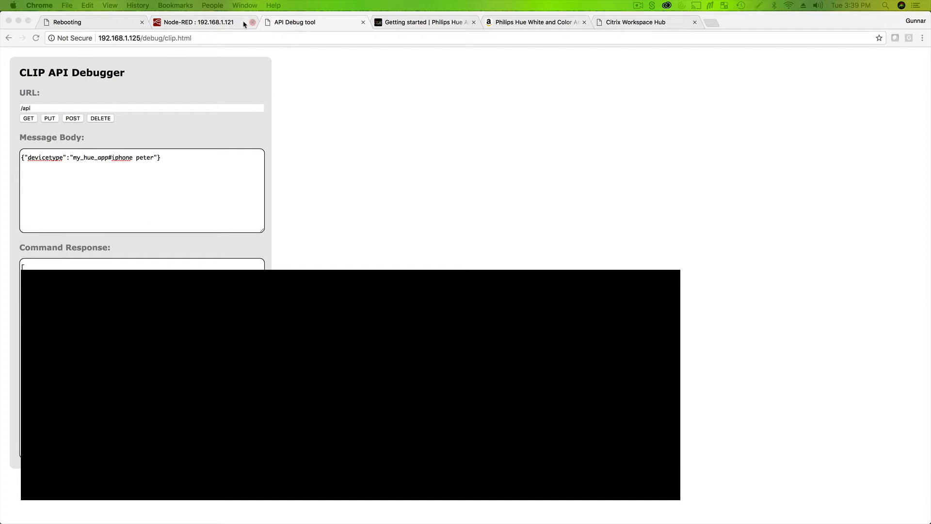
click(421, 22)
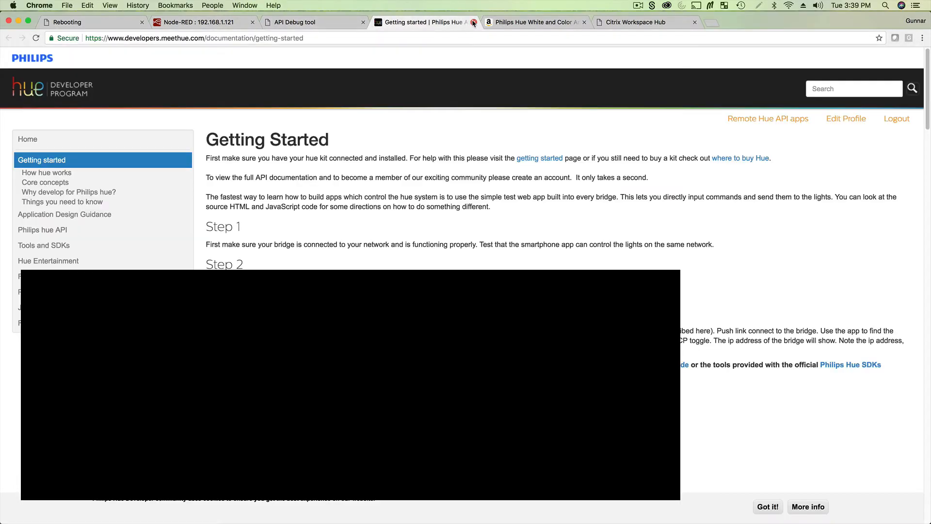
click(473, 22)
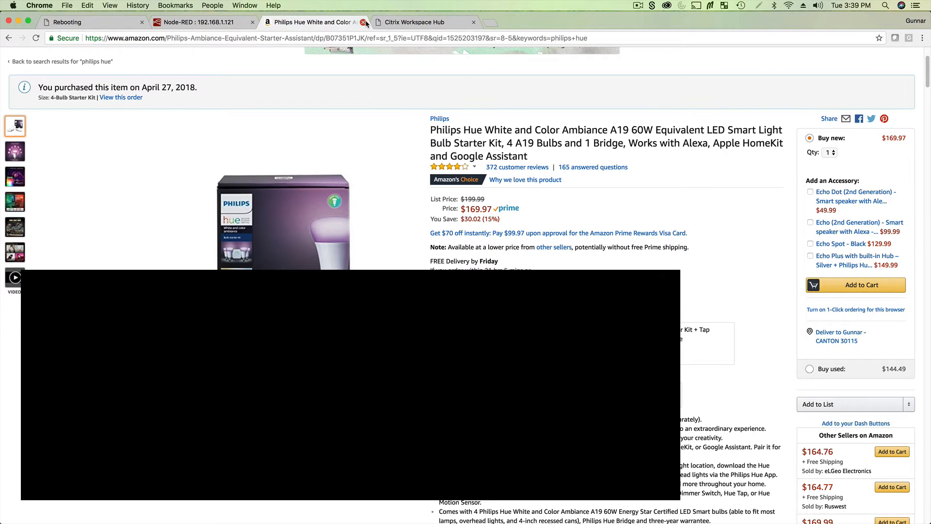
click(89, 22)
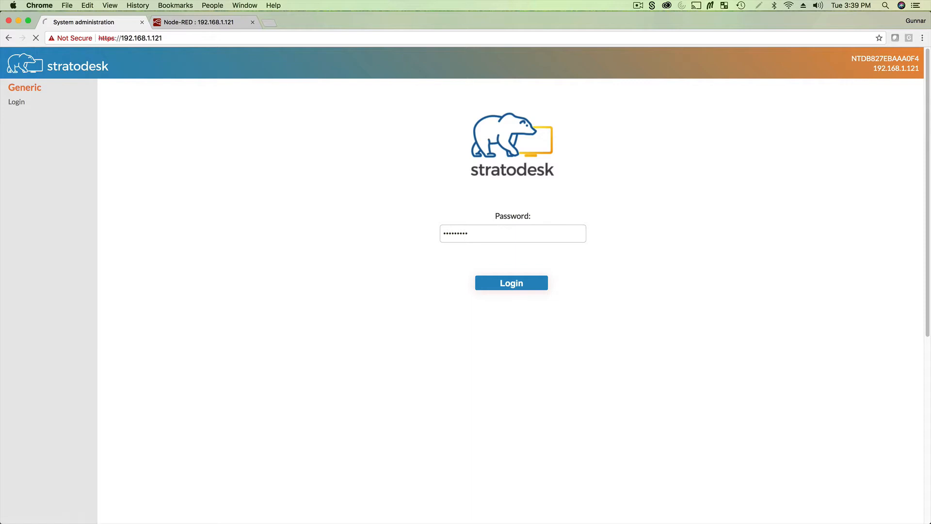
- Log in to Stratodesk admin and compare the Node-RED editor and Stratodesk page addresses
click(510, 283)
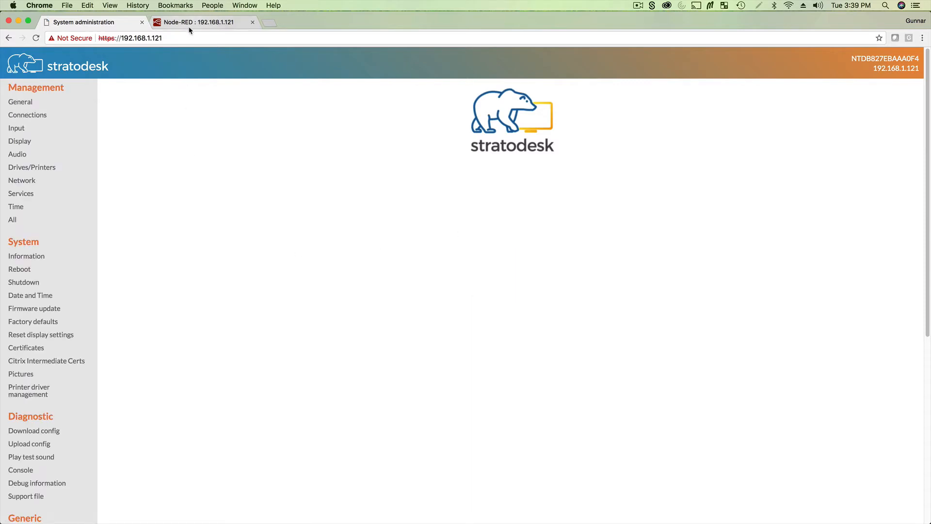
click(198, 21)
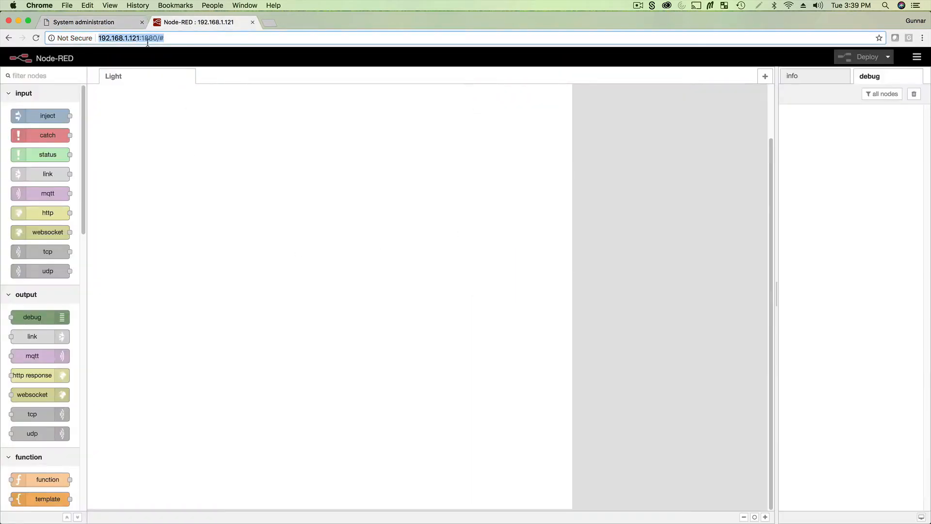
click(131, 37)
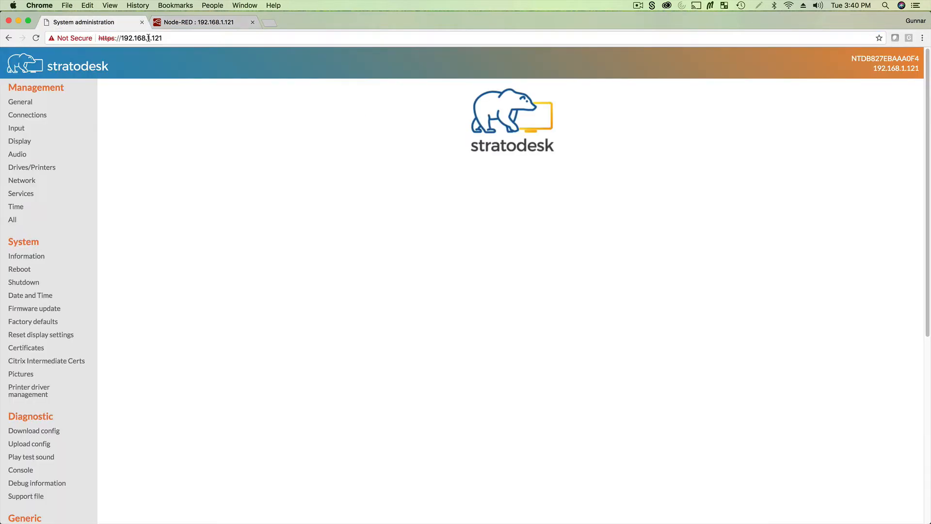
click(149, 37)
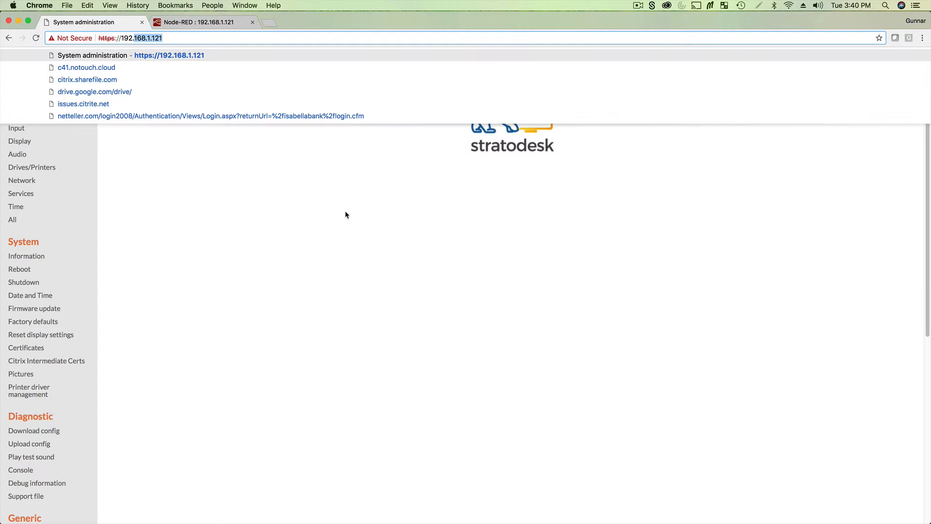
click(202, 22)
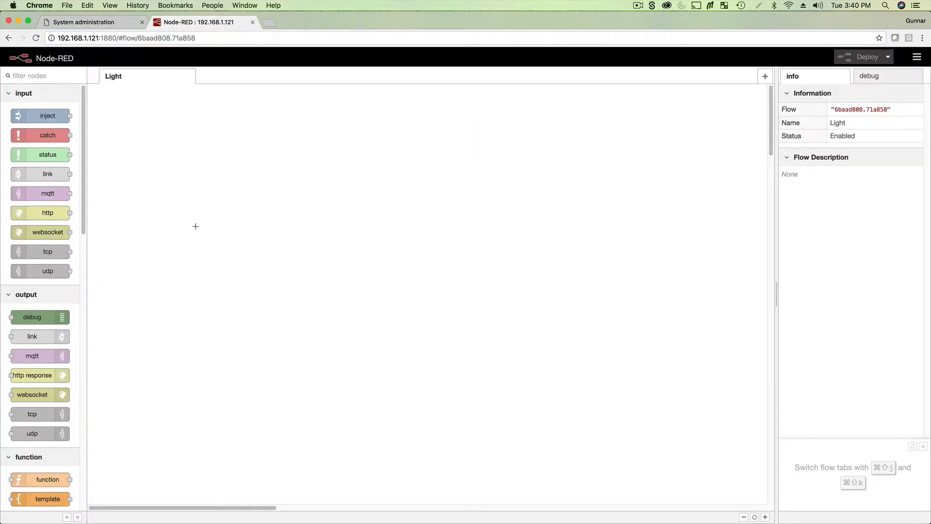
mouse_move(407, 151)
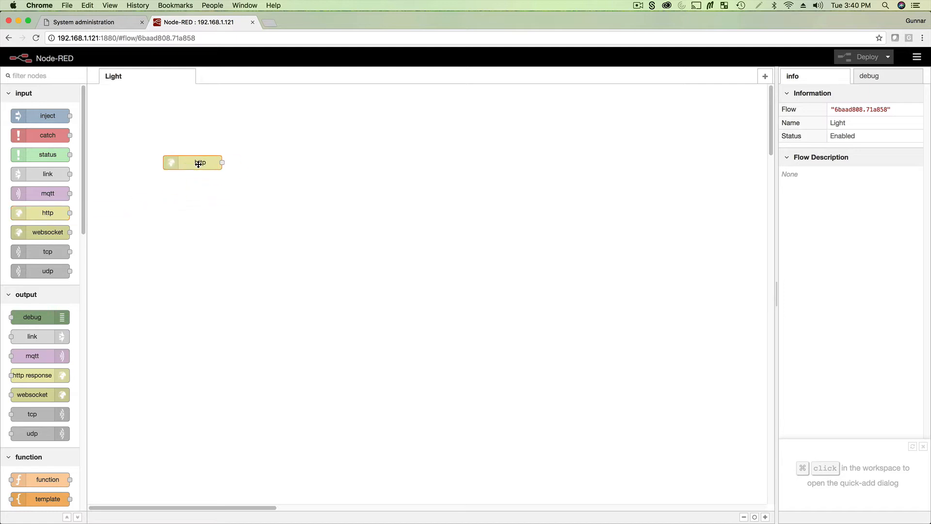
- Configure the first http in node as POST with URL connect
double_click(192, 163)
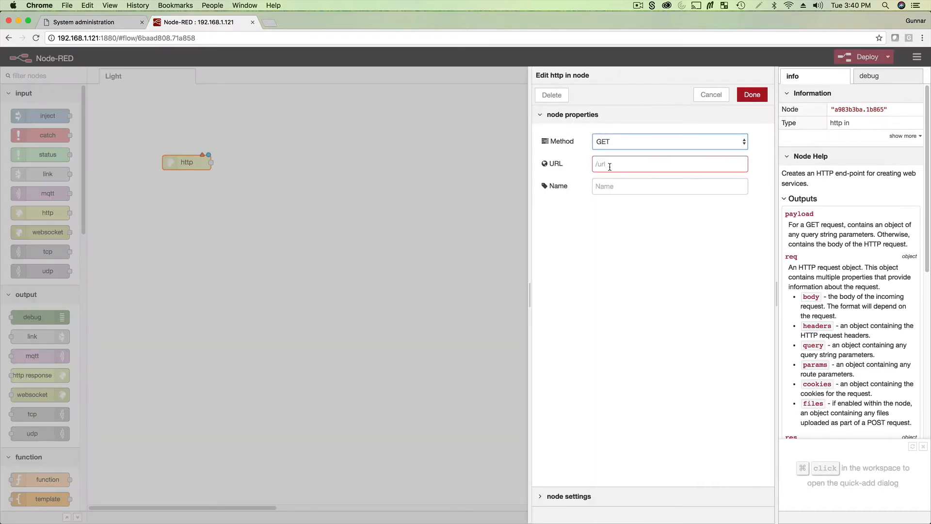
text(connect)
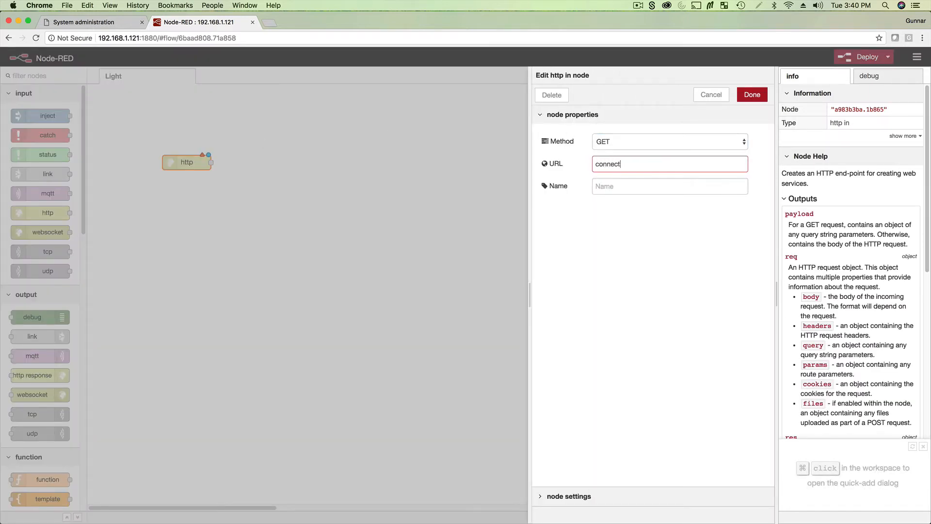
click(667, 141)
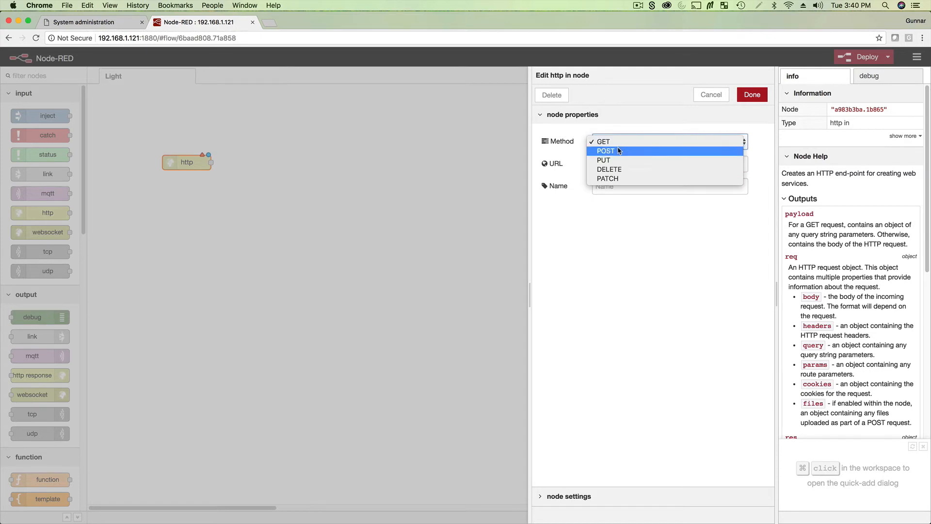
click(605, 150)
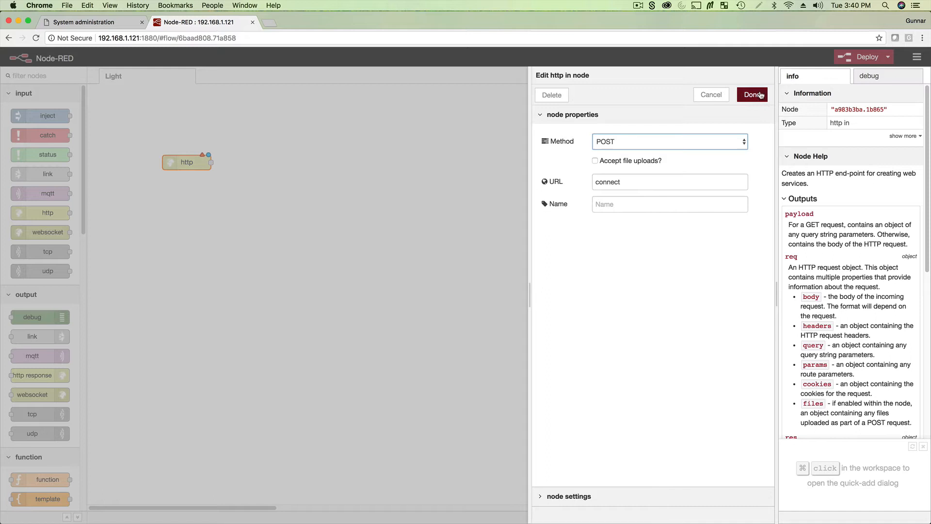
click(752, 95)
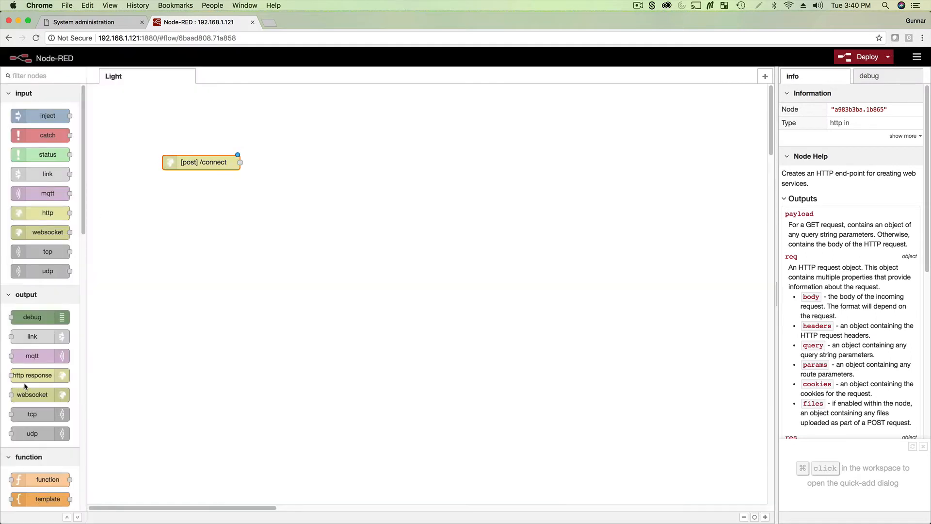
mouse_move(48, 213)
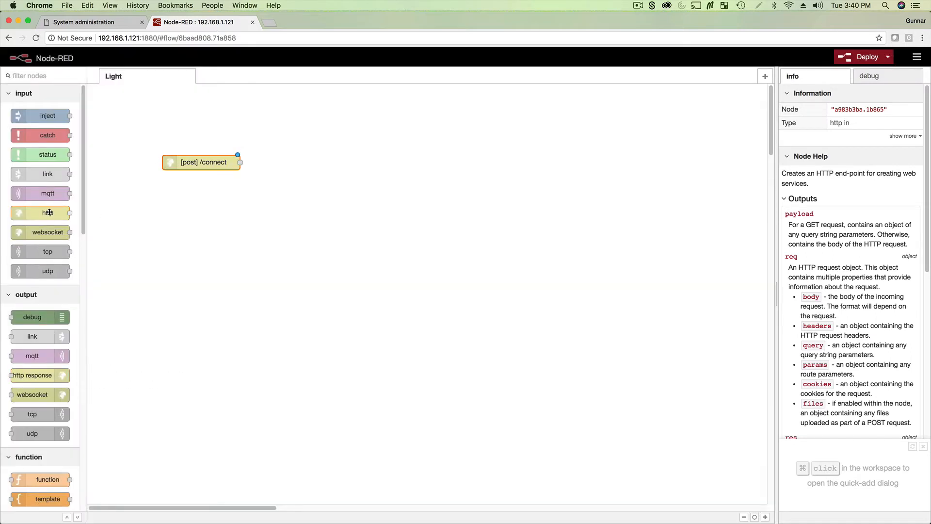
- Add a second http in node configured as POST with URL disconnect
drag(48, 212, 182, 220)
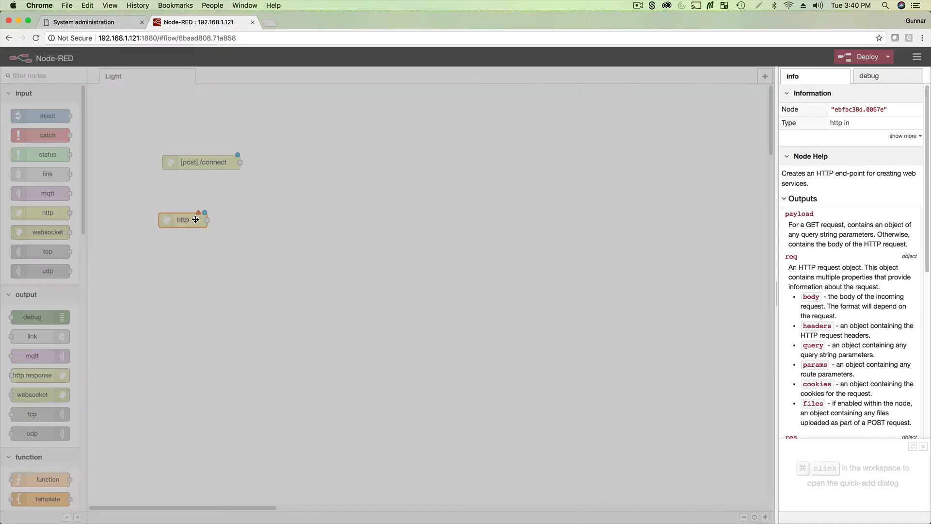
text(disco)
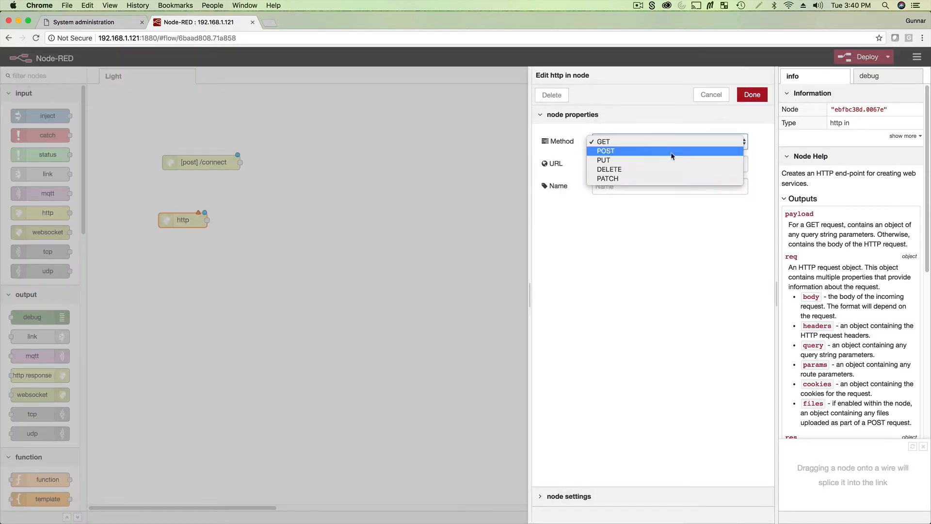
click(605, 151)
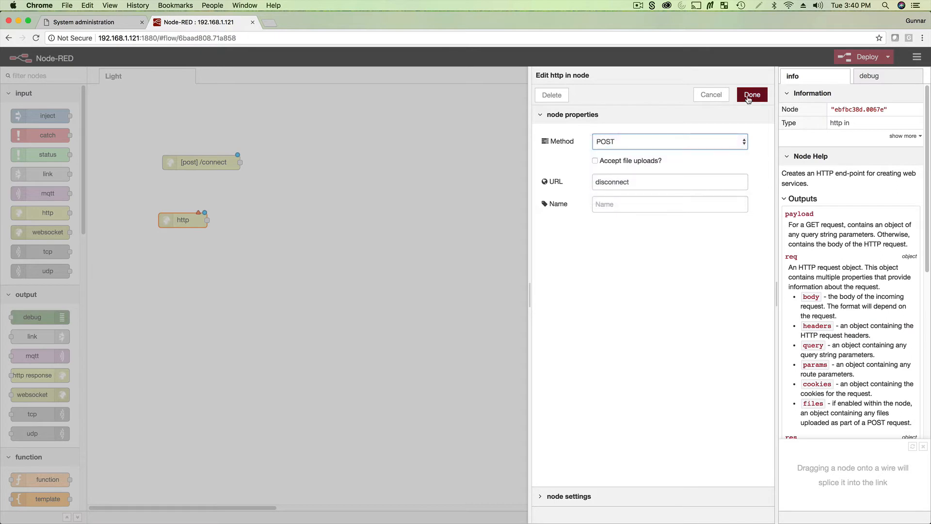
click(751, 95)
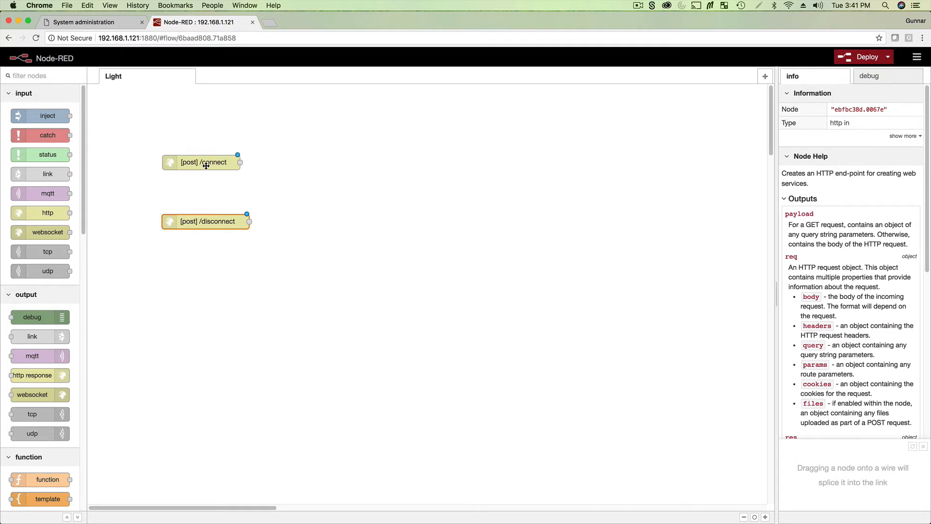
- Go to the Workspace Hub connection's specific settings in Stratodesk admin
click(83, 21)
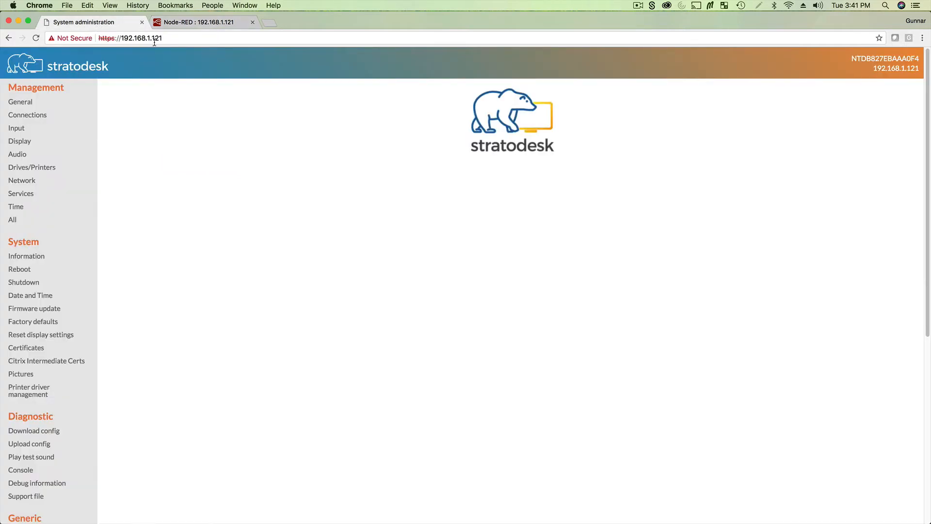
click(27, 114)
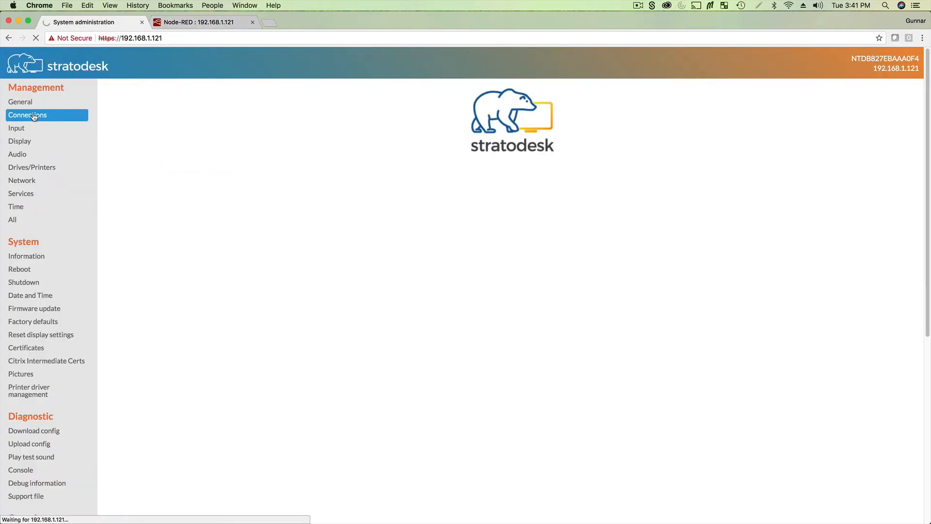
click(27, 115)
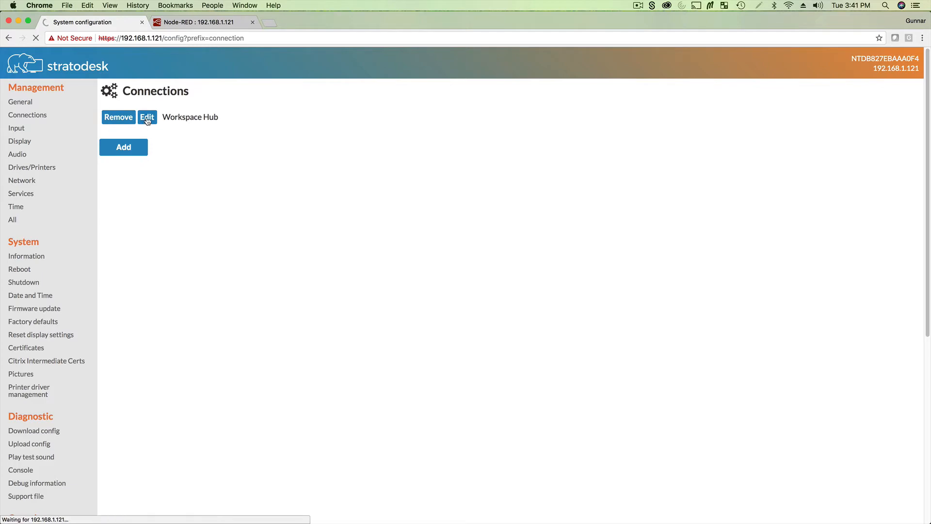
click(147, 117)
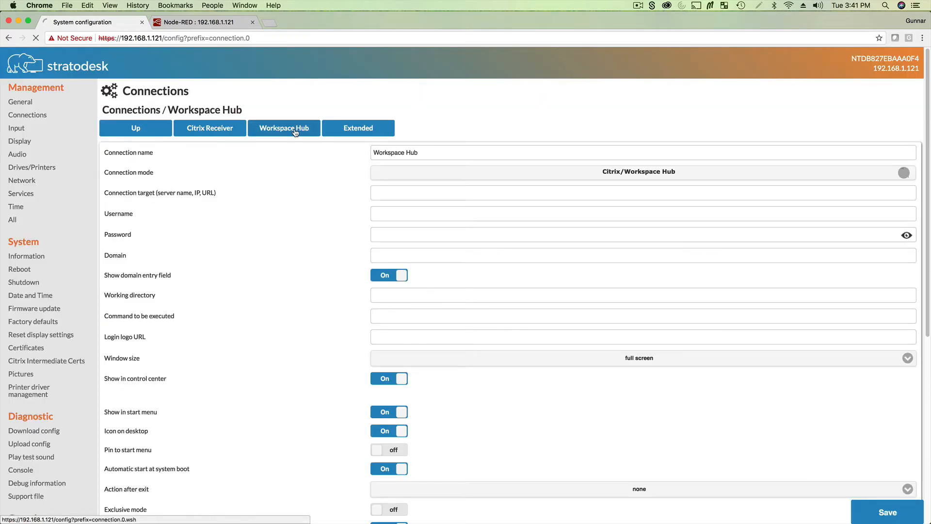
click(284, 127)
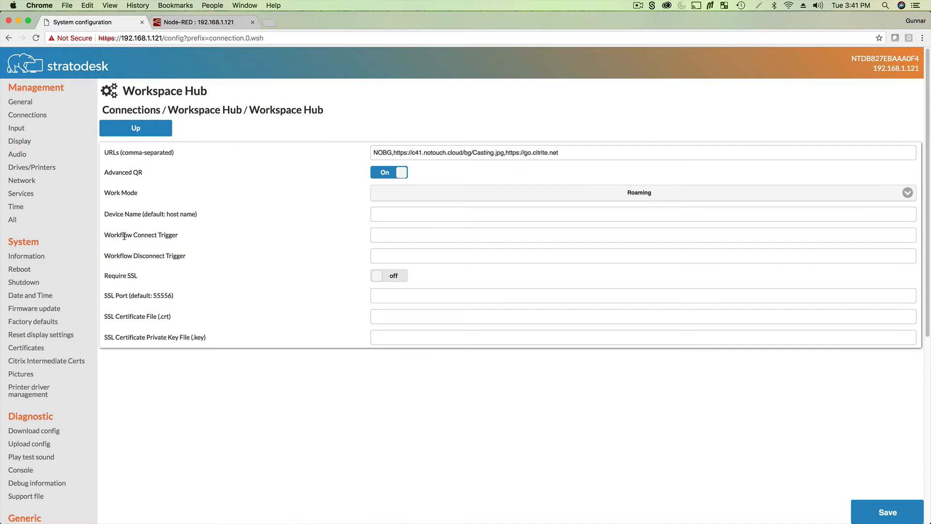
double_click(141, 235)
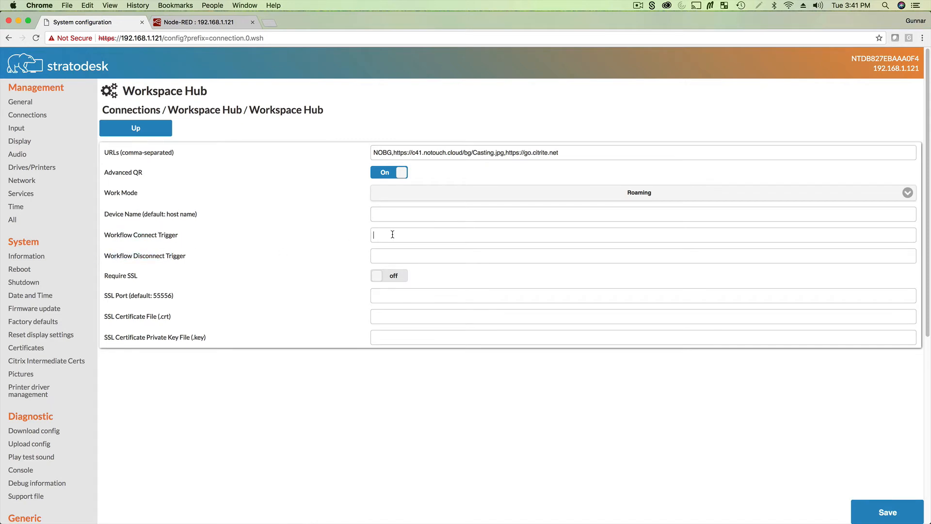
text(http:/)
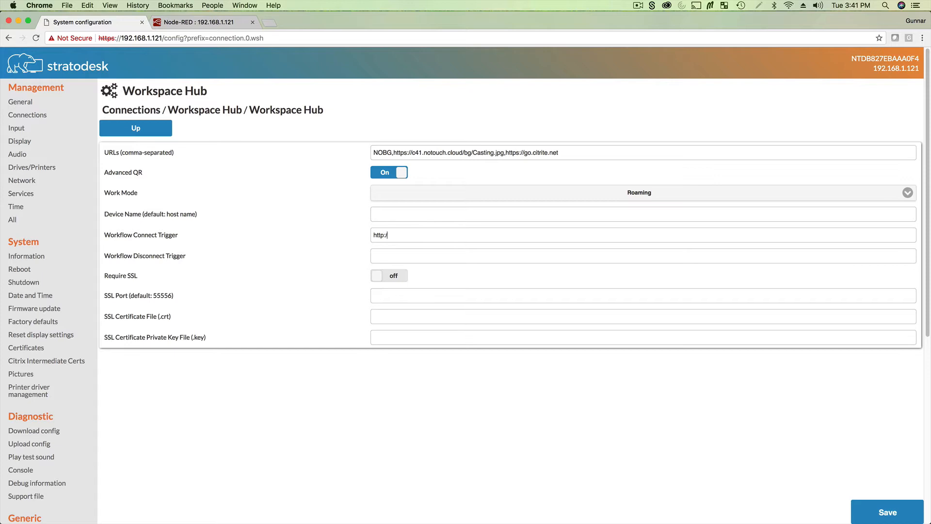
text(/127.0.0)
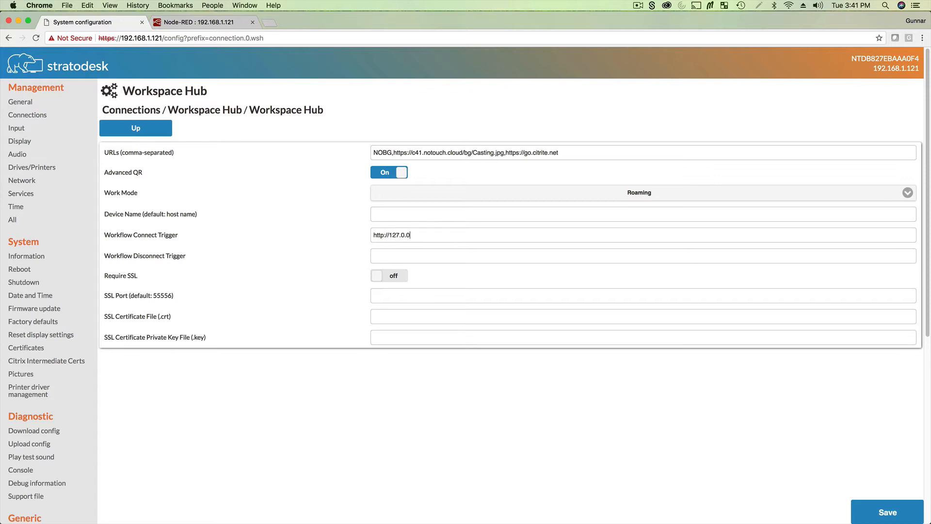
text(1)
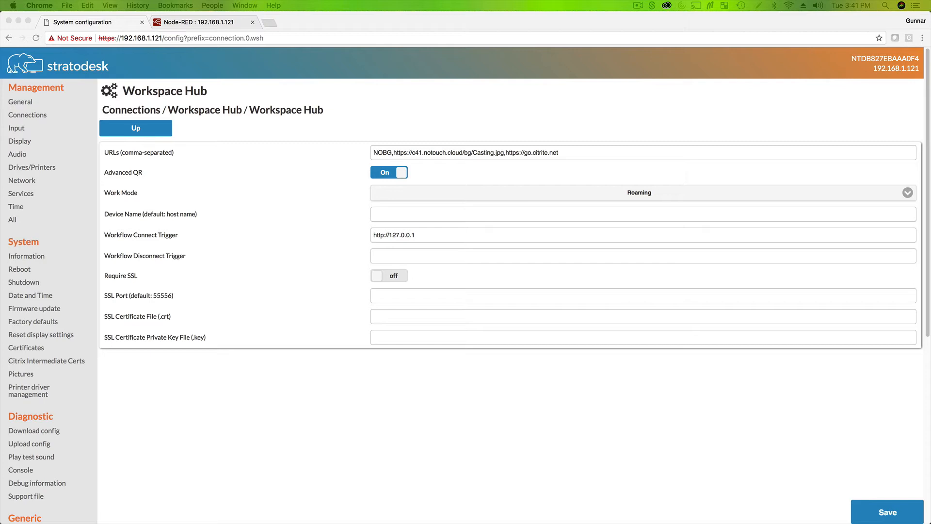
click(404, 235)
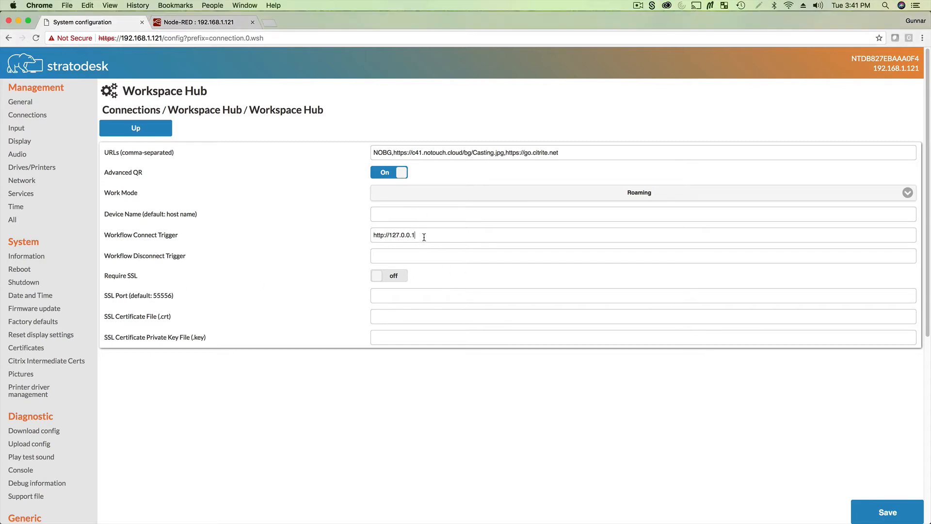
text(:1)
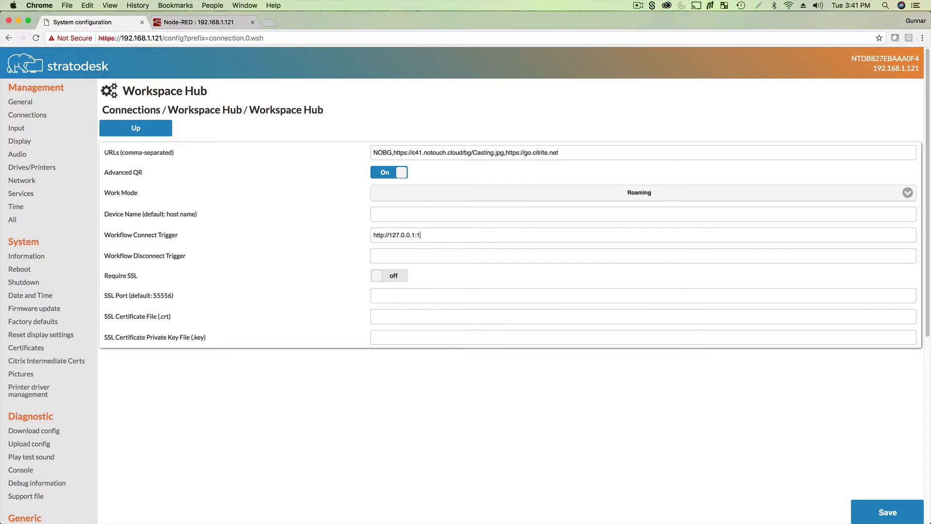
text(880)
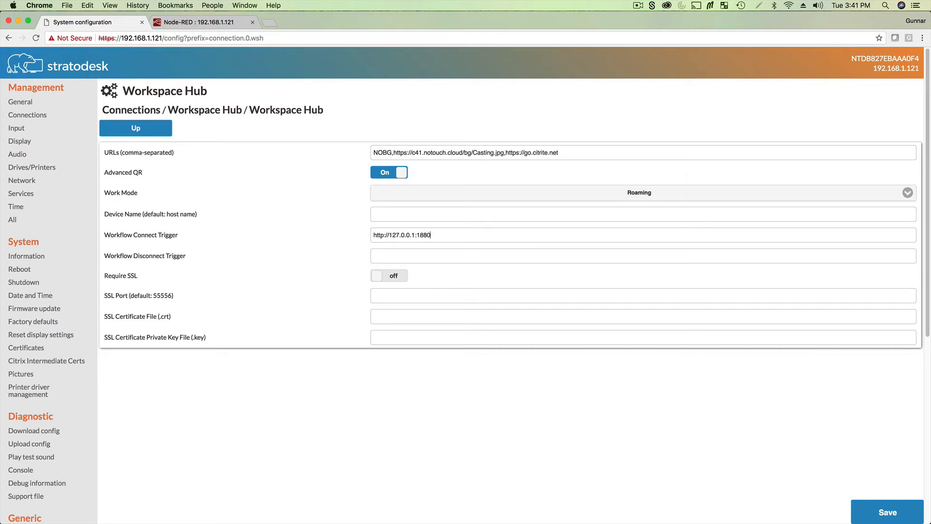
text(/connect)
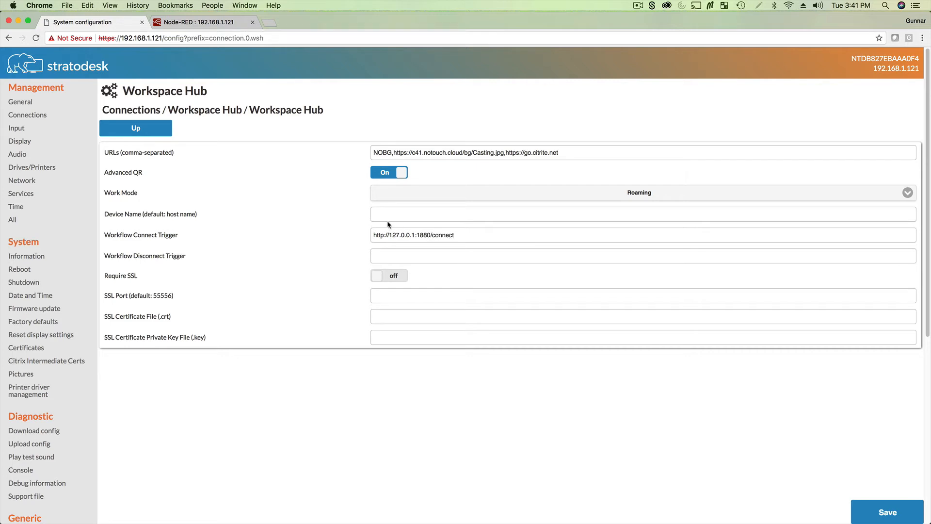
- Copy the connect URL into the disconnect trigger field and save the settings
triple_click(412, 235)
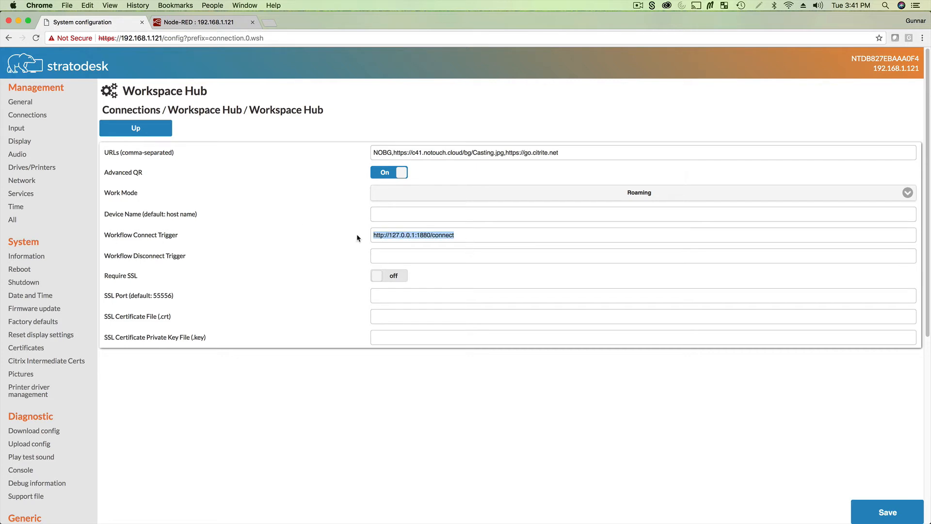
text(http://127.0.0.1:1880/connect)
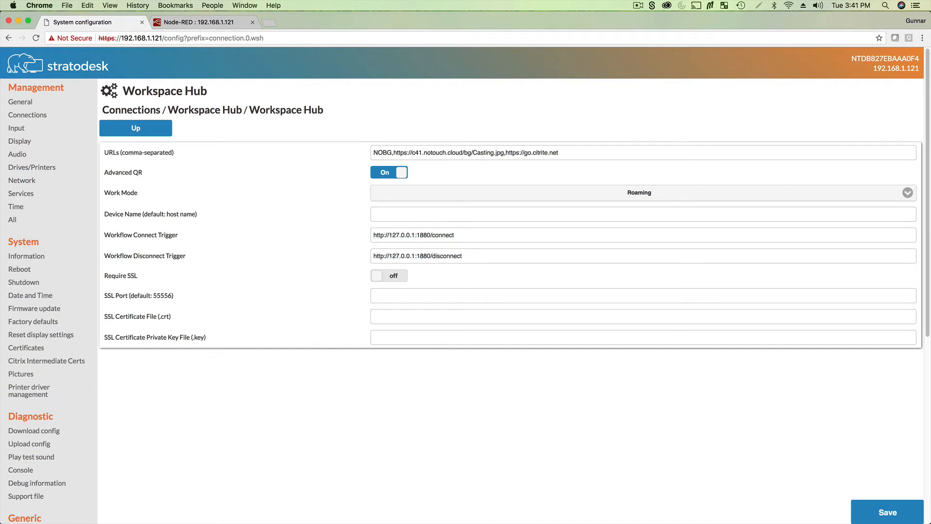
click(886, 512)
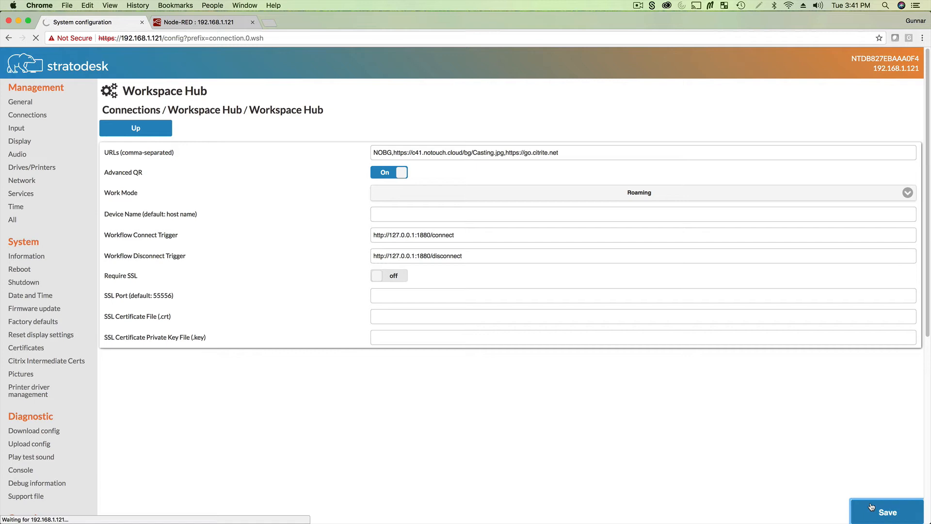
click(887, 512)
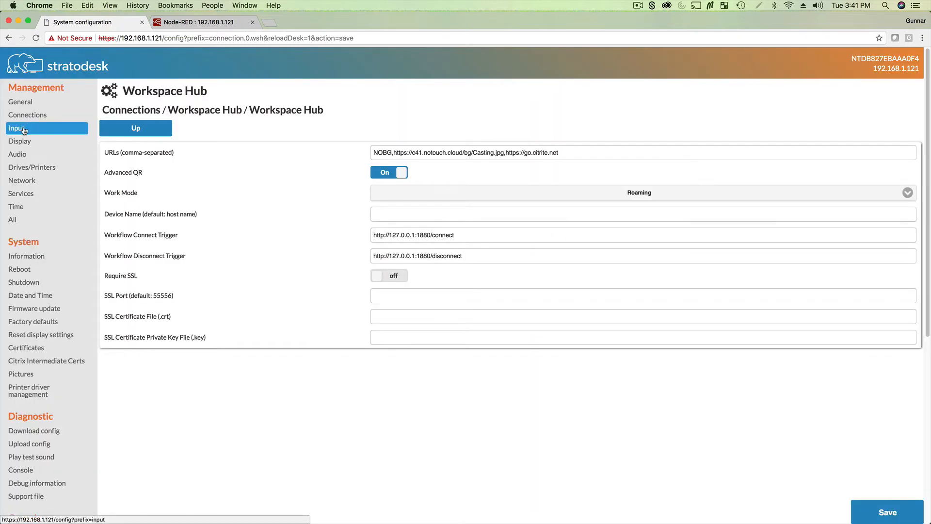
- Reopen the Workspace Hub connection and select port 1880 in the connect trigger
click(17, 128)
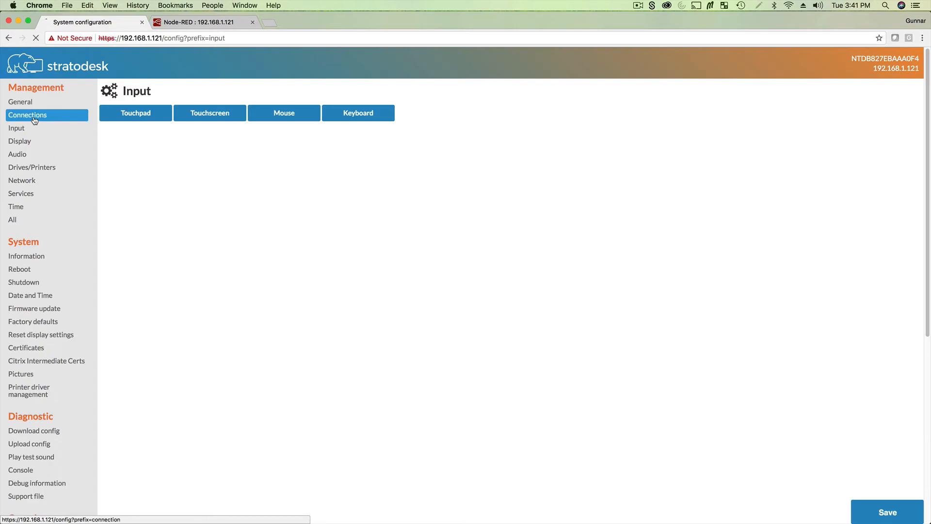
click(27, 115)
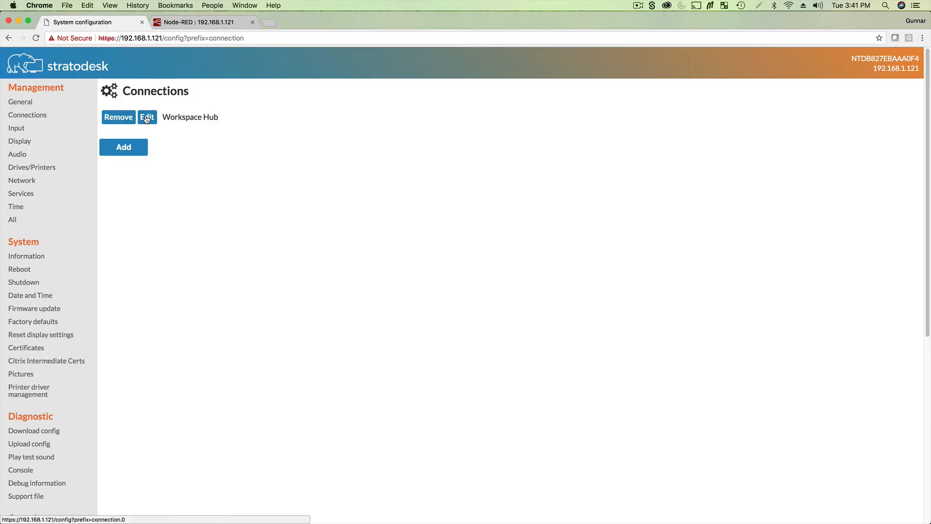
click(146, 117)
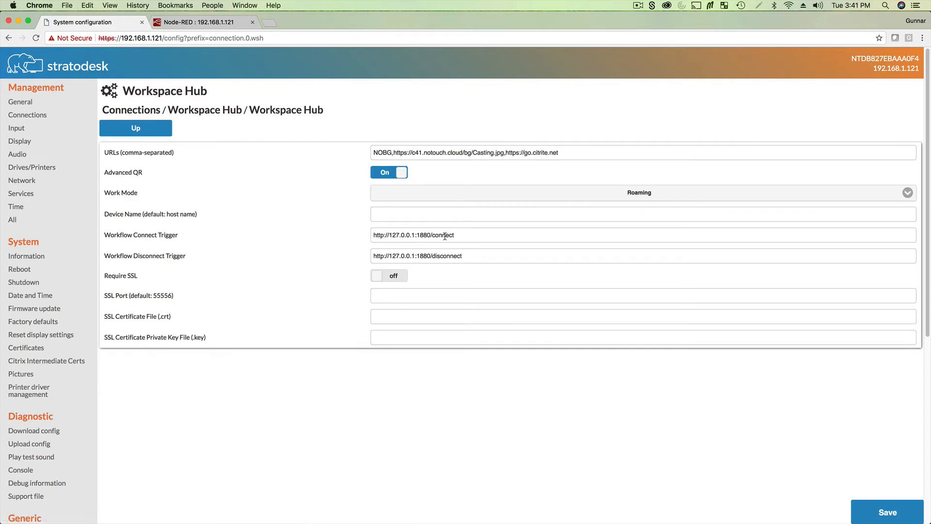
double_click(425, 235)
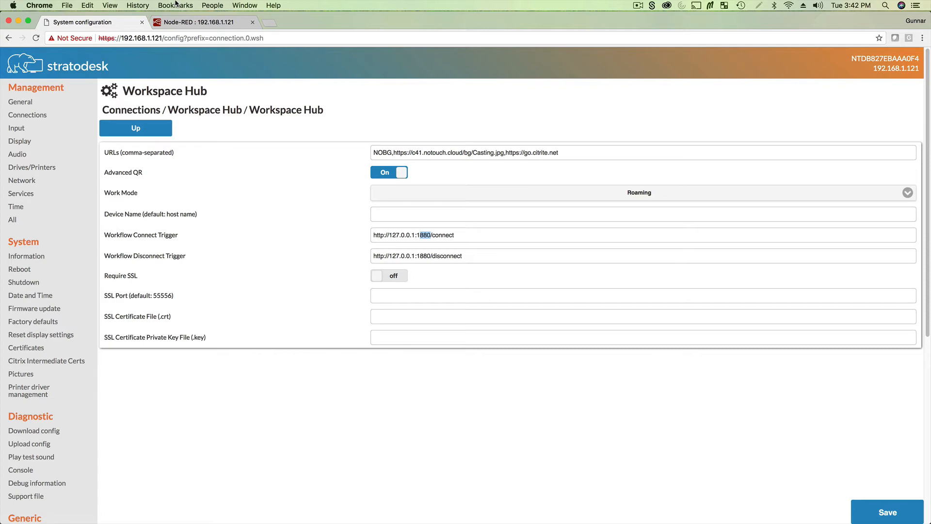
- Compare with the Node-RED endpoints and return to the Node-RED flow
click(199, 22)
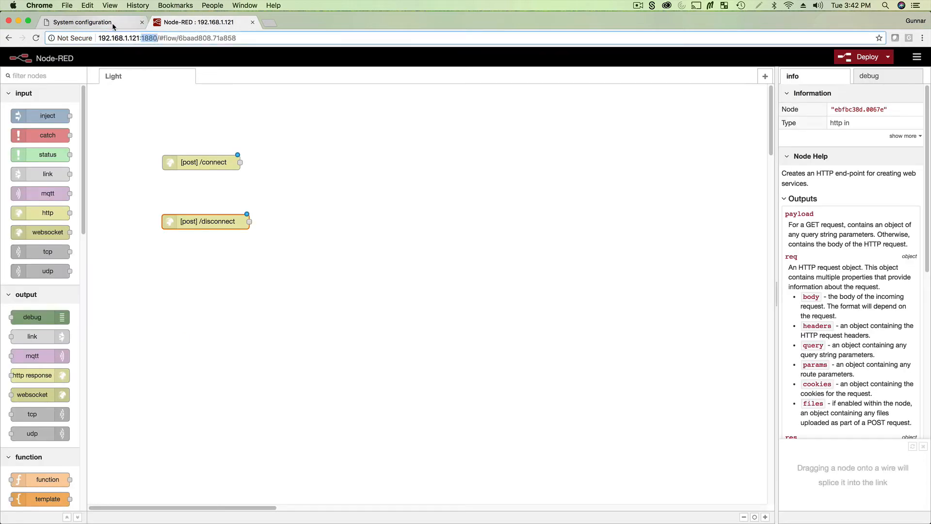
click(80, 22)
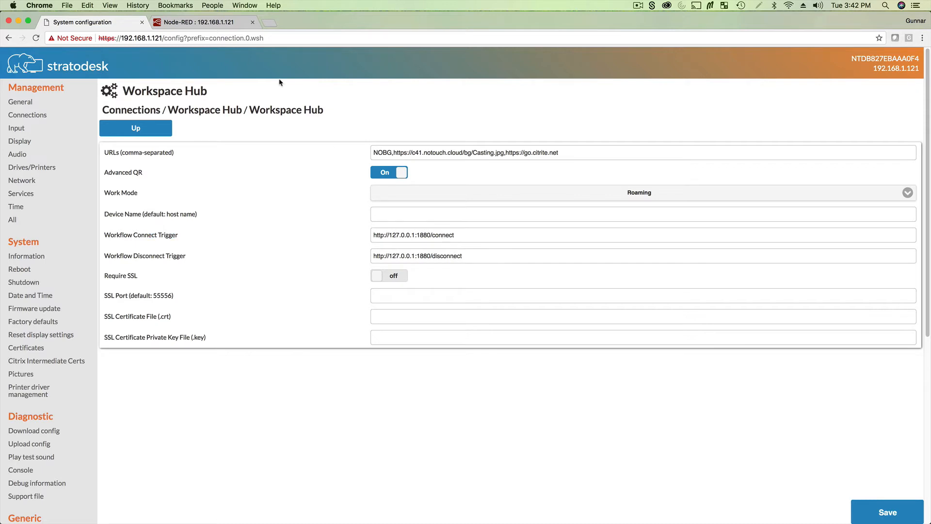
click(202, 22)
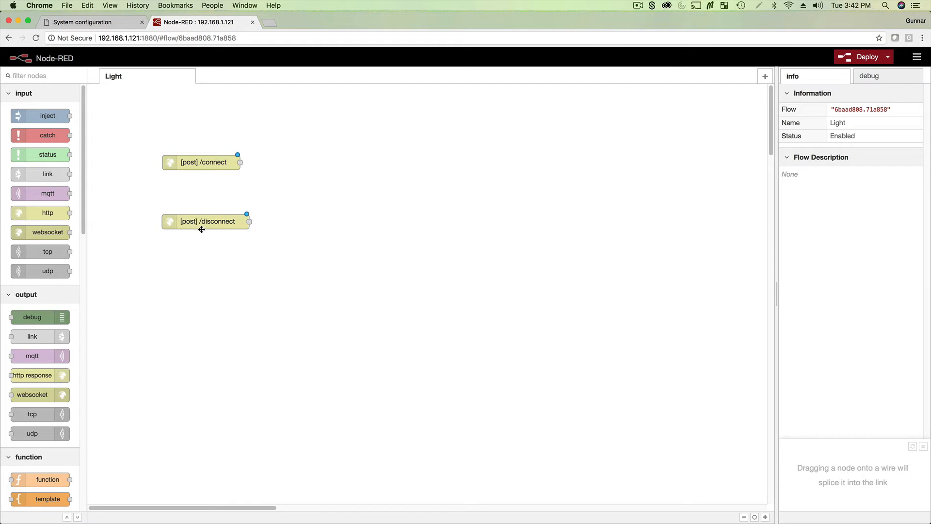
mouse_move(32, 317)
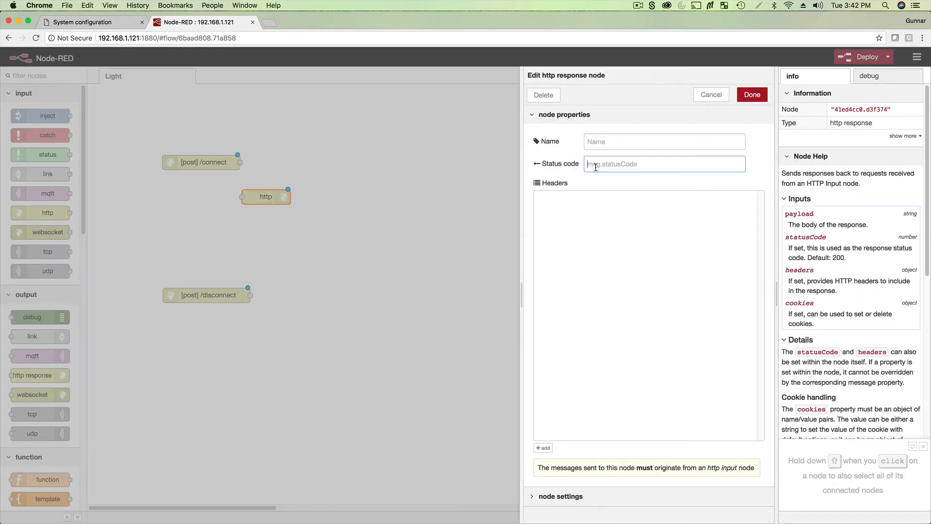
- Set the http response node's status code to 200 and wire the /connect endpoint into it
text(200)
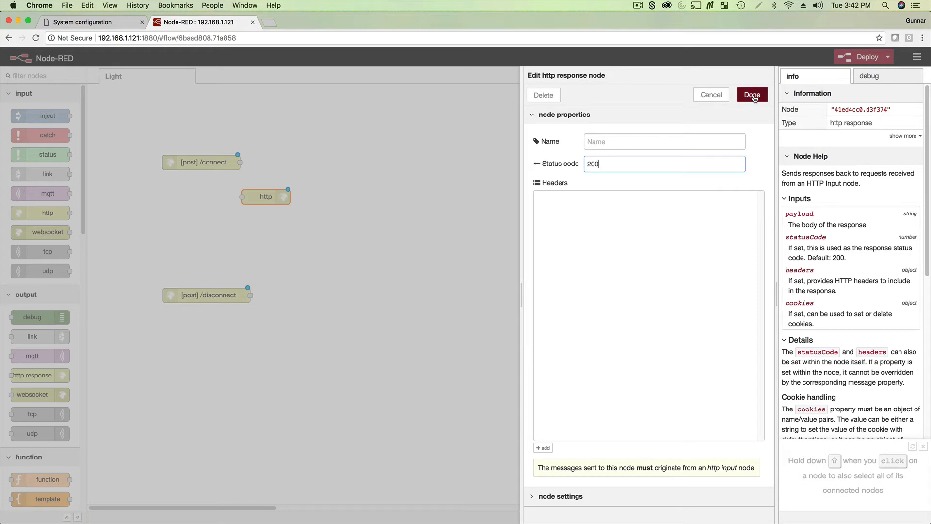
click(751, 94)
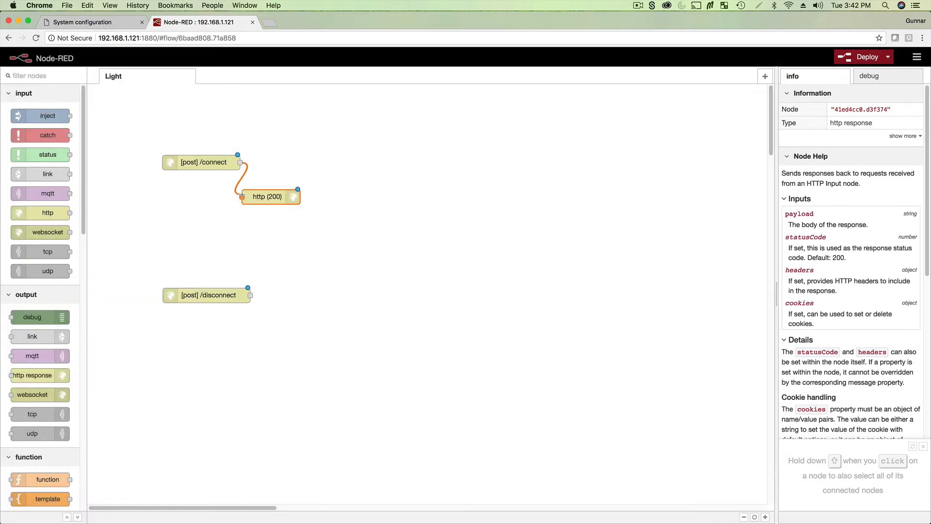
drag(267, 196, 305, 220)
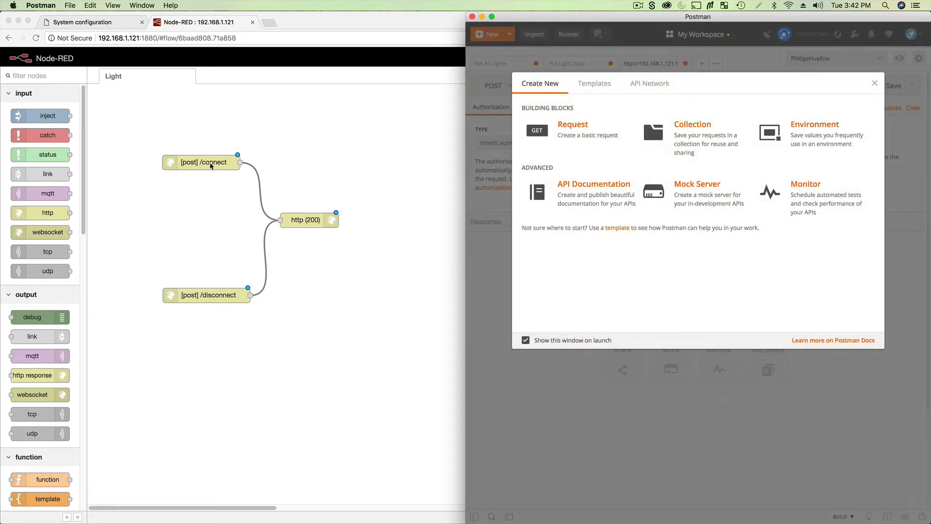
mouse_move(817, 95)
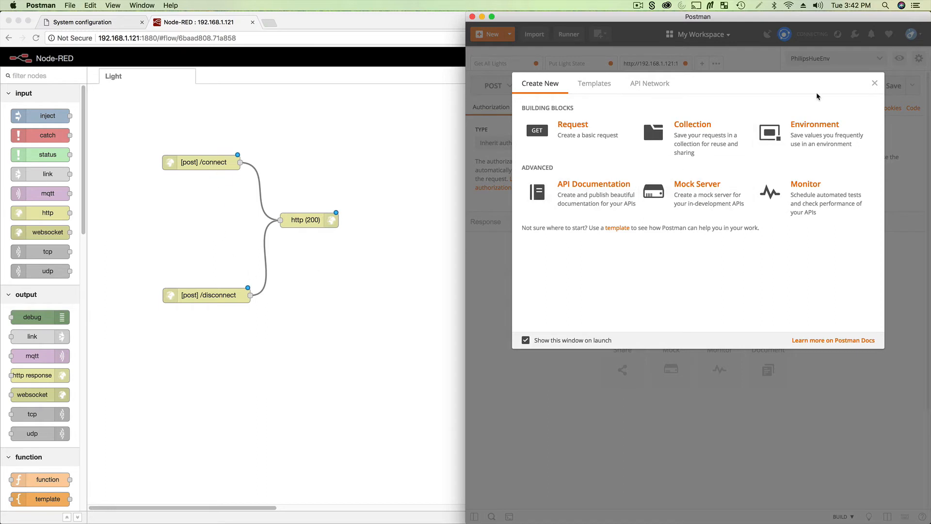
click(873, 82)
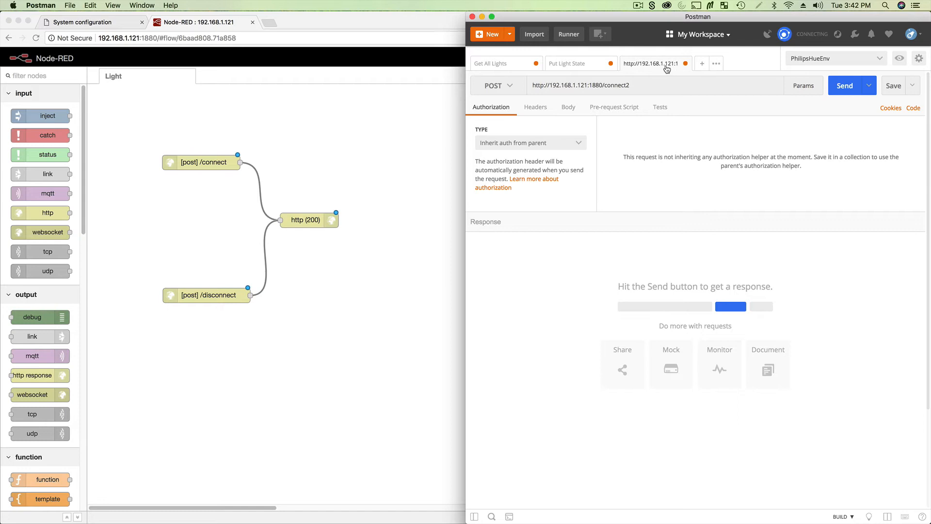
click(596, 85)
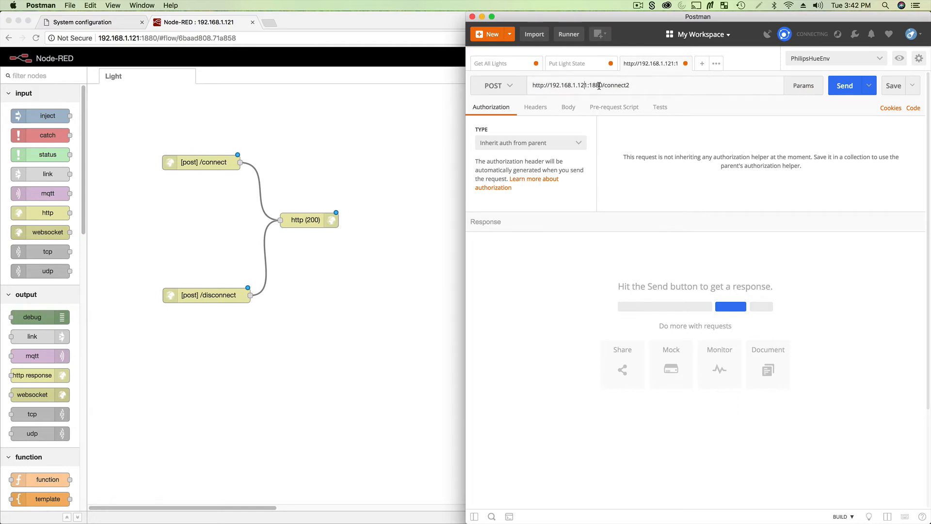
key(Backspace)
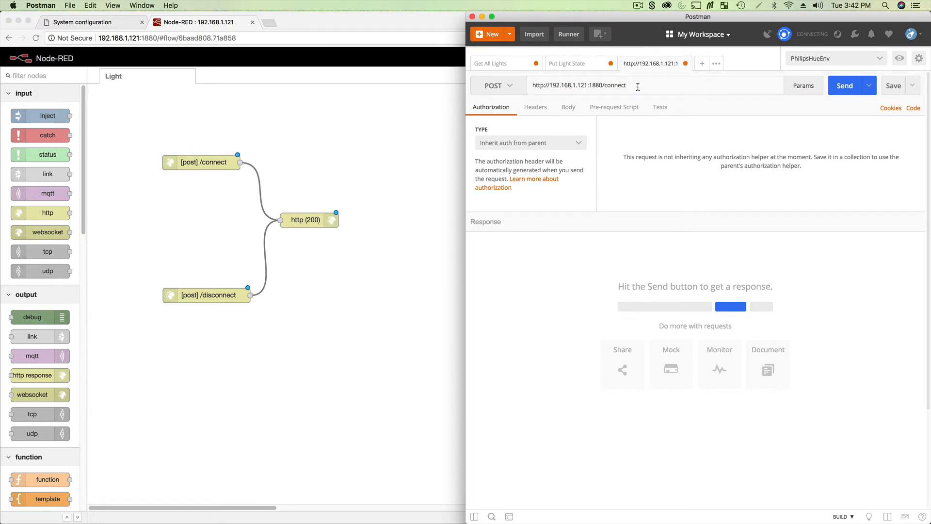
click(496, 85)
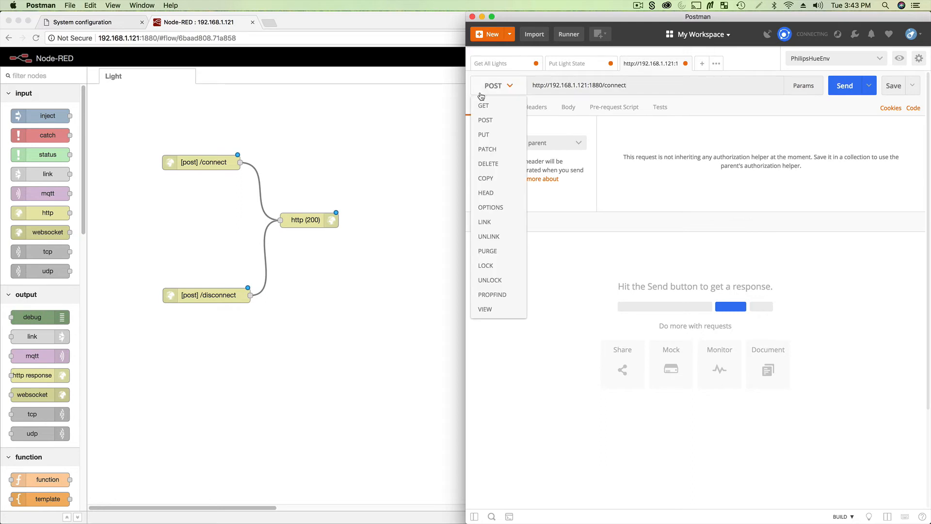
click(846, 85)
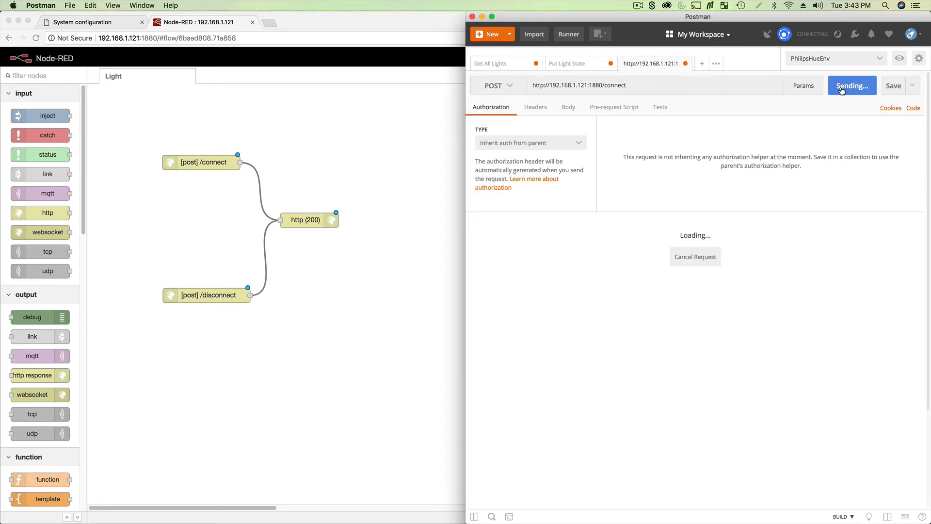
click(852, 85)
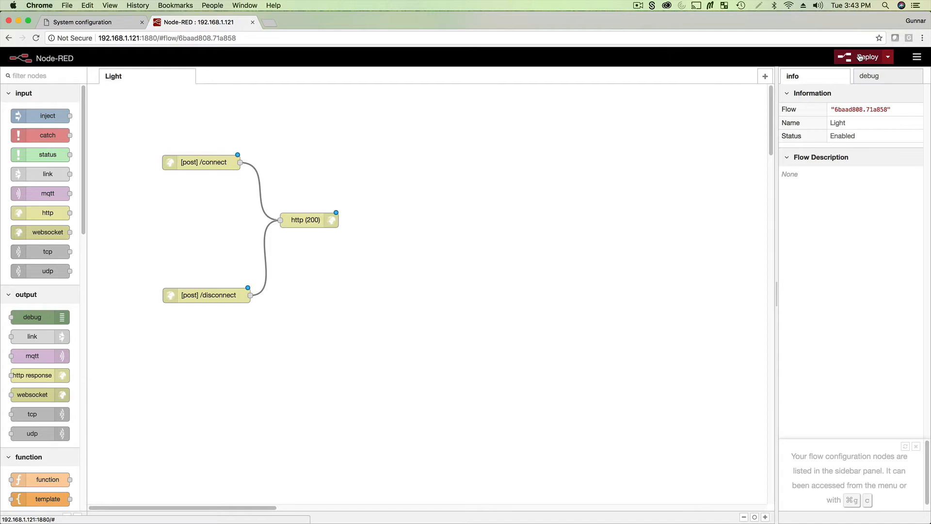
- Deploy the Light flow and check Postman's 404 'Cannot POST /connect' response
click(867, 57)
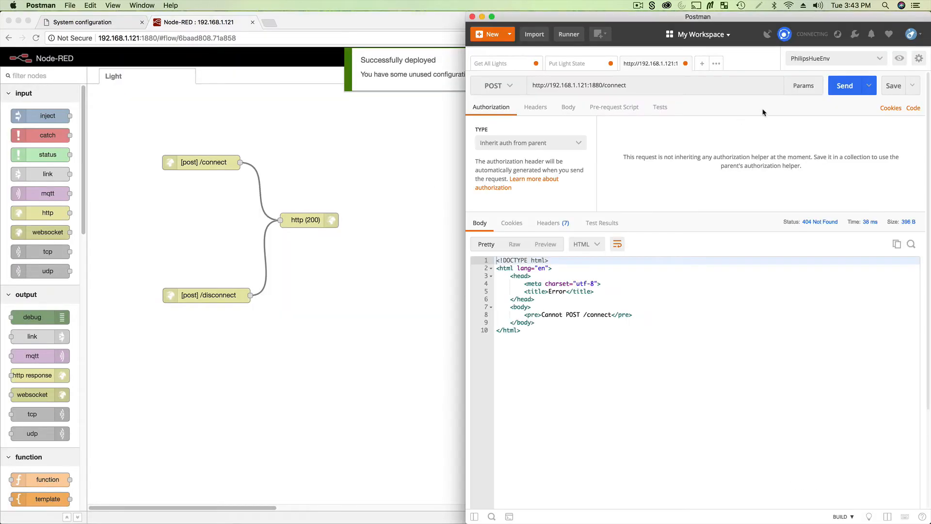
click(843, 86)
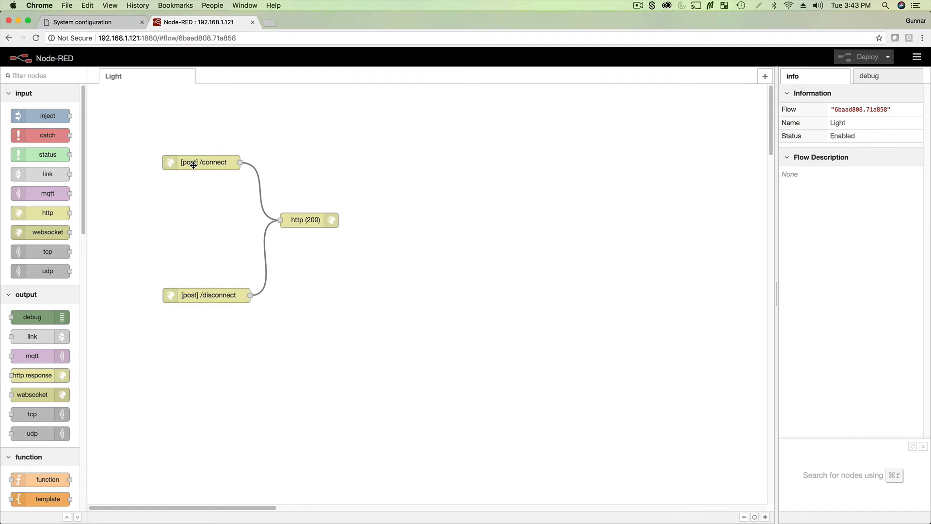
- Verify node-red-contrib-huemagic 1.5.4 and its Hue nodes in Manage palette, then redeploy the flow
click(308, 220)
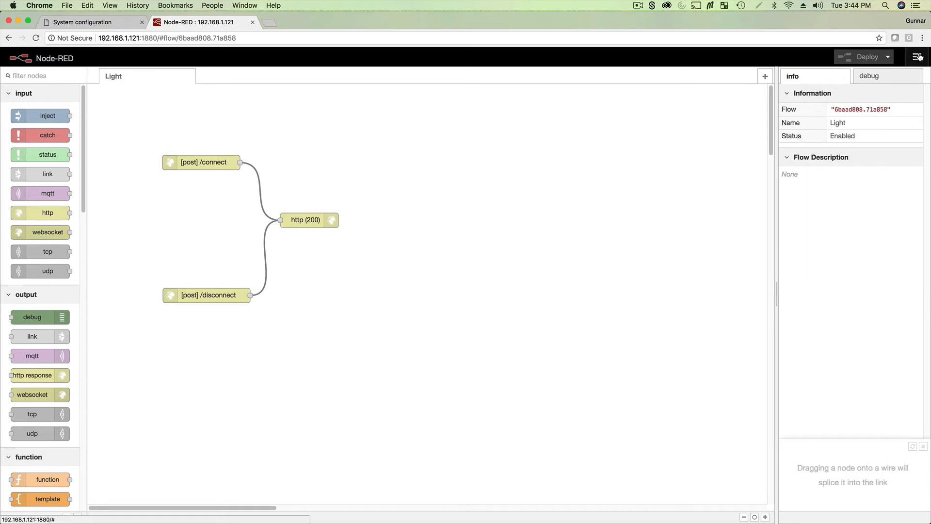
click(917, 58)
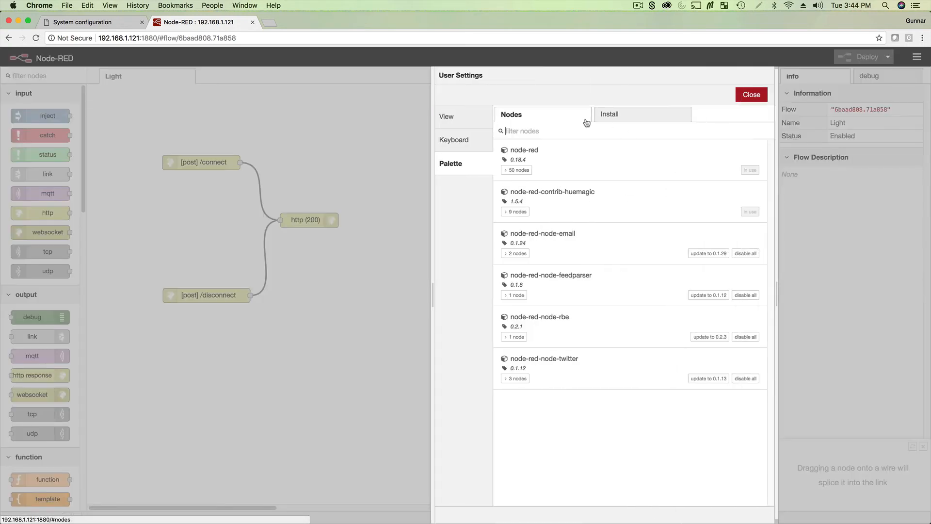
text(philips)
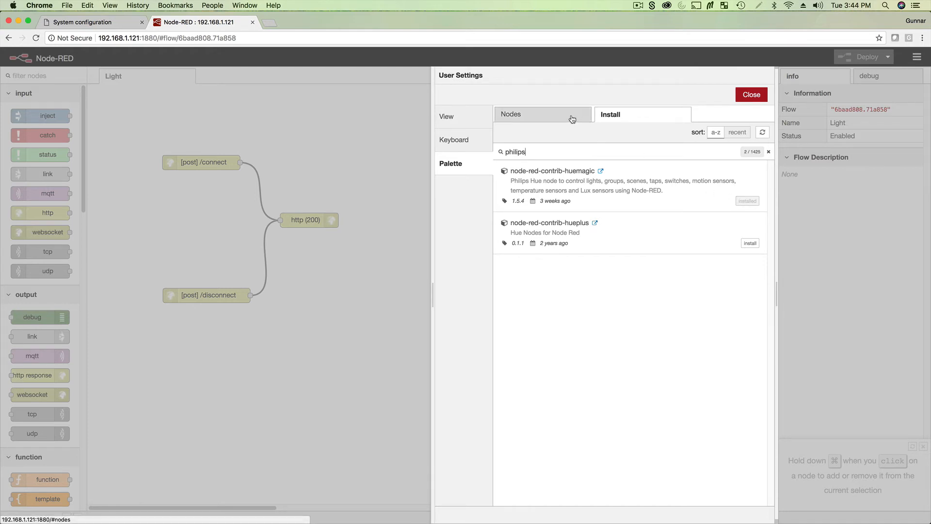
click(511, 114)
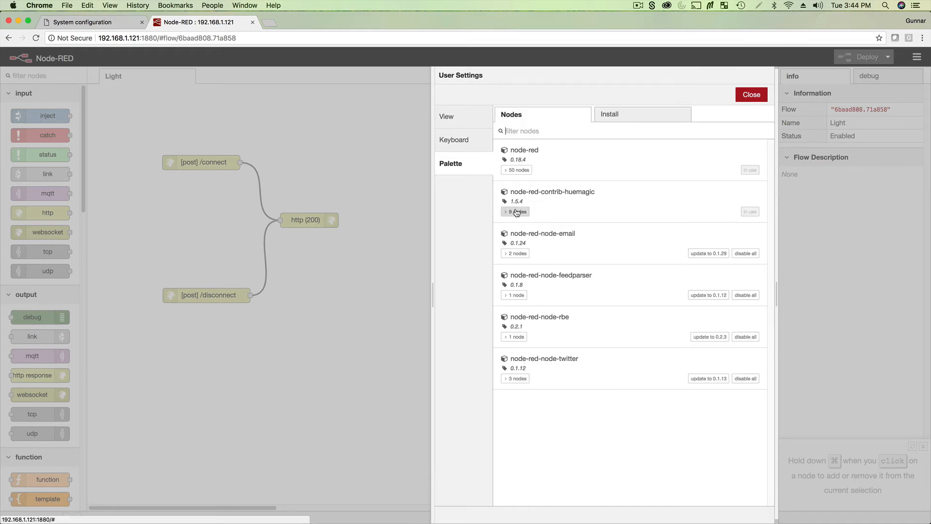
click(515, 211)
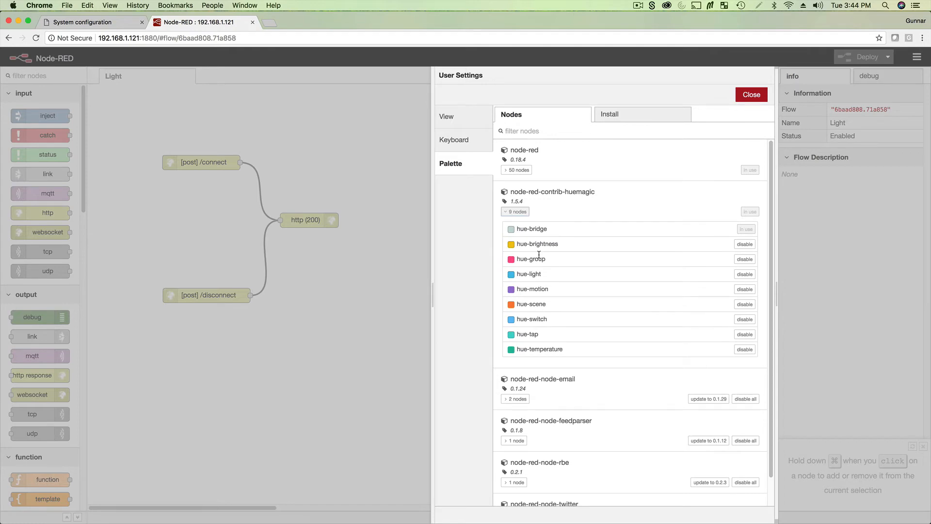
click(750, 95)
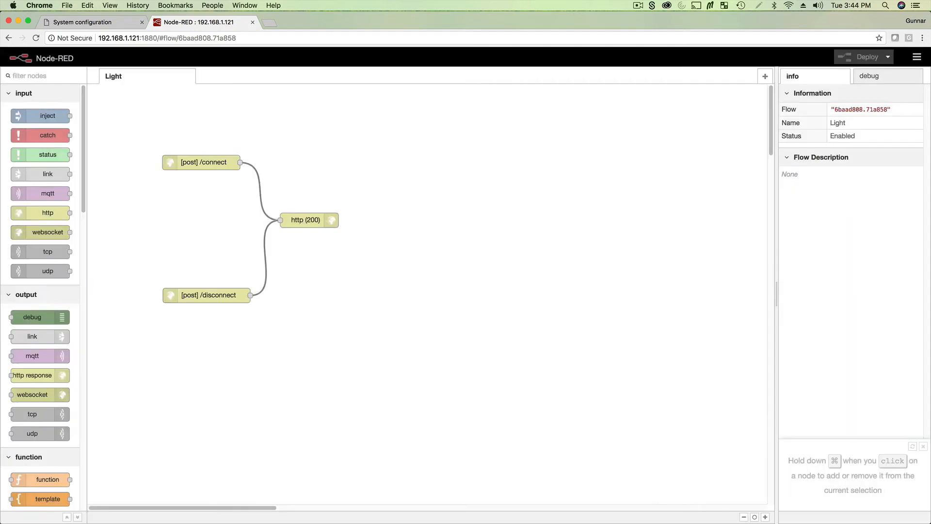
- Add a Hue Light node and begin a Hue Bridge config with IP 192.168.1
scroll(down, 3)
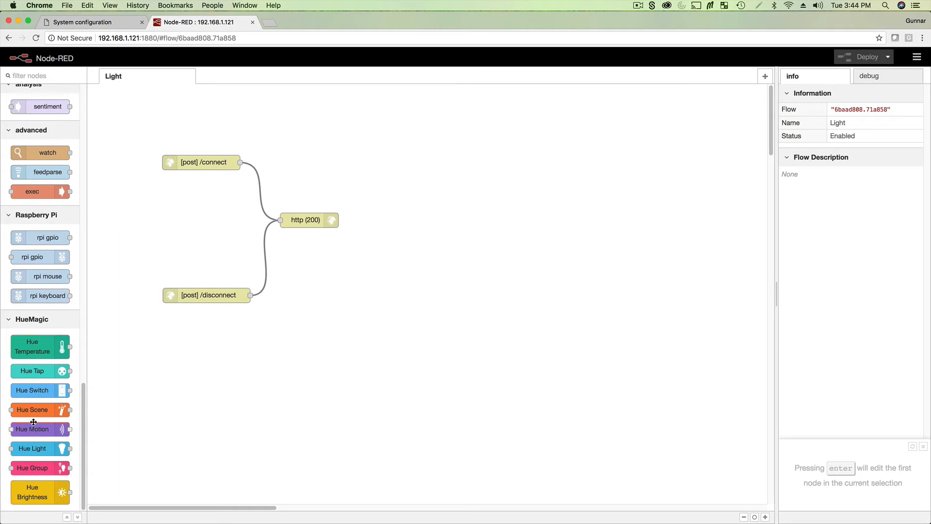
drag(32, 448, 369, 170)
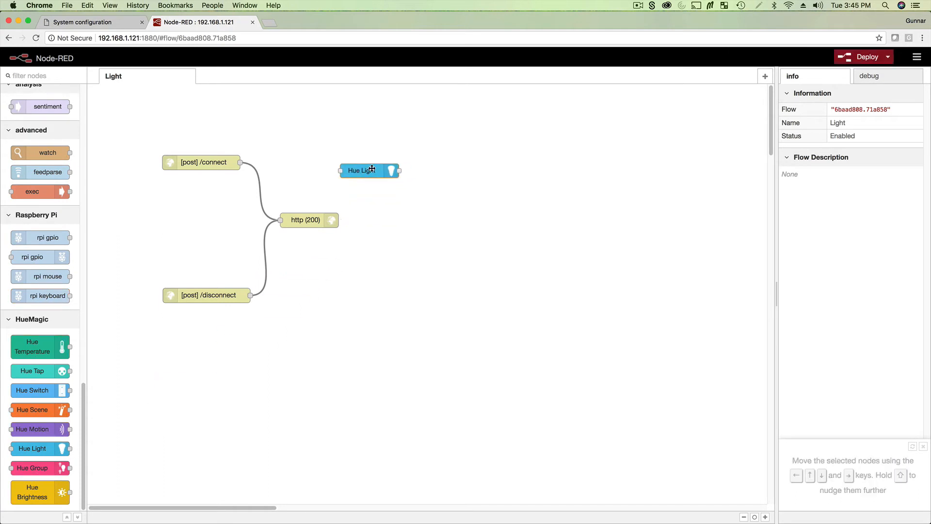
double_click(369, 170)
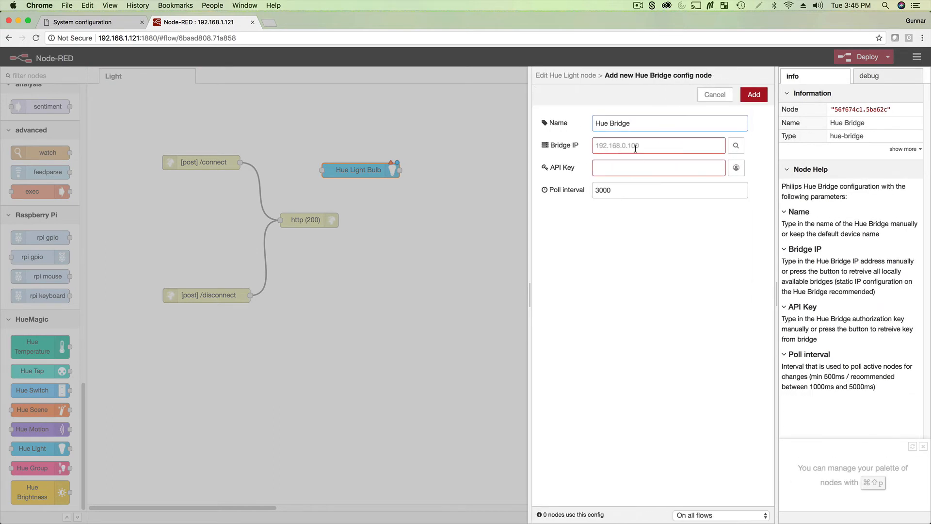
text(192.168.1)
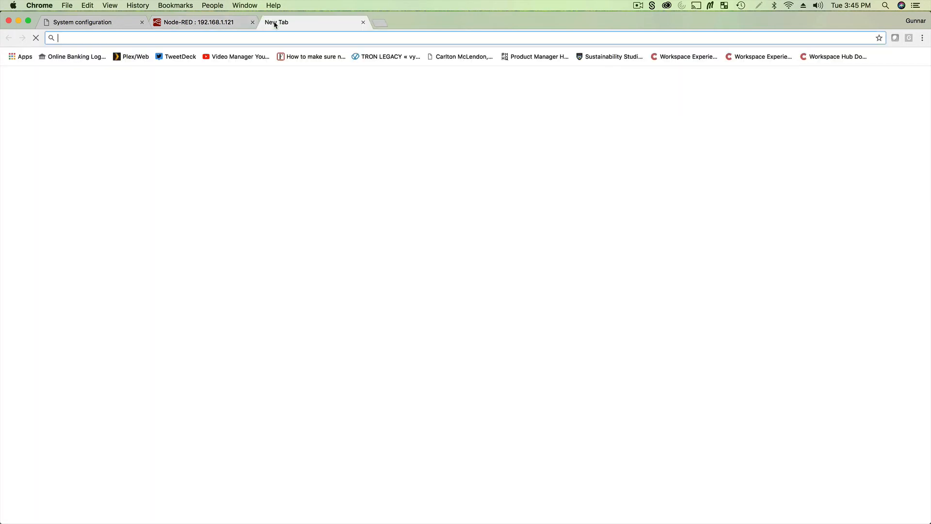
- Browse to the Hue bridge's page at 192.168.1.125 in a new Chrome tab
text(192.168.1.125)
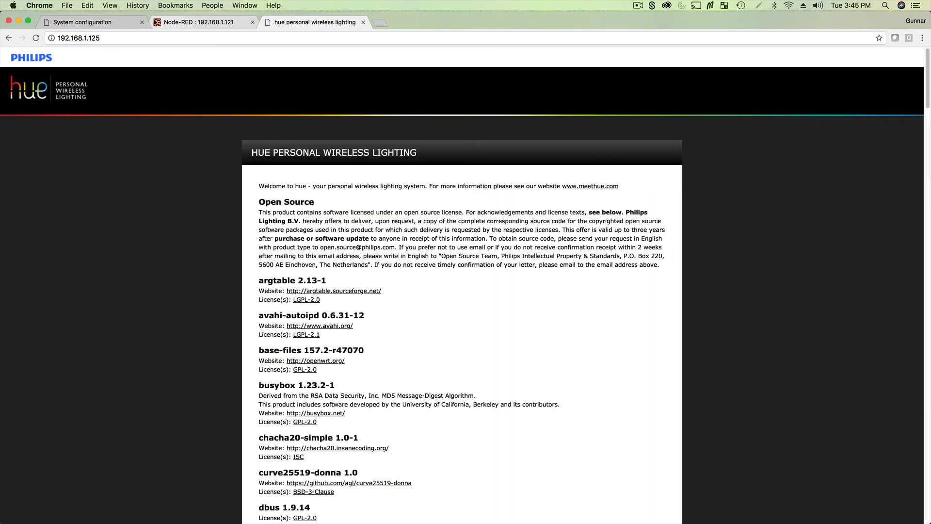
click(201, 22)
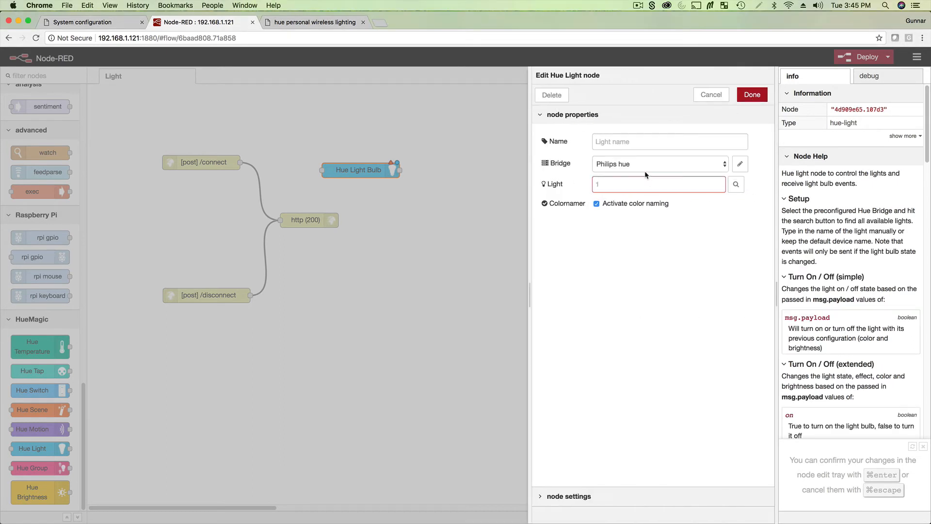
mouse_move(647, 165)
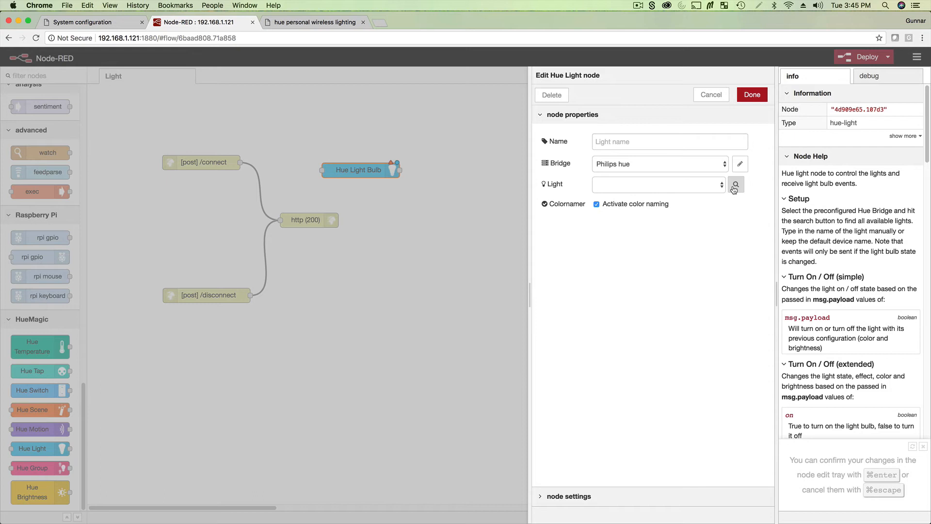
- Search the bridge's lights and set the node to Hue color lamp 1
click(658, 183)
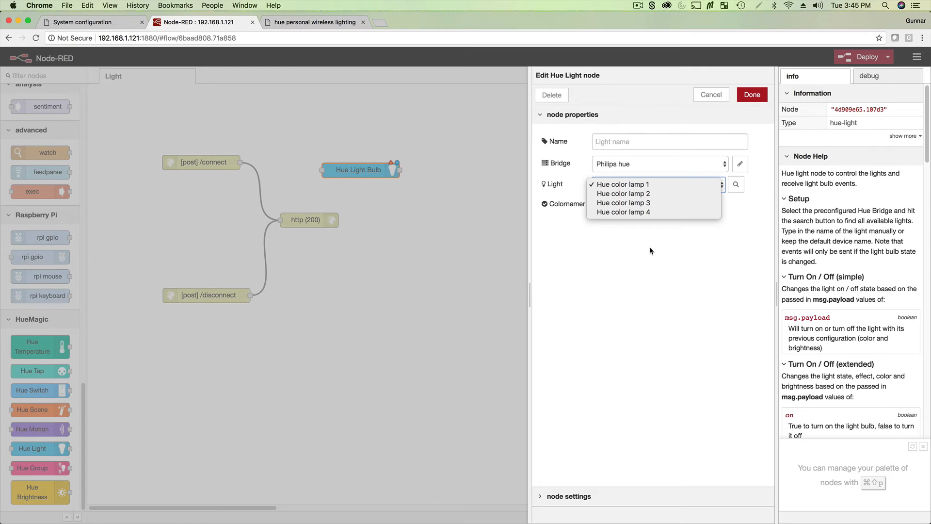
click(622, 185)
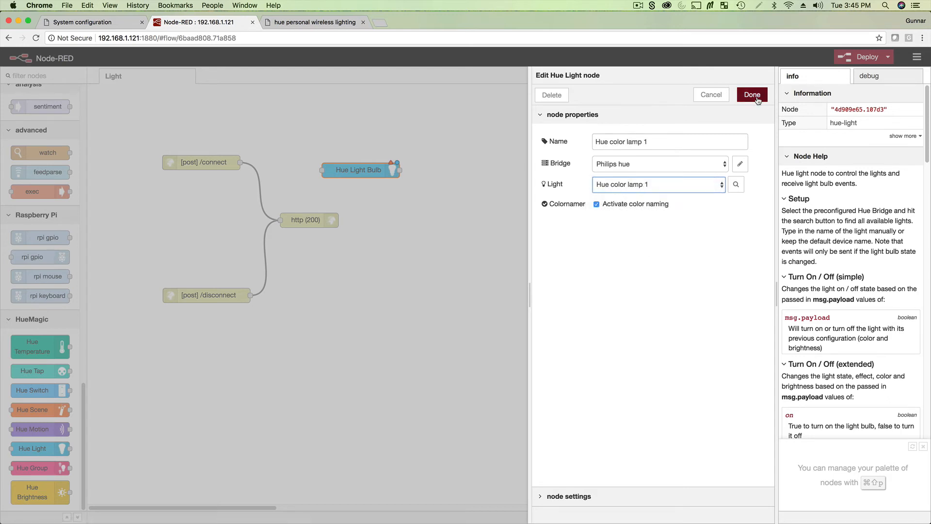
click(752, 95)
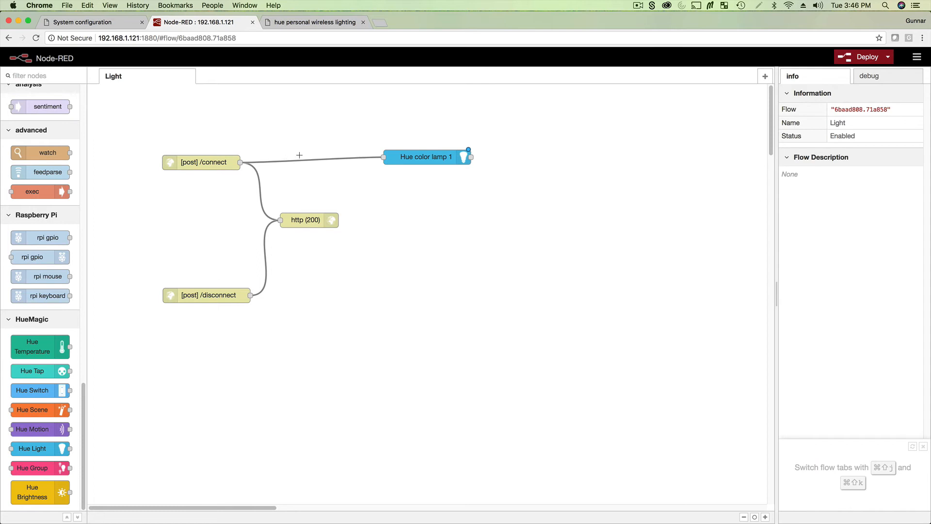
- Insert a function node returning msg.payload with on:true and rgb [0,255,0]
click(426, 157)
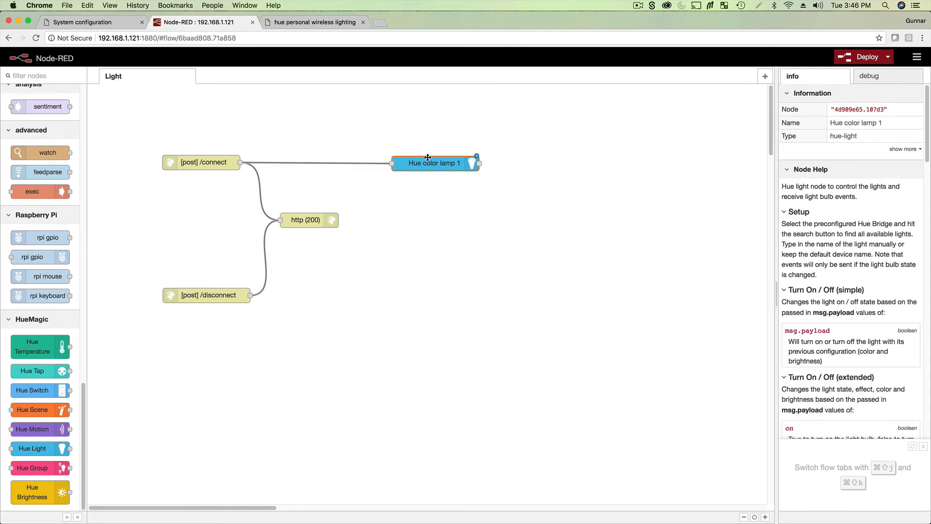
click(333, 161)
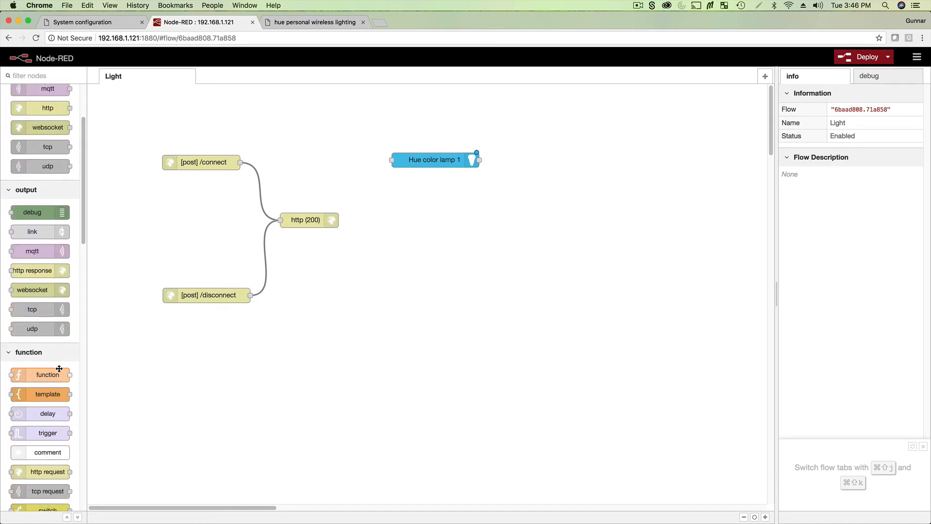
drag(47, 374, 313, 160)
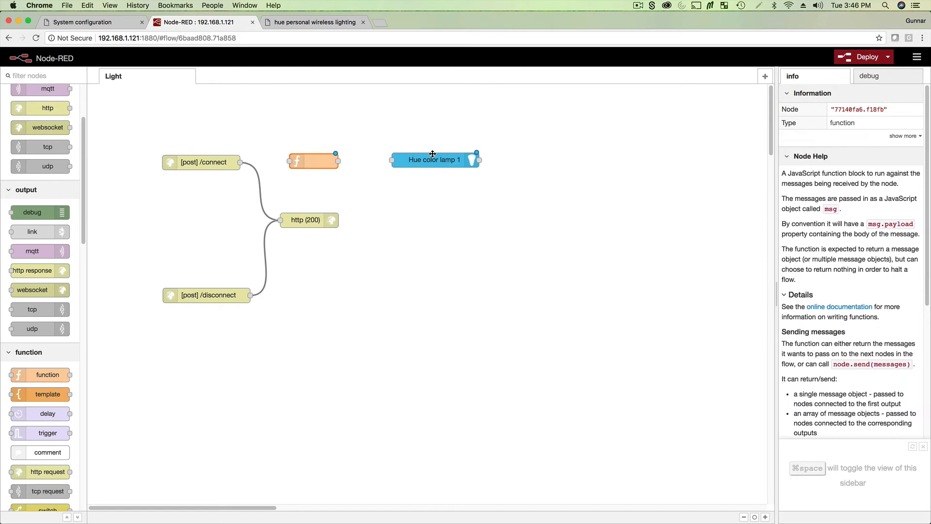
double_click(312, 160)
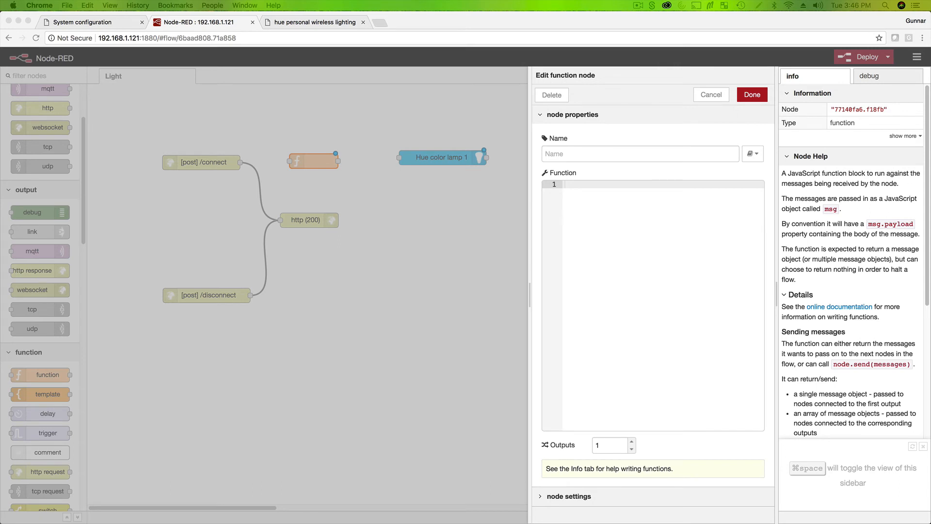
click(594, 186)
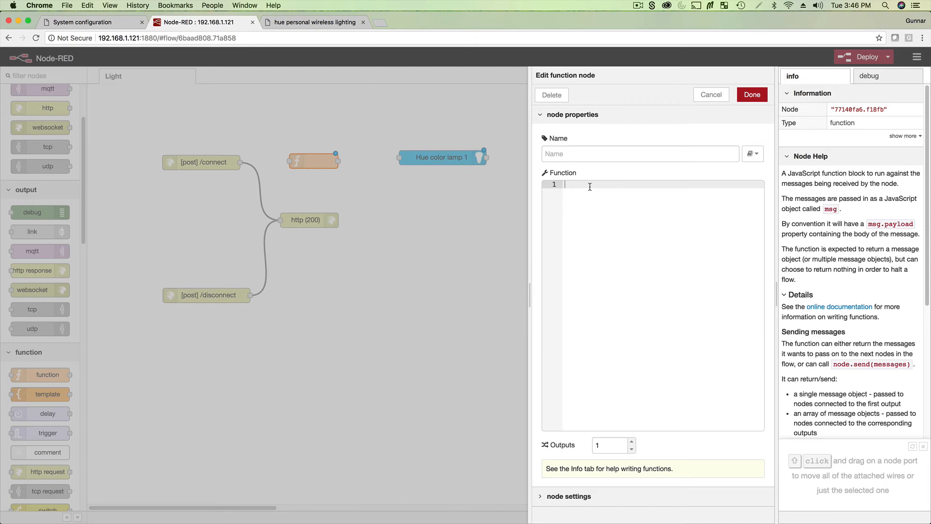
text(var msg;)
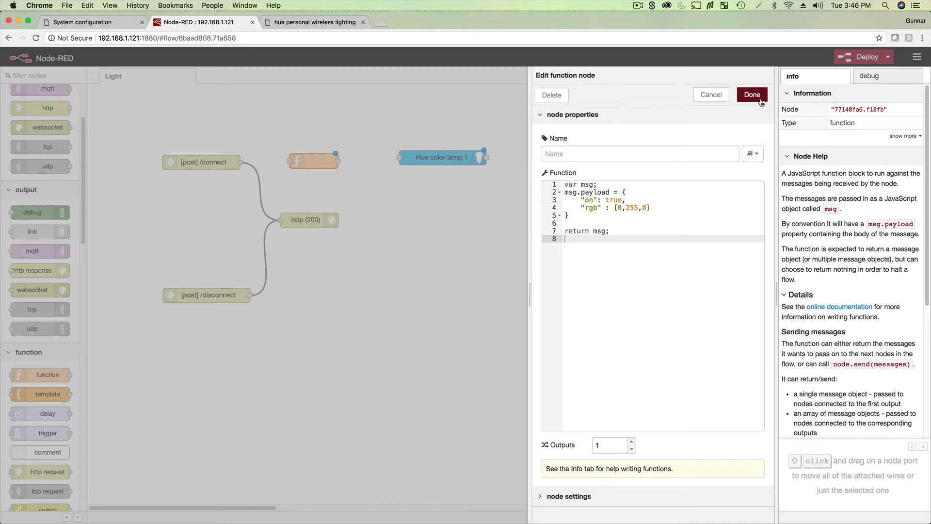
click(752, 94)
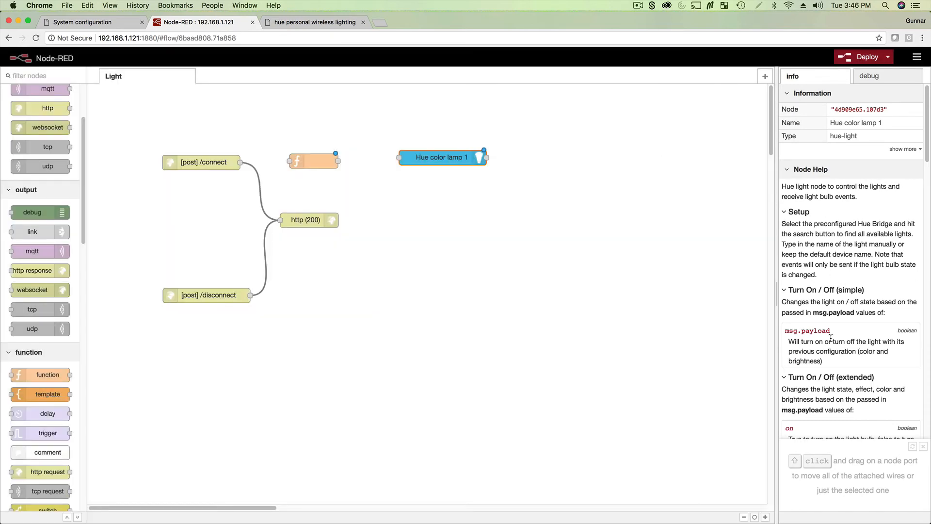
- Review the Hue light node help, then reopen the function node's settings
scroll(down, 3)
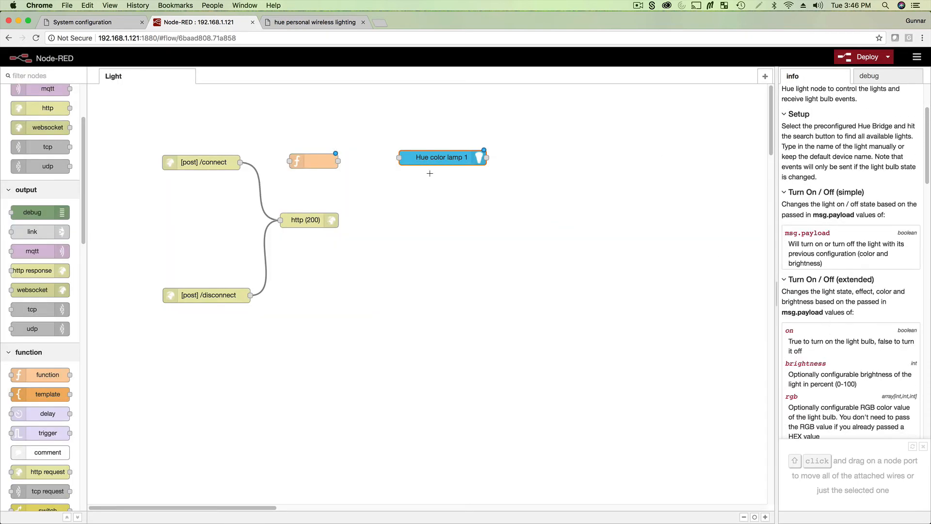
scroll(down, 3)
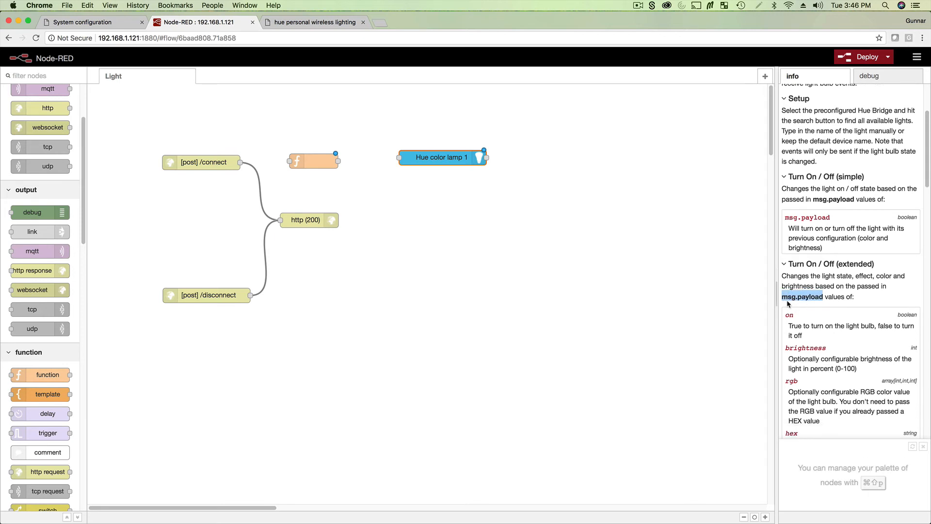
scroll(down, 3)
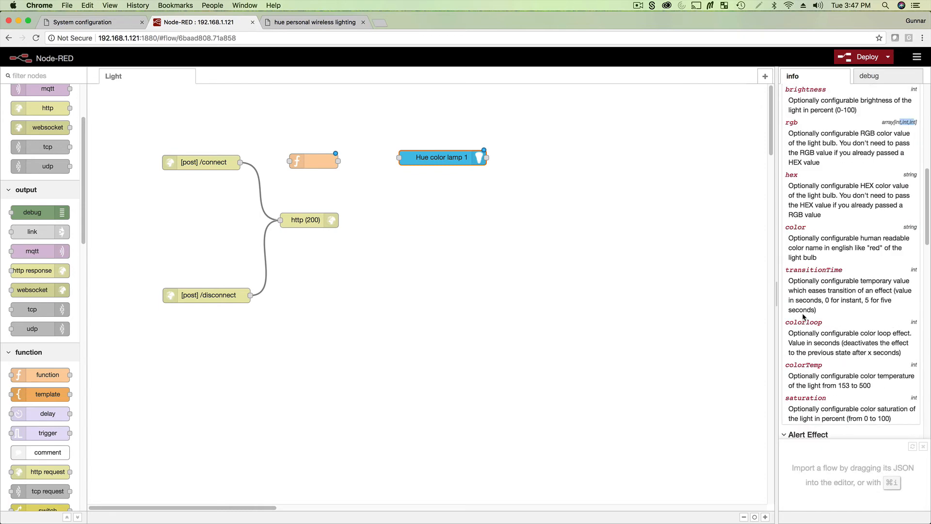
click(313, 161)
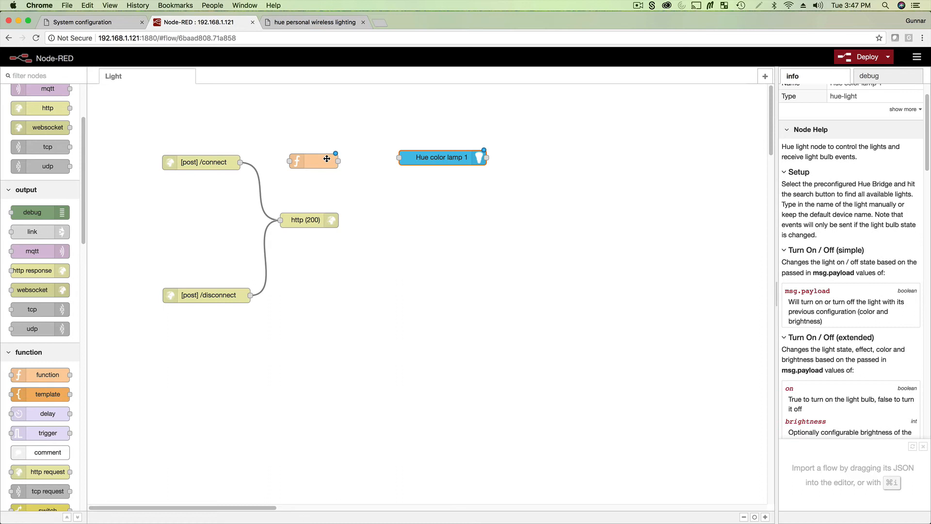
double_click(314, 160)
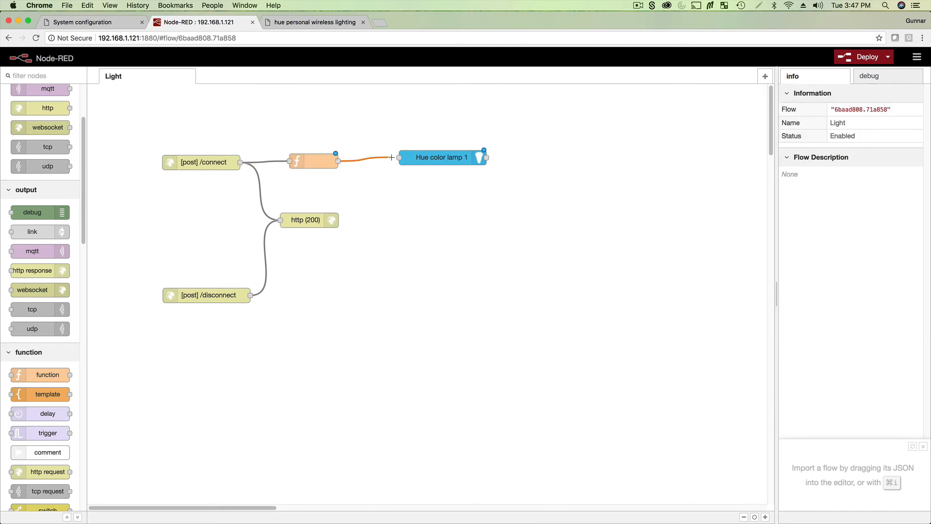
- Wire the function output into Hue color lamp 1 and deploy the flow
click(439, 160)
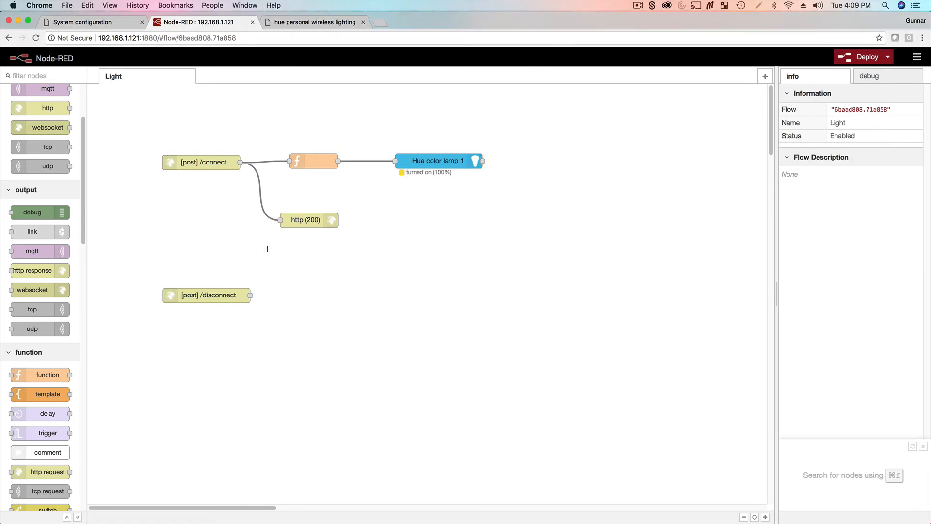
click(862, 57)
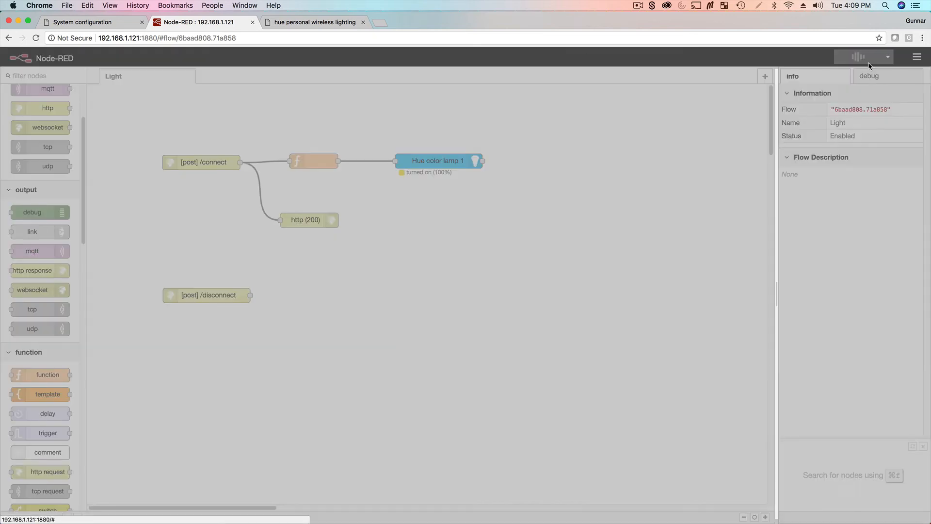
- Rename the connect function to GREEN and place a second Hue Light node beside /disconnect
click(865, 56)
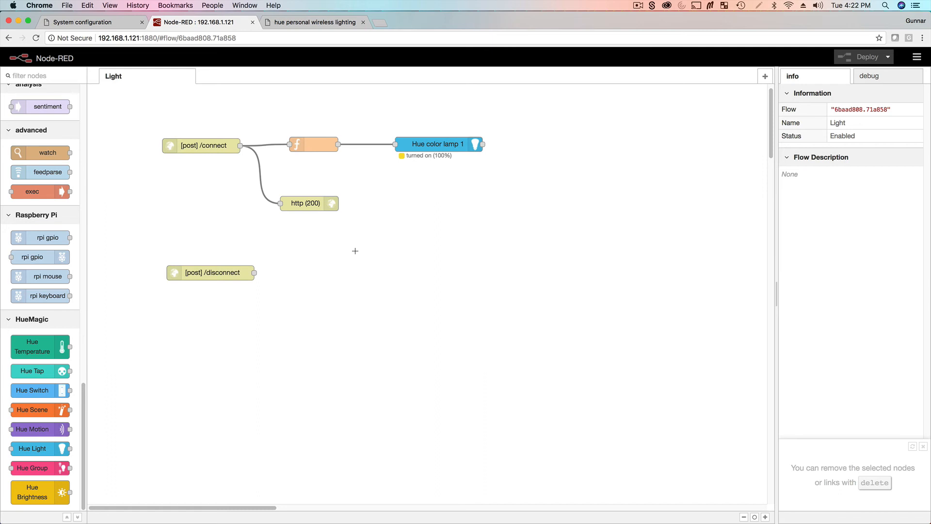
click(314, 145)
text(GREEN)
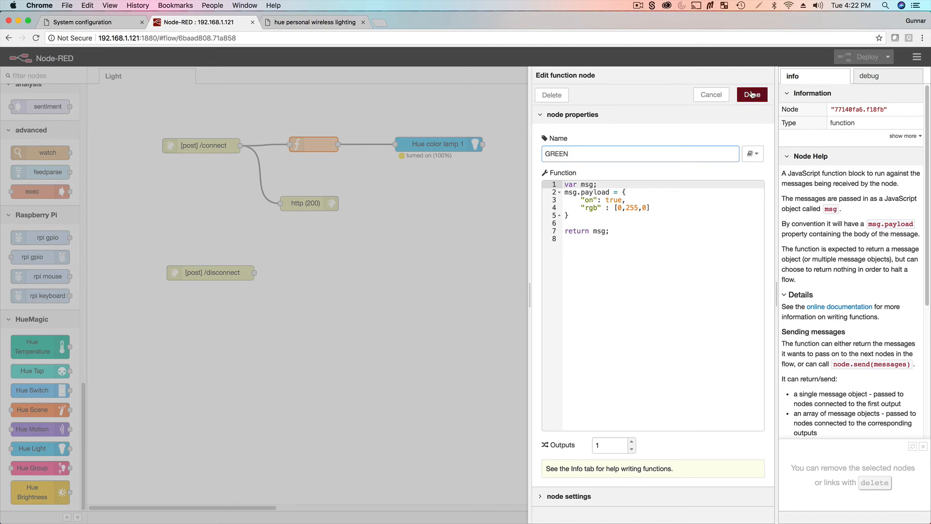
click(751, 95)
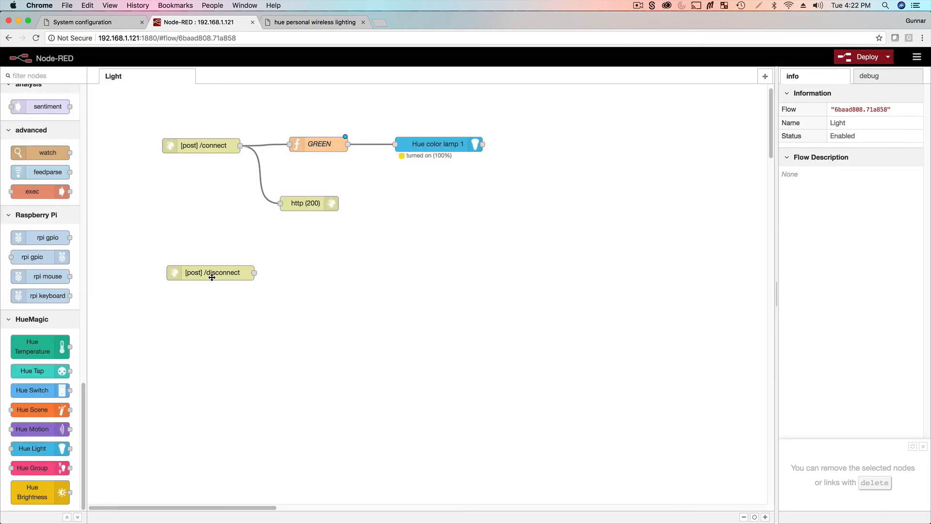
mouse_move(36, 404)
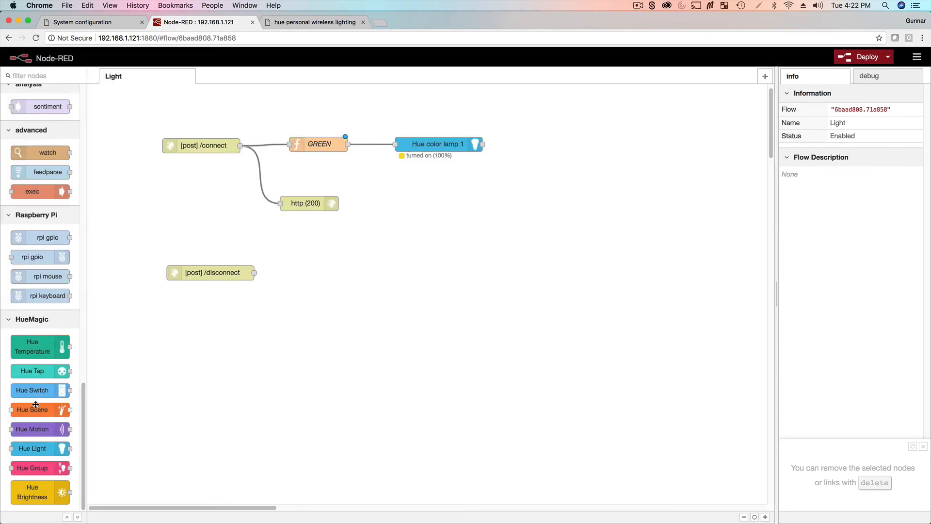
drag(32, 448, 360, 291)
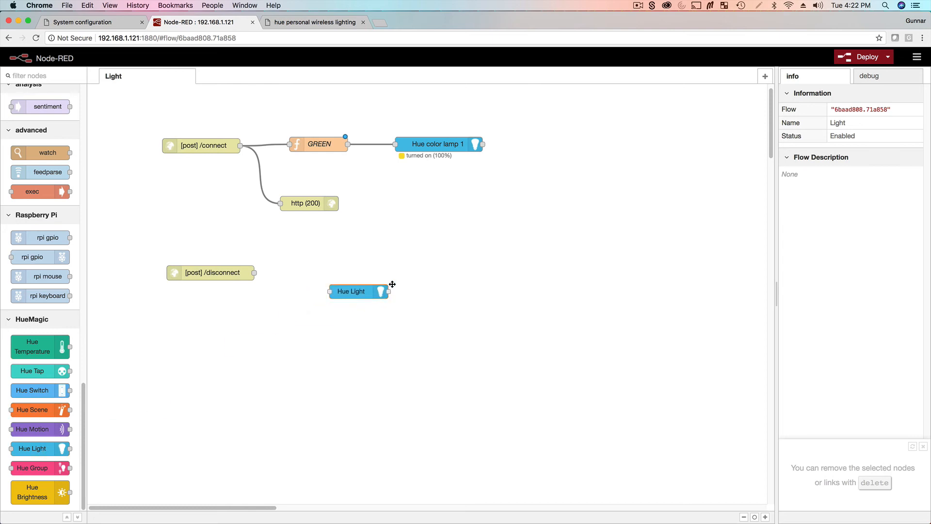
drag(359, 290, 450, 261)
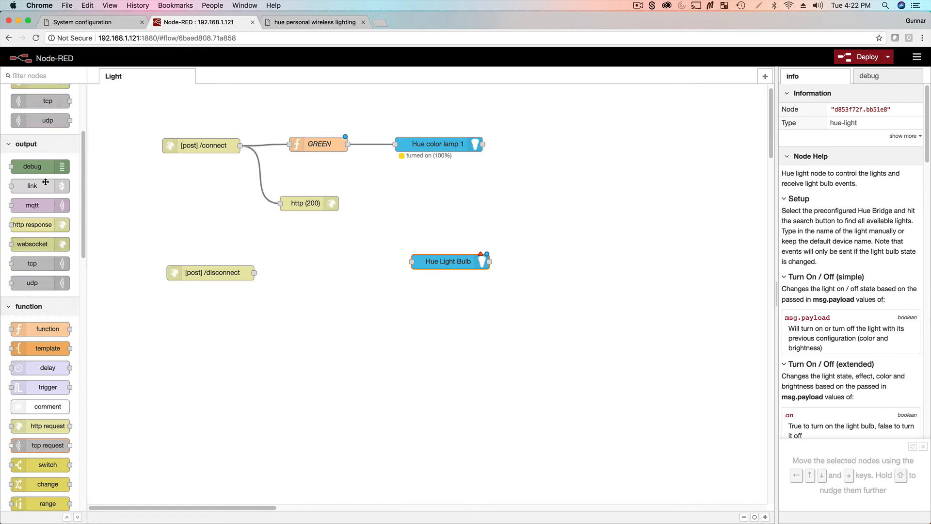
- Add an http response with status 200 for /disconnect and wire its function into the Hue Light Bulb
drag(47, 328, 214, 339)
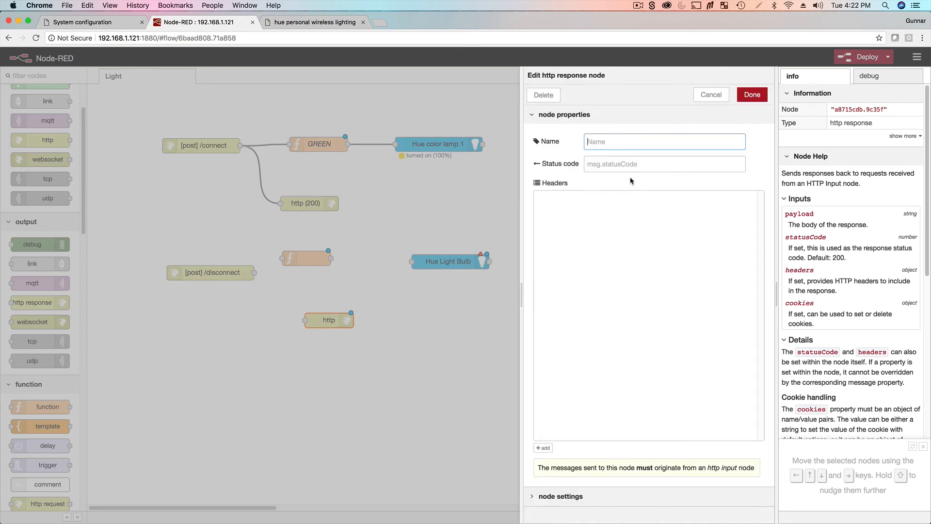
text(200)
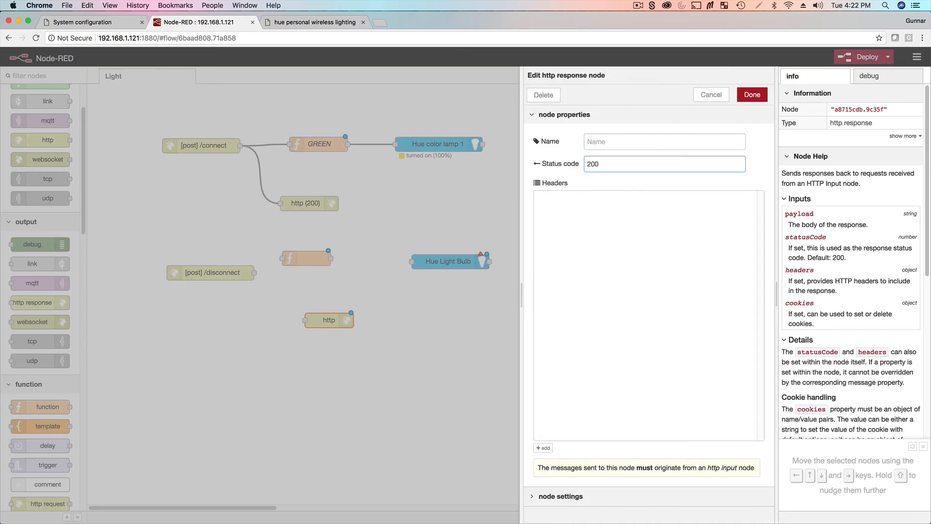
click(751, 95)
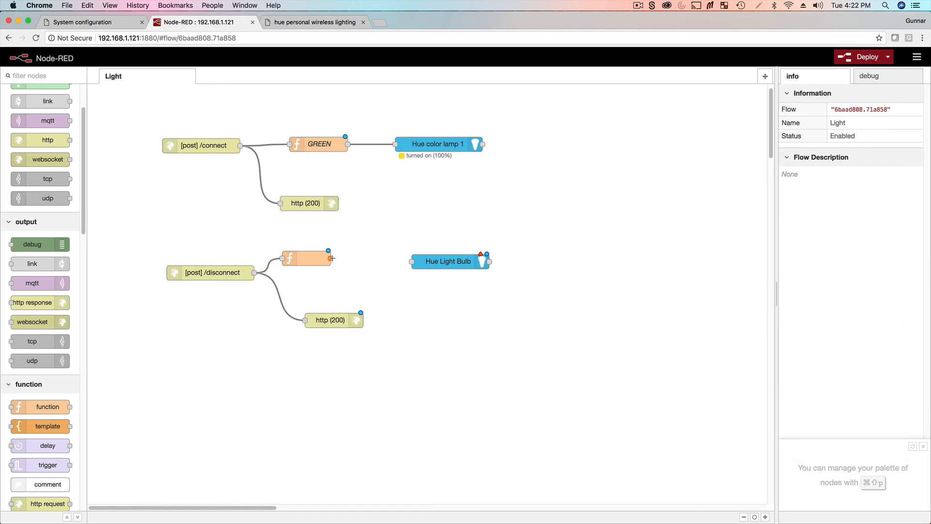
drag(306, 257, 320, 273)
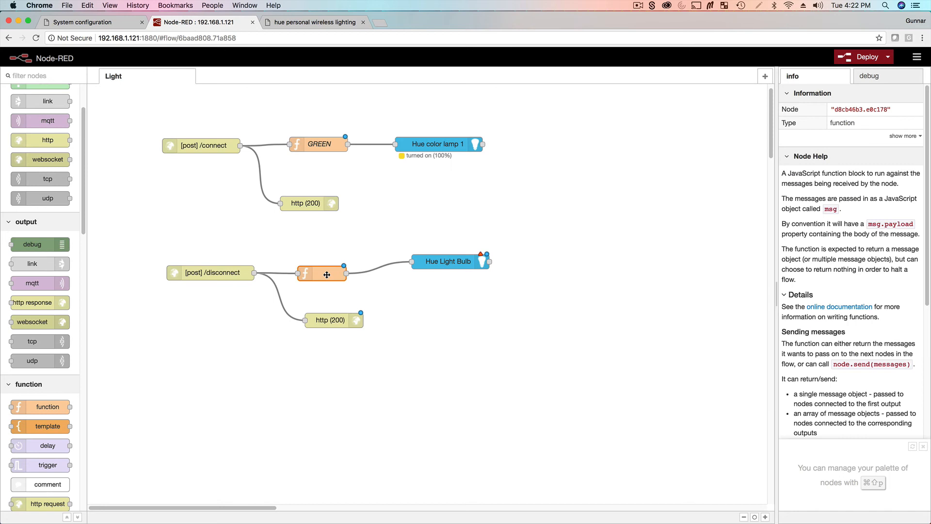
- Set the disconnect flow's Hue Light Bulb node to Hue color lamp 1
double_click(448, 261)
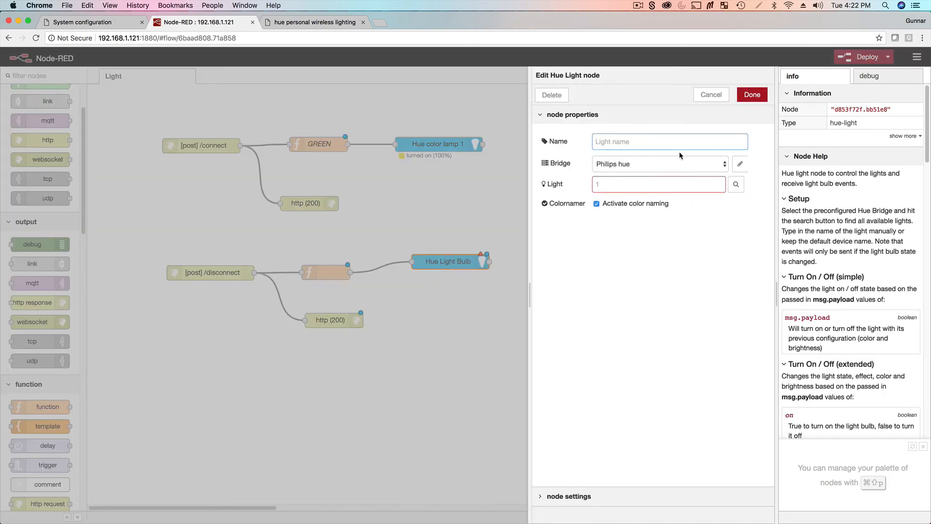
click(658, 183)
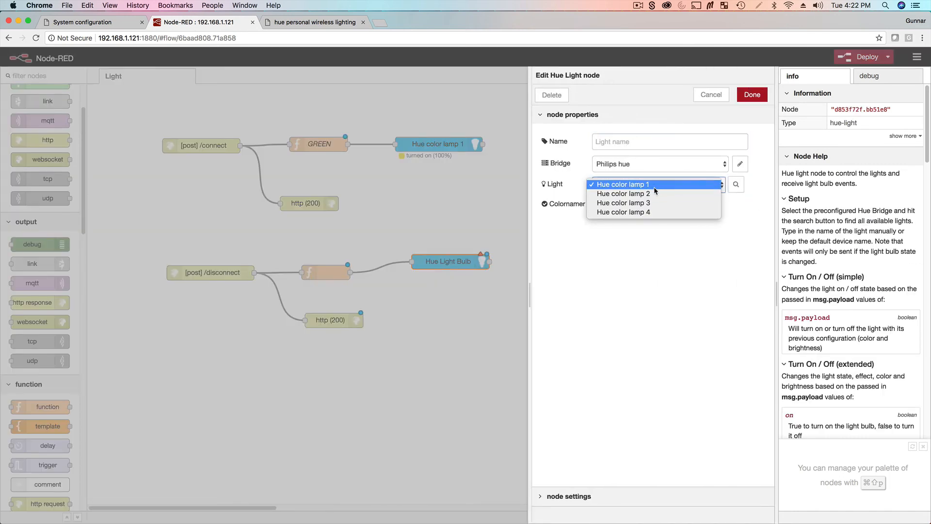
click(751, 94)
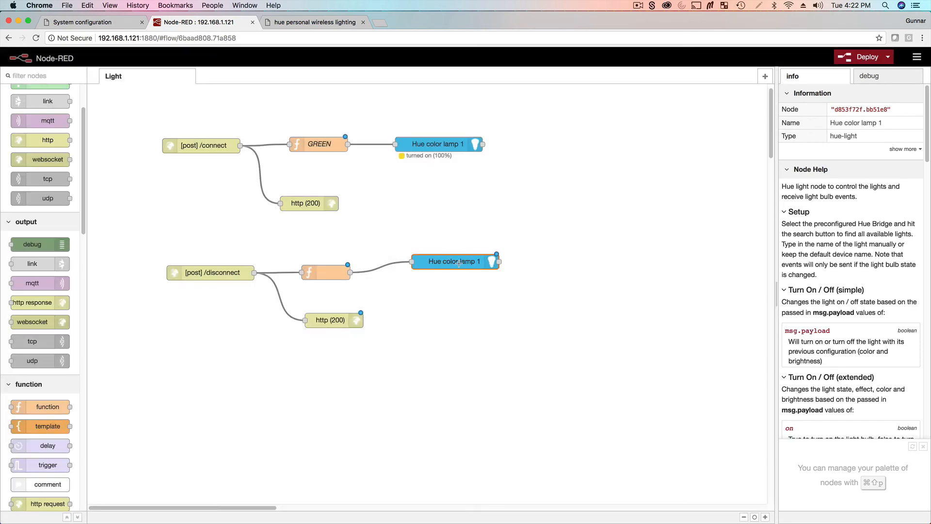
- Copy GREEN's code into the disconnect function, name it RED and send rgb [255,0,0]
double_click(325, 272)
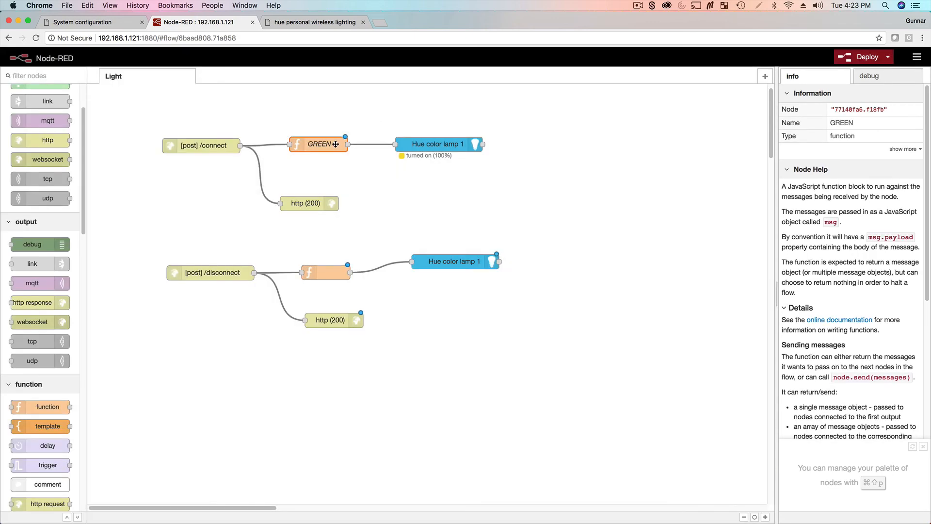
double_click(317, 143)
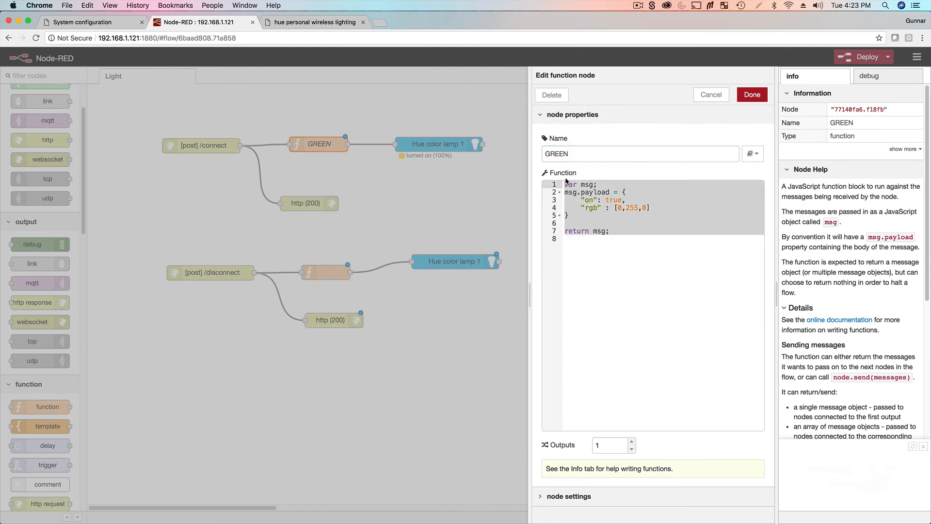
click(710, 95)
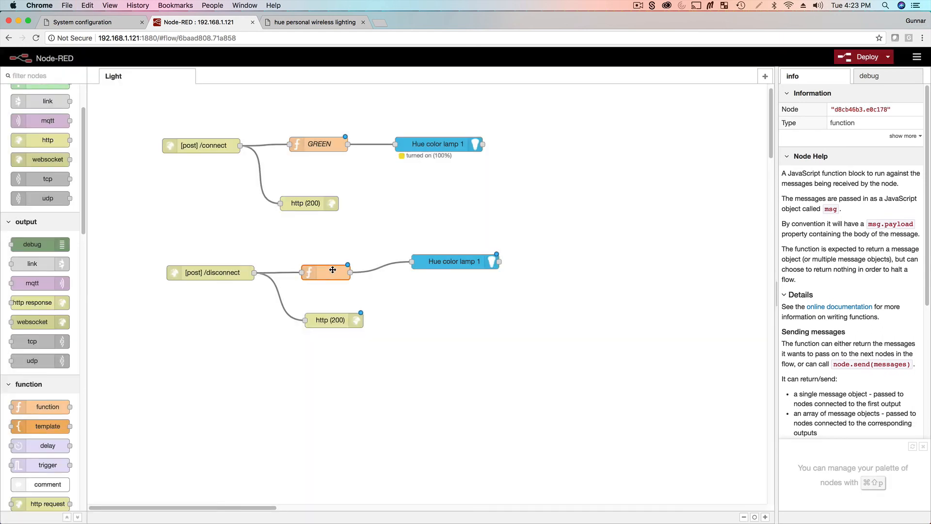
double_click(325, 272)
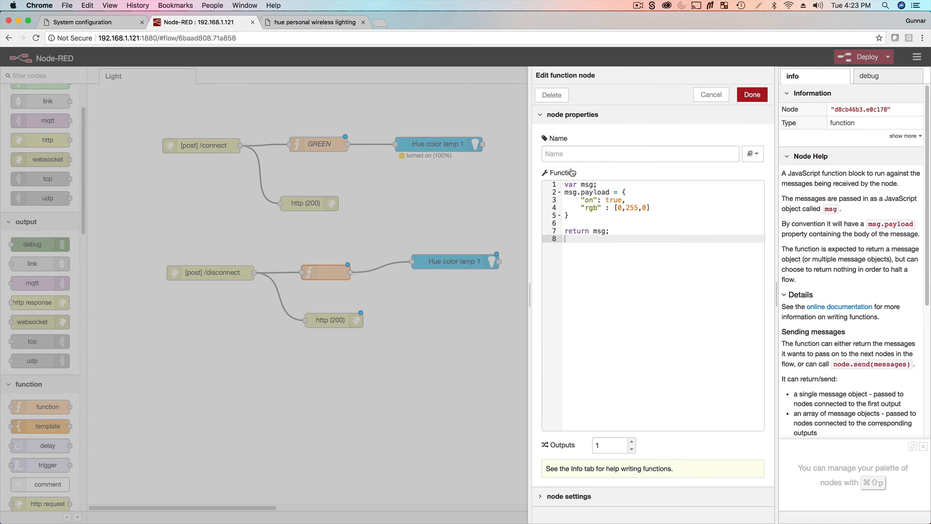
text(RED)
text(0)
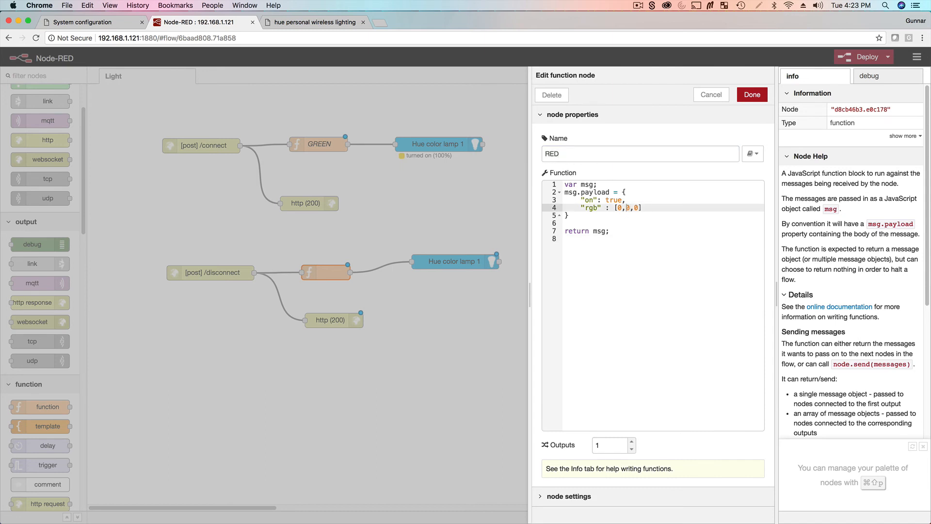
text(255)
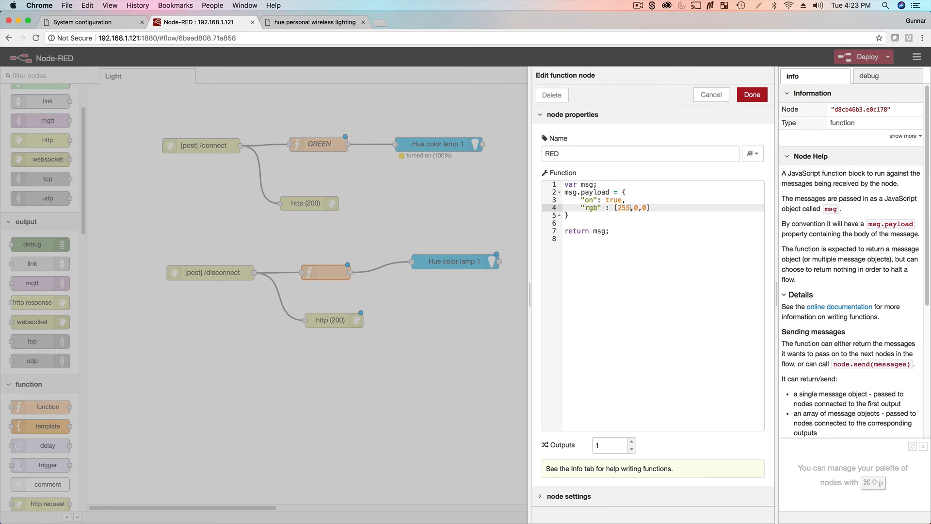
click(751, 95)
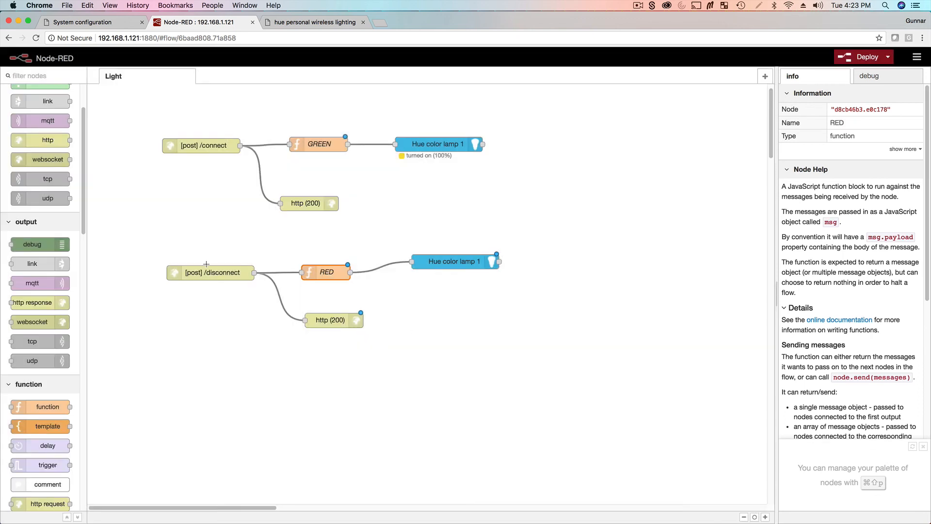
click(210, 272)
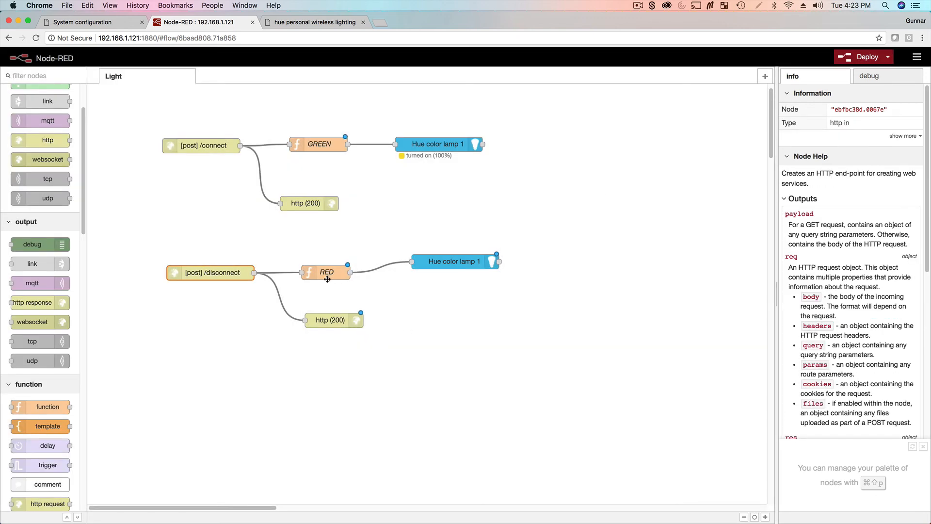
click(454, 261)
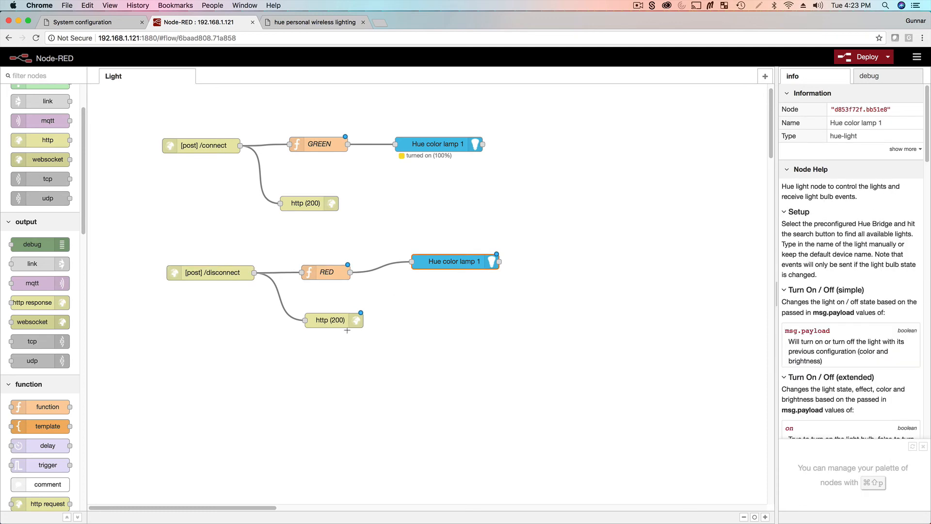
click(863, 56)
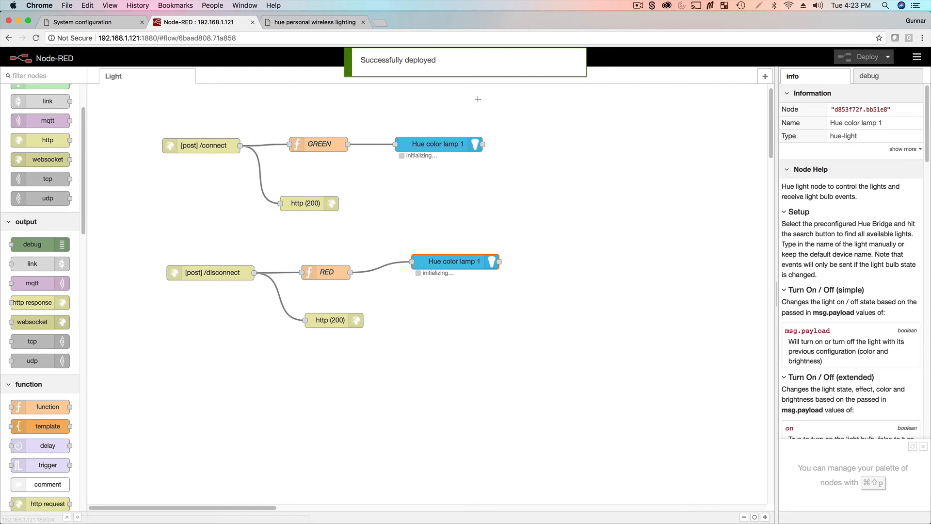
click(622, 503)
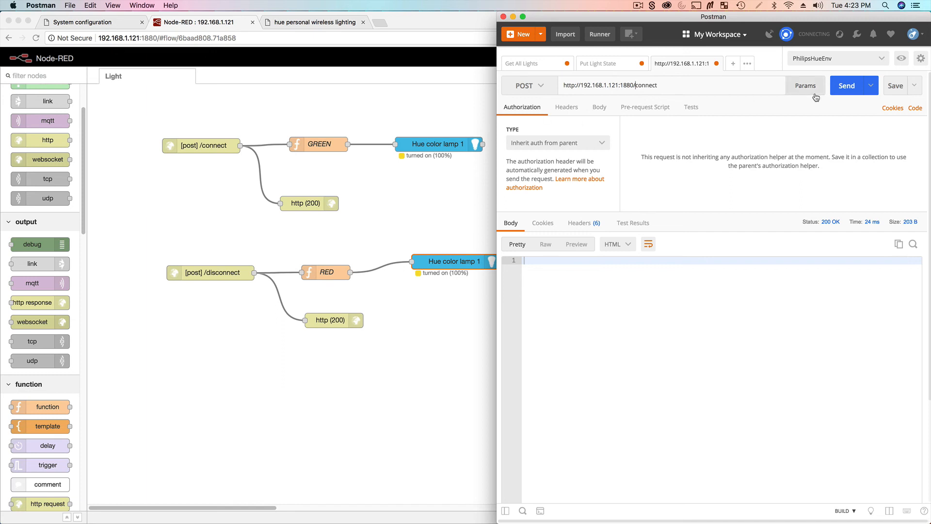
click(846, 86)
text(d)
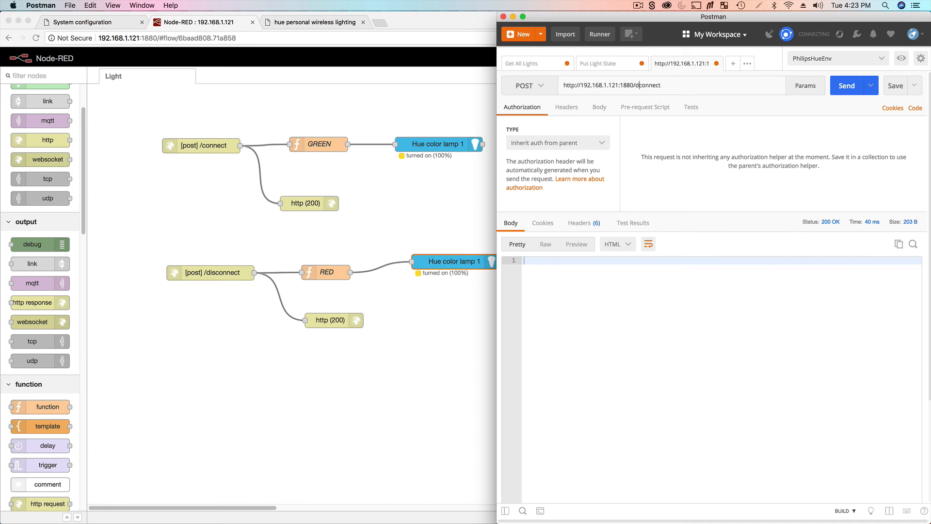
click(846, 85)
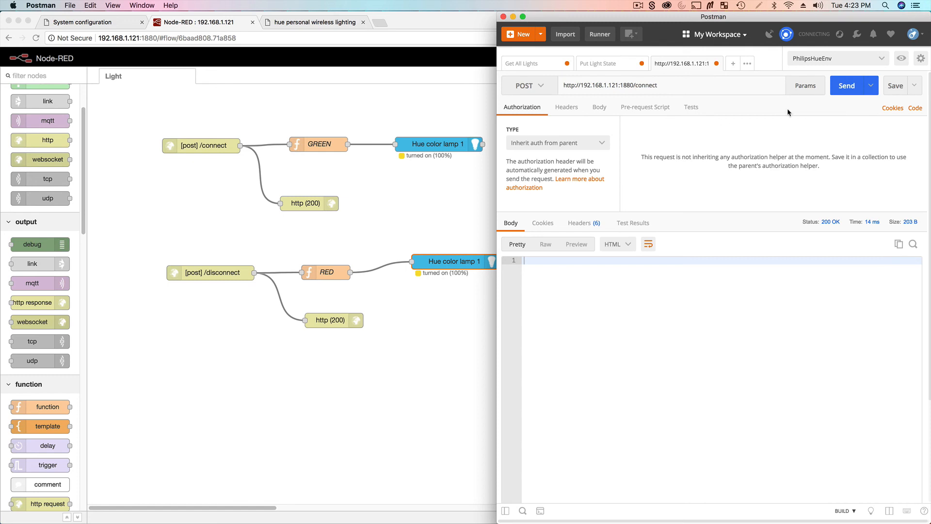
click(846, 85)
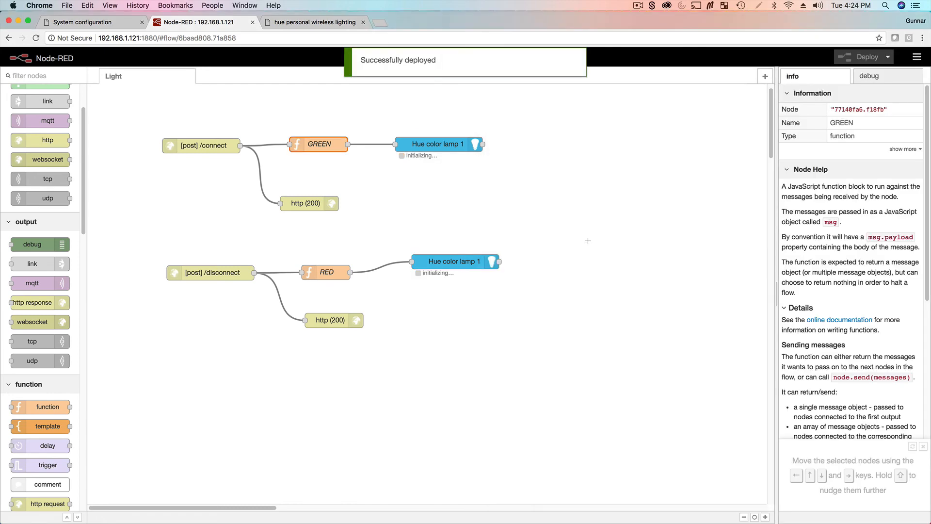
- Rename the GREEN function to ON and the RED function to OFF
double_click(319, 143)
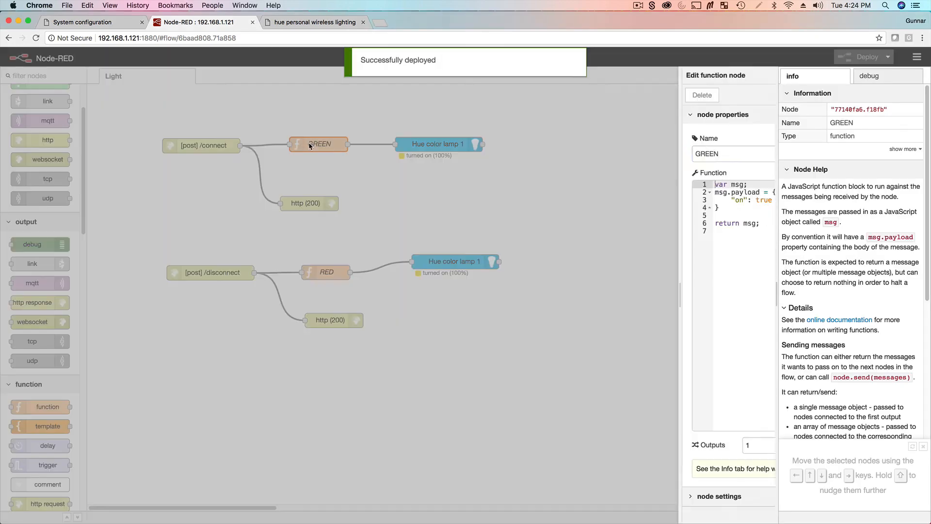
text(ON)
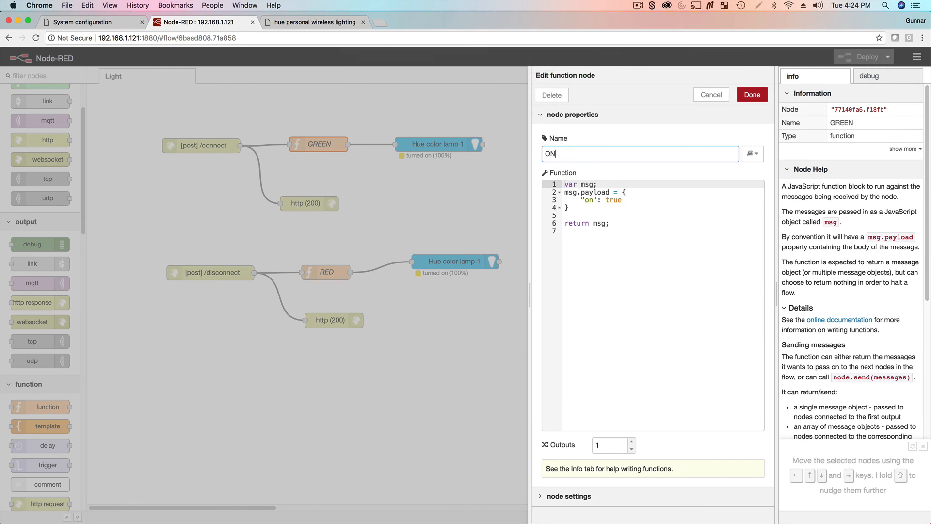
click(751, 95)
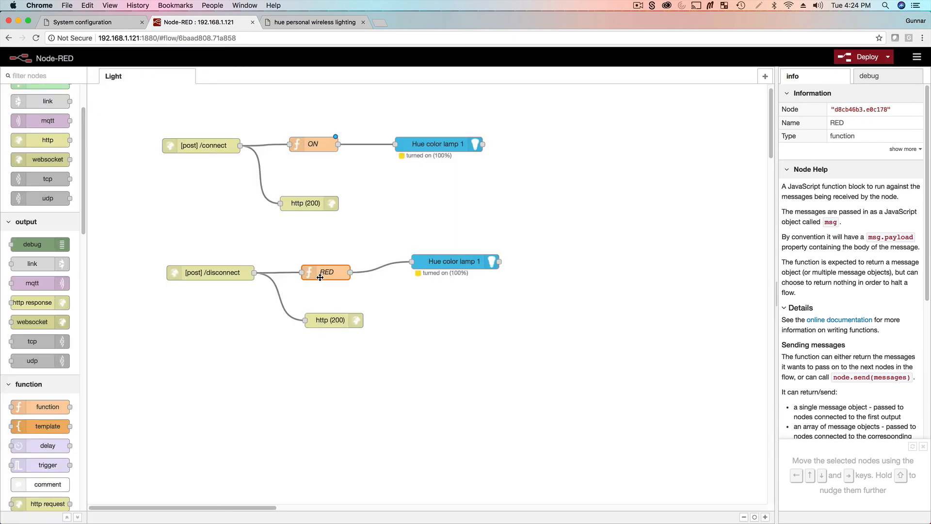
double_click(326, 272)
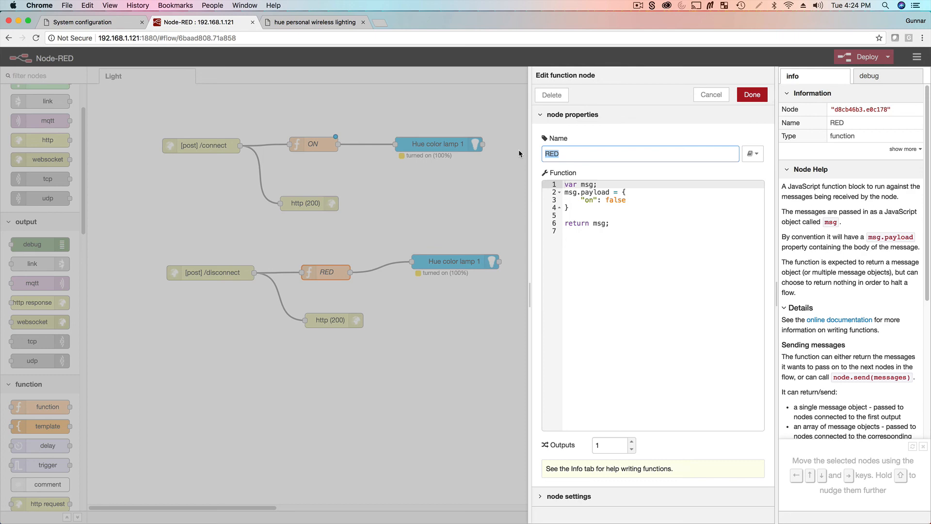
text(OFF)
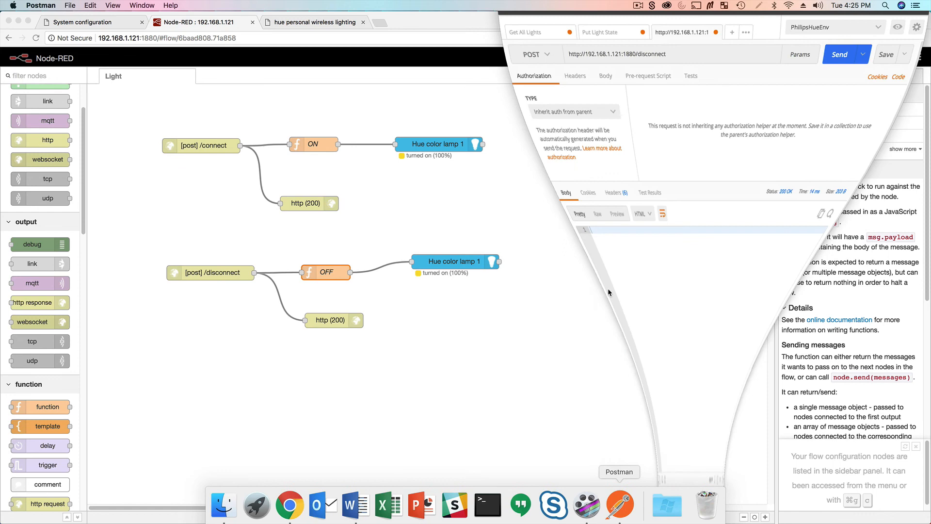
- Send POST /disconnect to turn the lamp off, then POST /connect to turn it back on
click(844, 54)
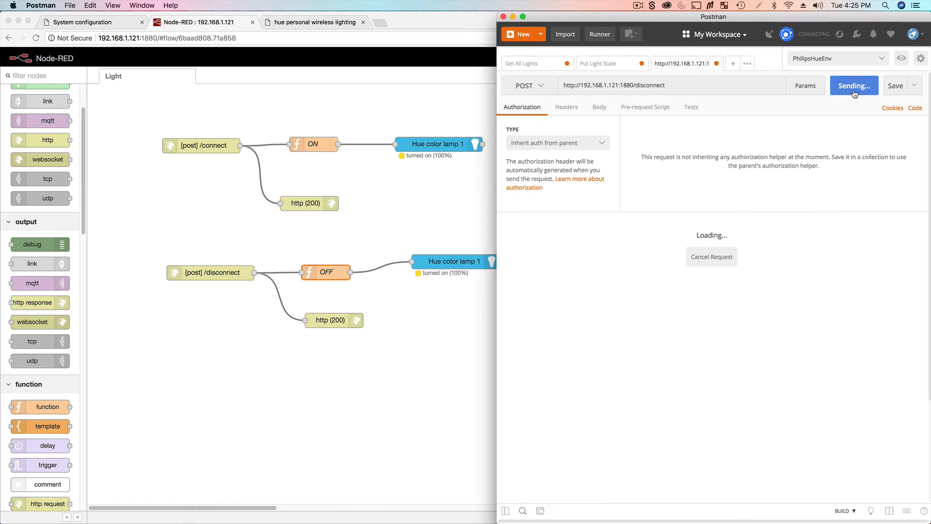
click(854, 86)
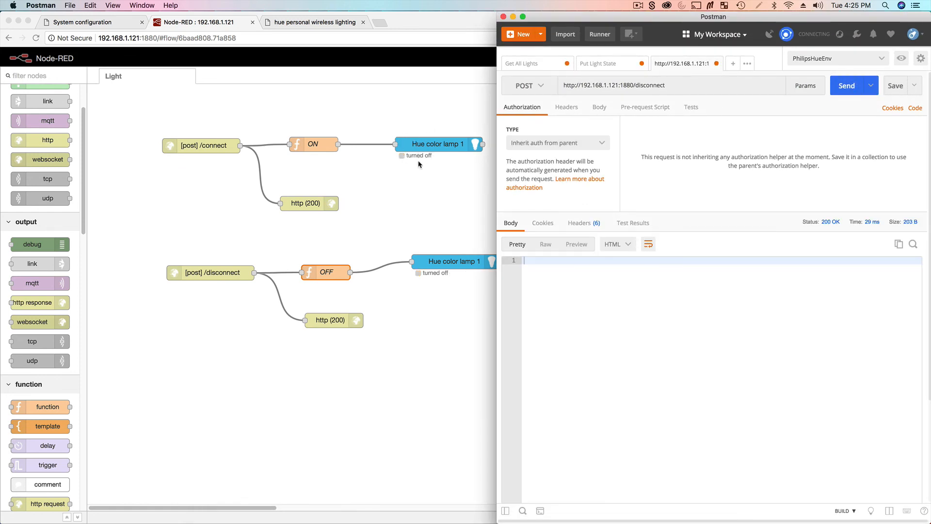
mouse_move(621, 82)
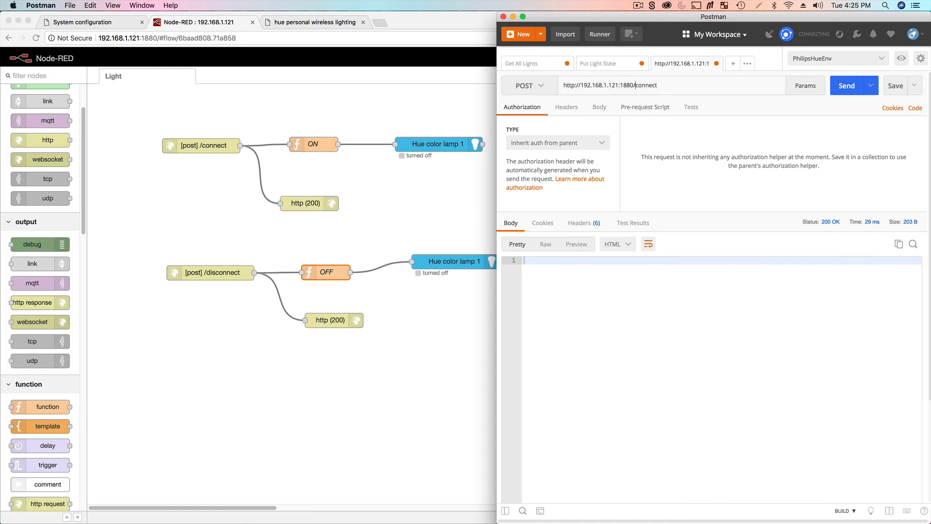
click(846, 85)
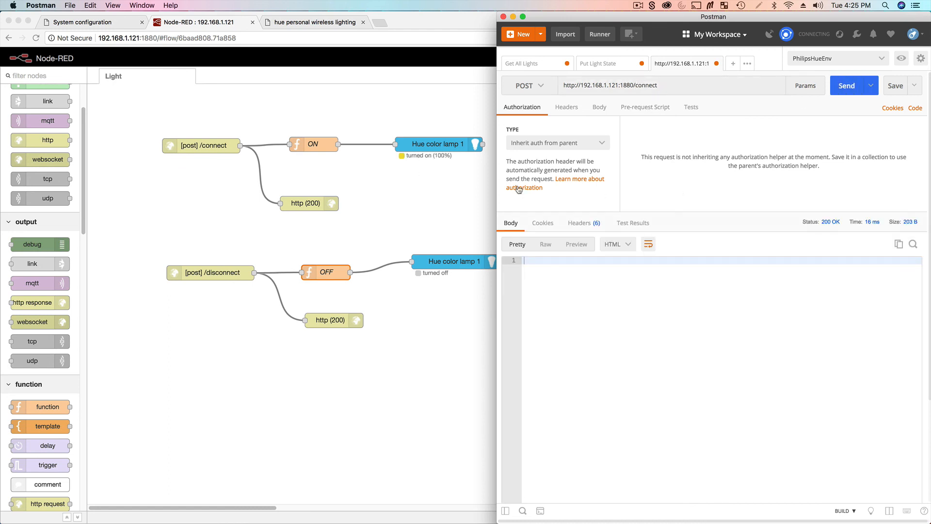